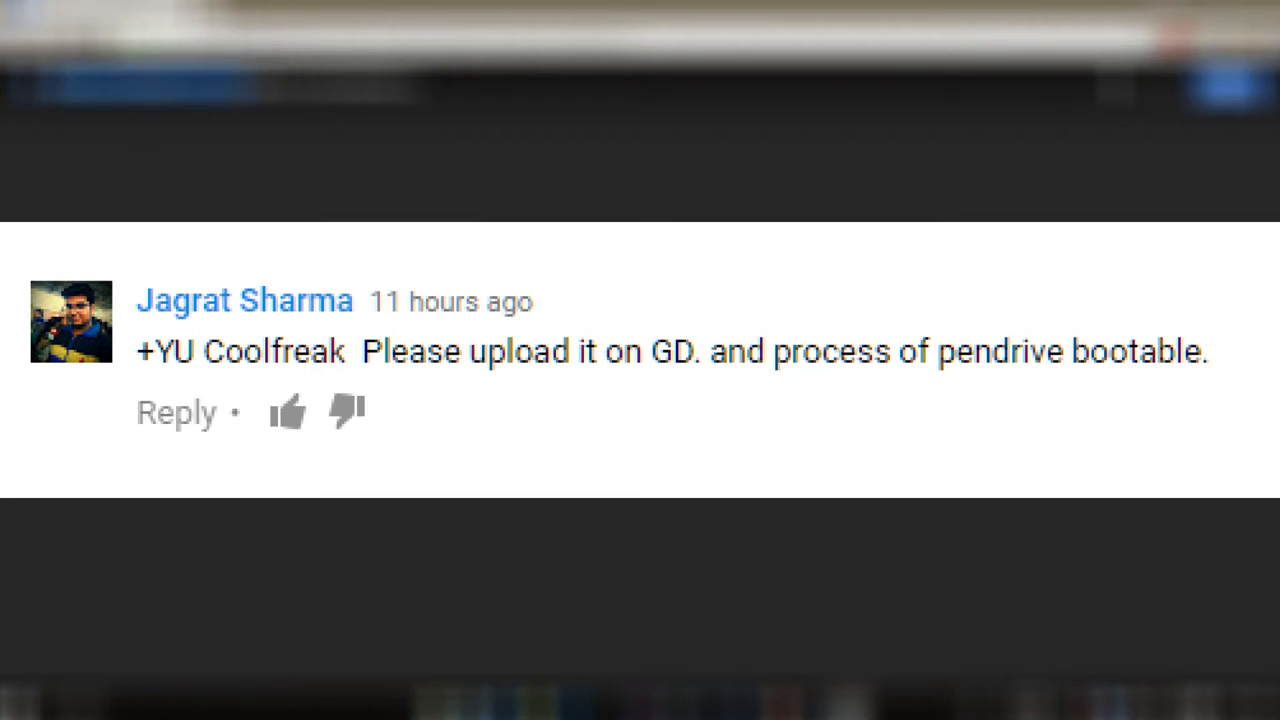
Step: Select the activator's Google Drive link on its line in links.txt
{"action": "left_click", "coordinate": [278, 12]}
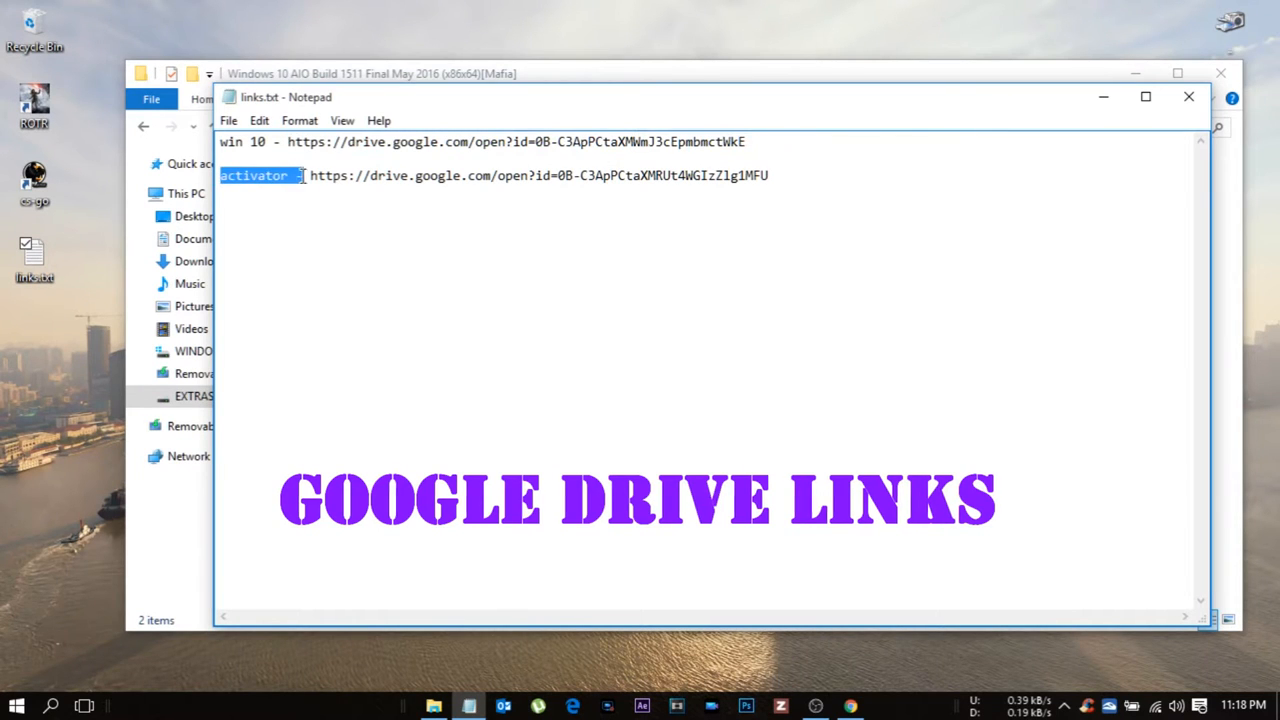
{"action": "left_click_drag", "start_coordinate": [312, 176], "coordinate": [776, 176]}
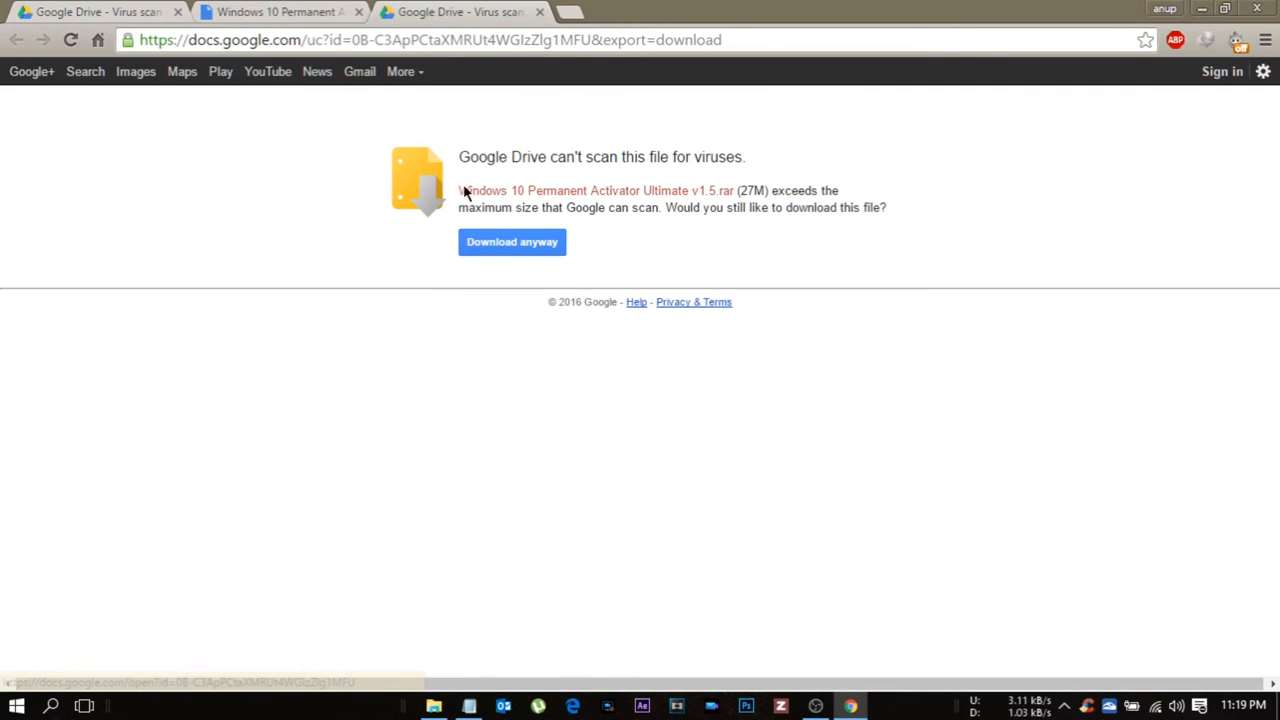
Step: Start downloading the Windows 10 Permanent Activator Ultimate v1.5.rar archive from Google Drive
{"action": "double_click", "coordinate": [752, 190]}
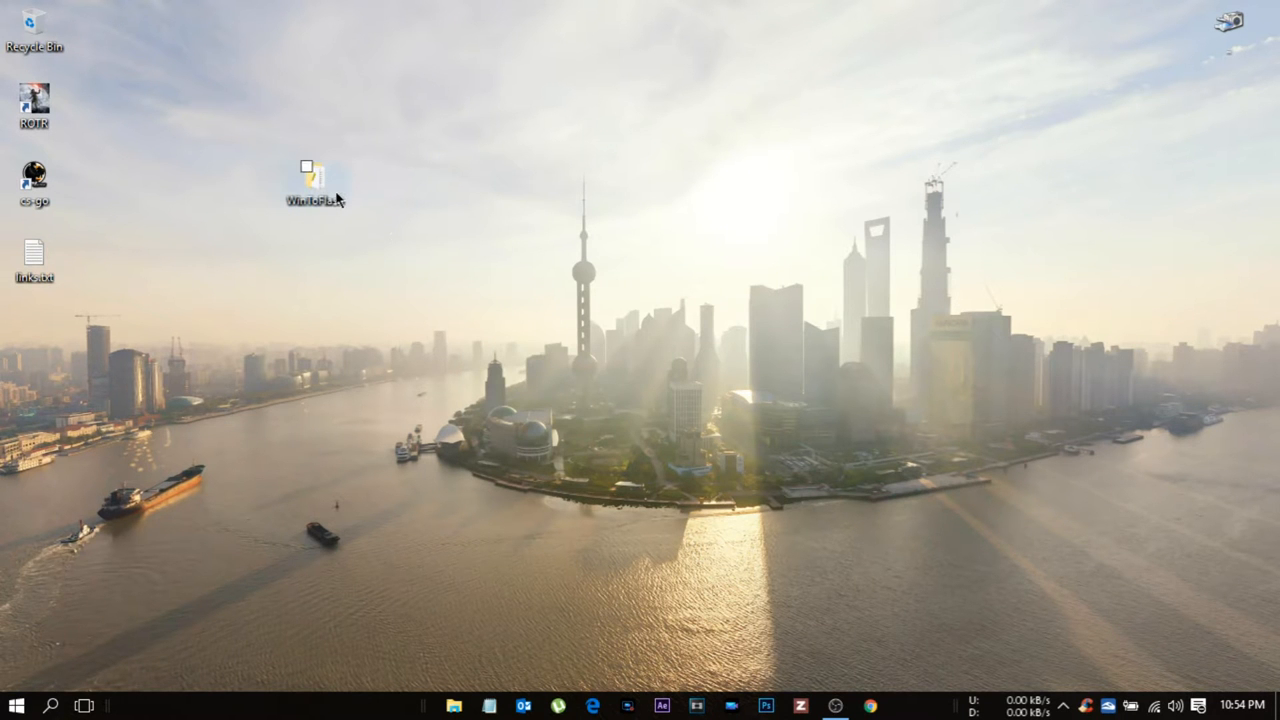
Step: Open the WinToFlash desktop folder and launch WinToFlash.exe
{"action": "double_click", "coordinate": [312, 170]}
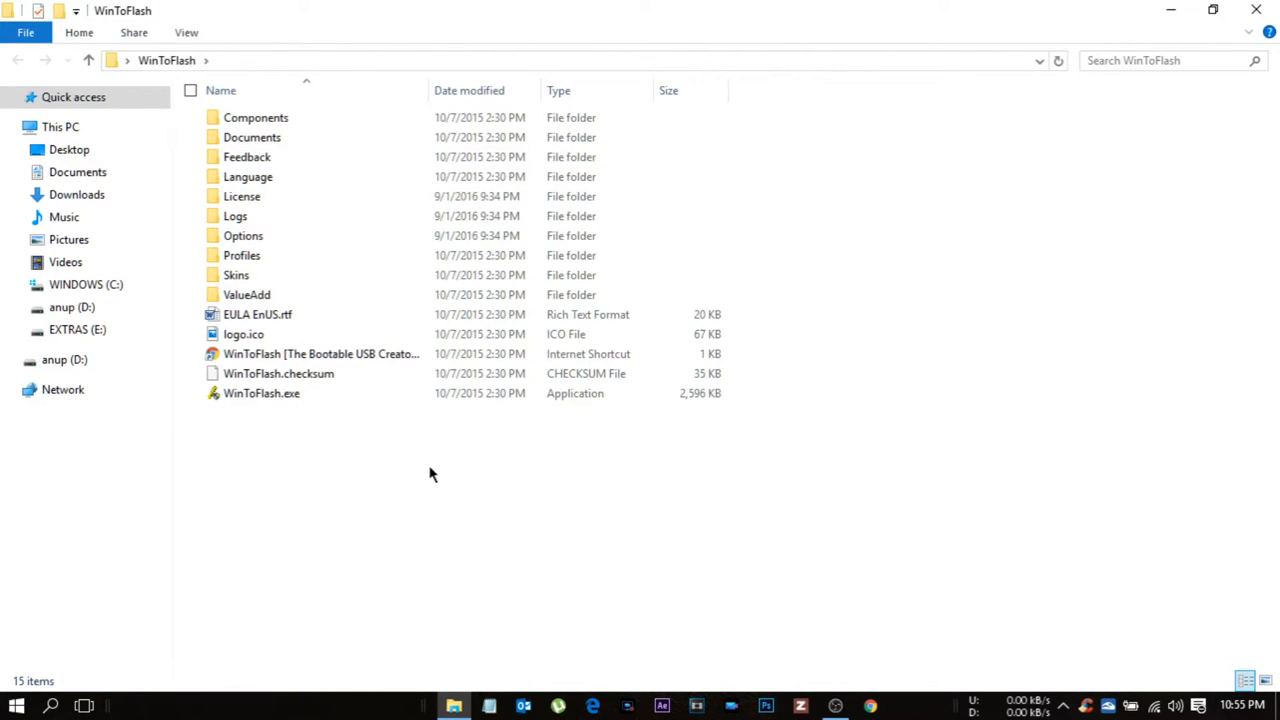
{"action": "mouse_move", "coordinate": [910, 338]}
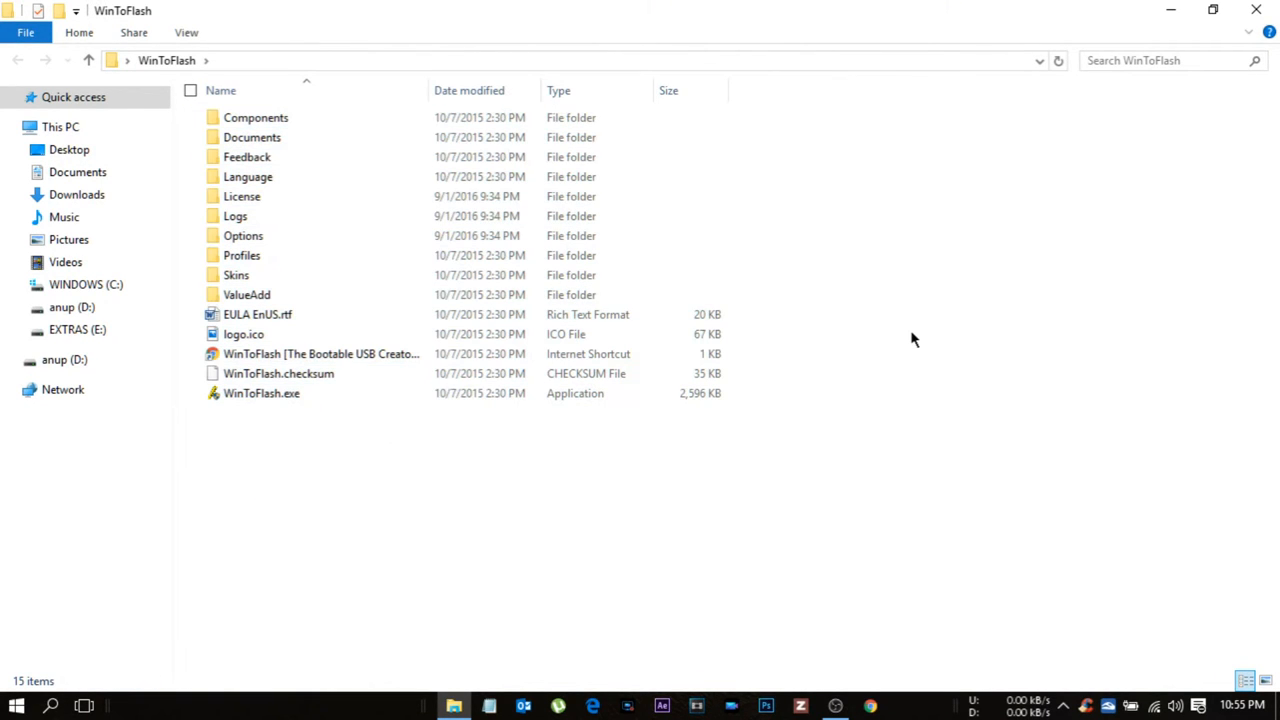
{"action": "mouse_move", "coordinate": [902, 646]}
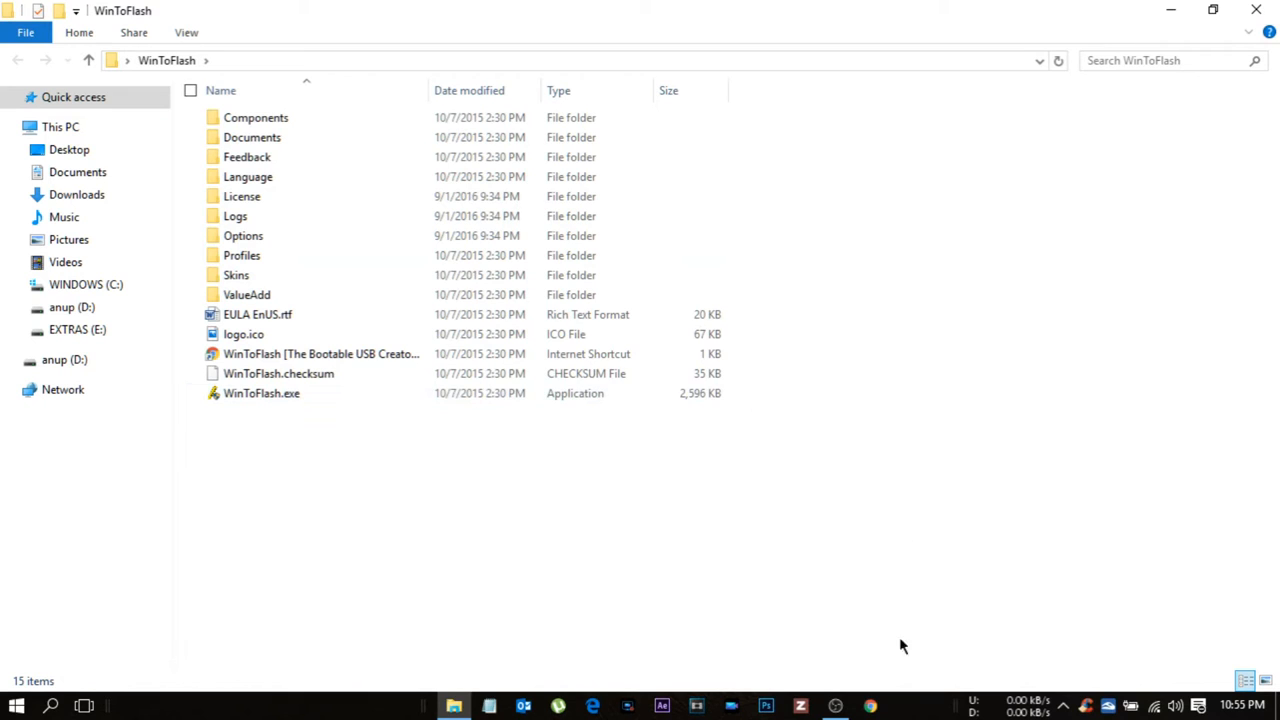
{"action": "mouse_move", "coordinate": [418, 412]}
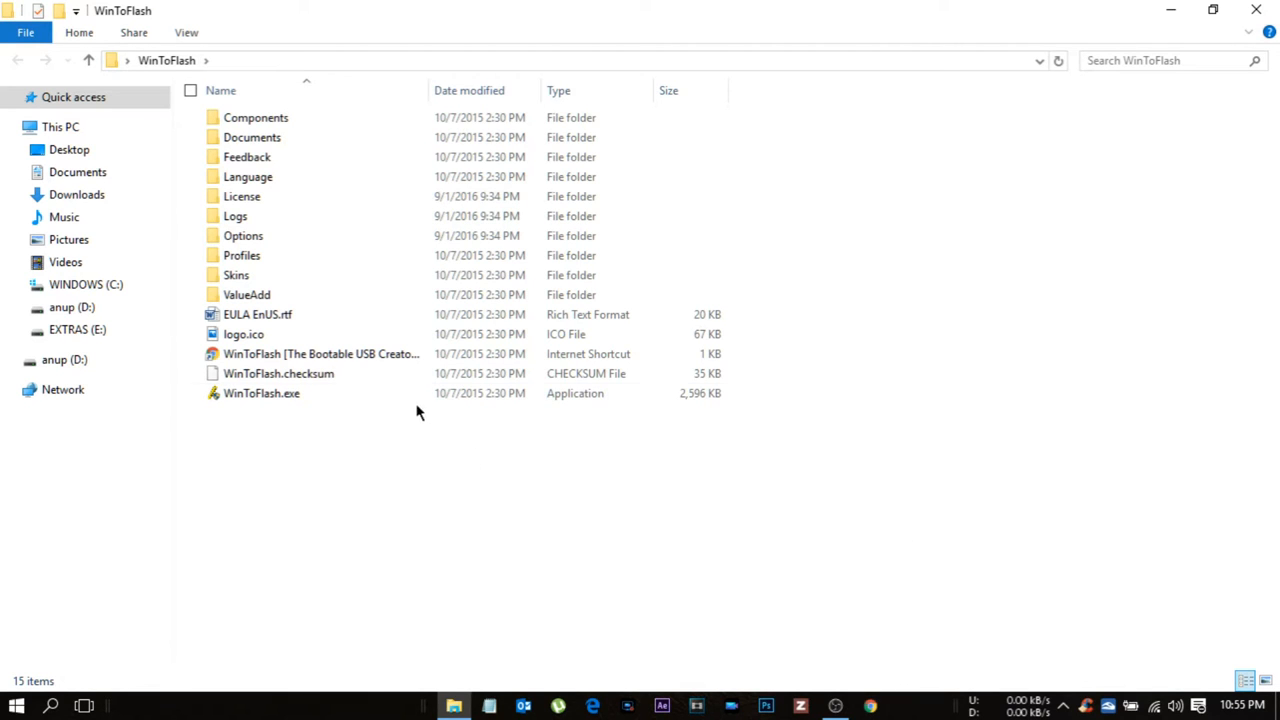
{"action": "double_click", "coordinate": [260, 392]}
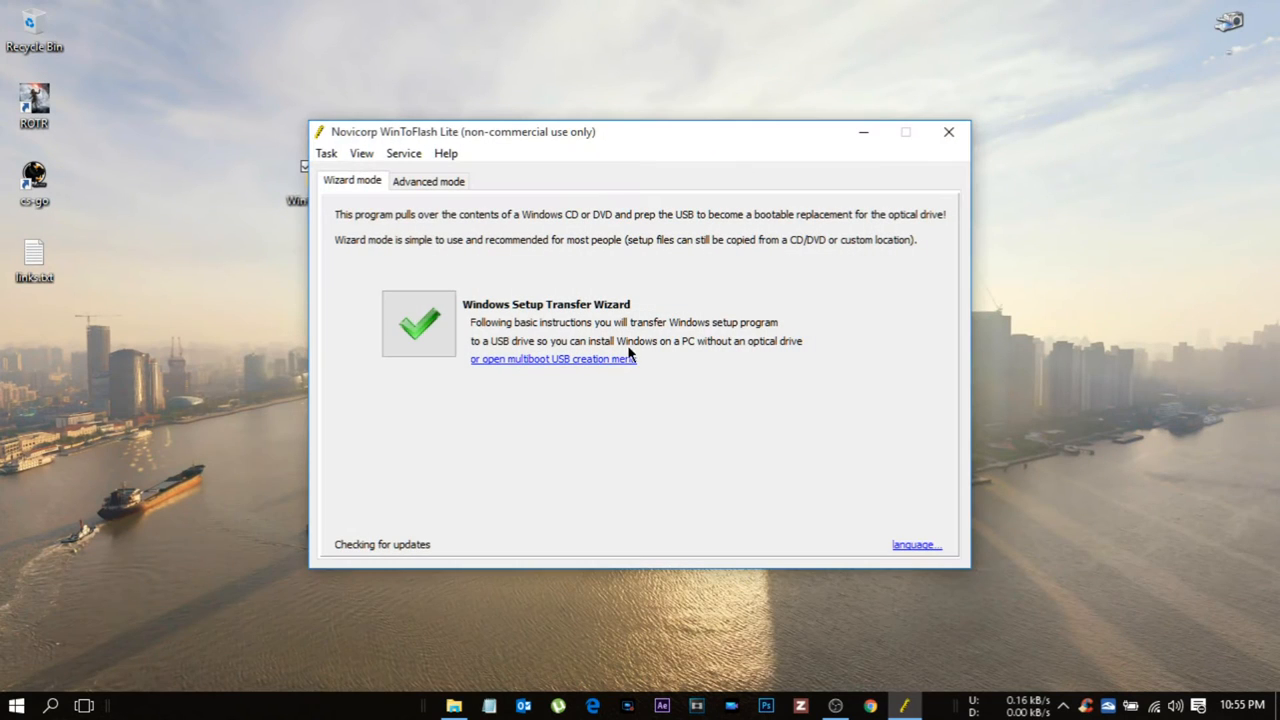
{"action": "mouse_move", "coordinate": [420, 322]}
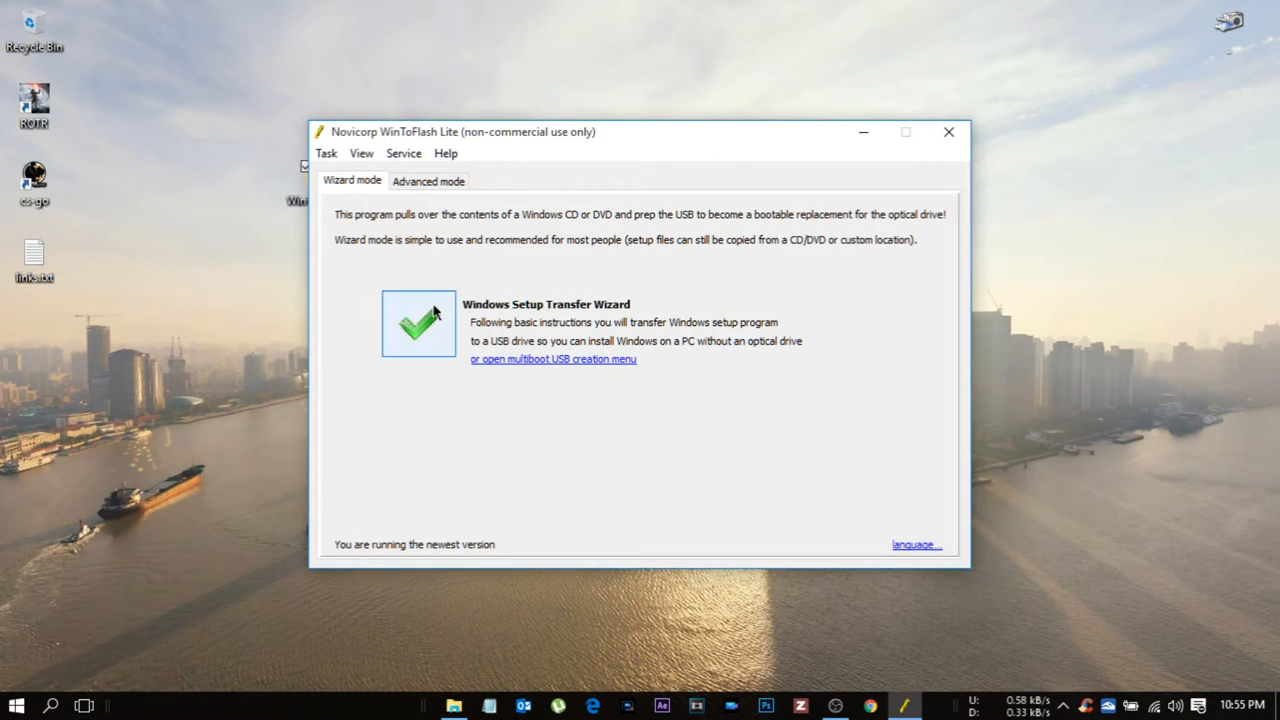
Step: Start the Windows Setup Transfer Wizard using 'I have ISO image or archive' as the source
{"action": "left_click", "coordinate": [418, 324]}
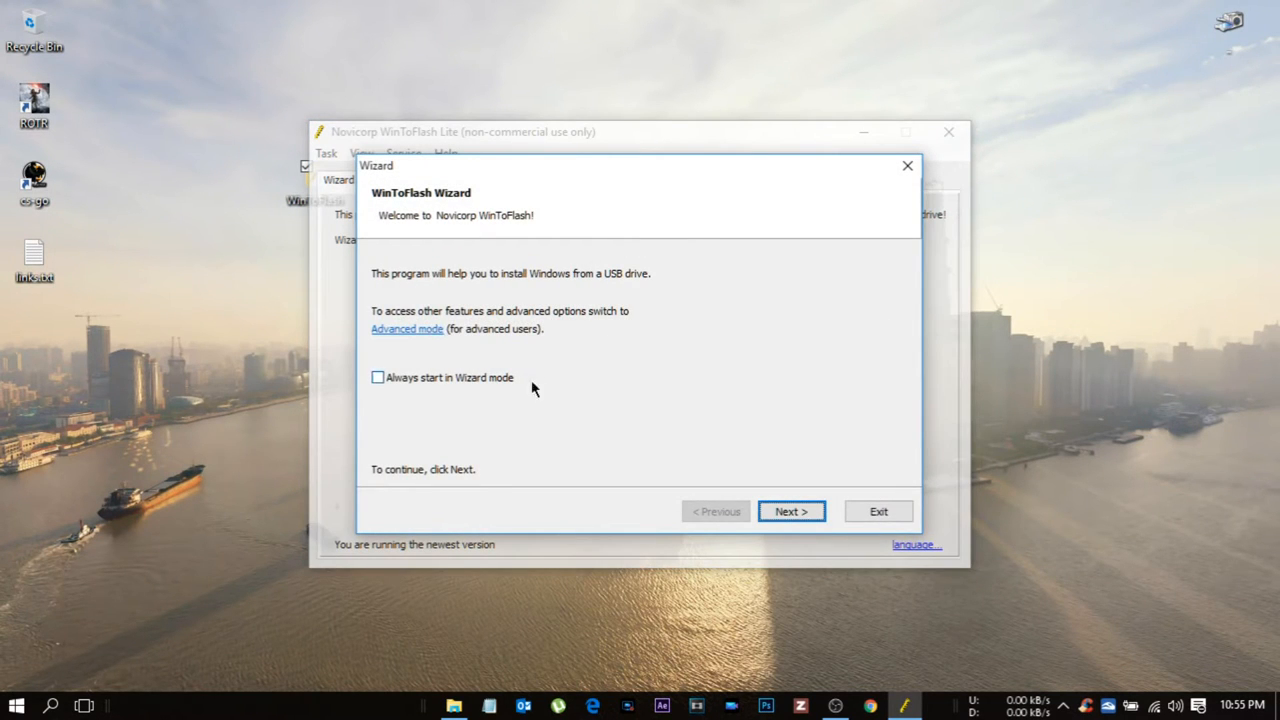
{"action": "left_click", "coordinate": [790, 512]}
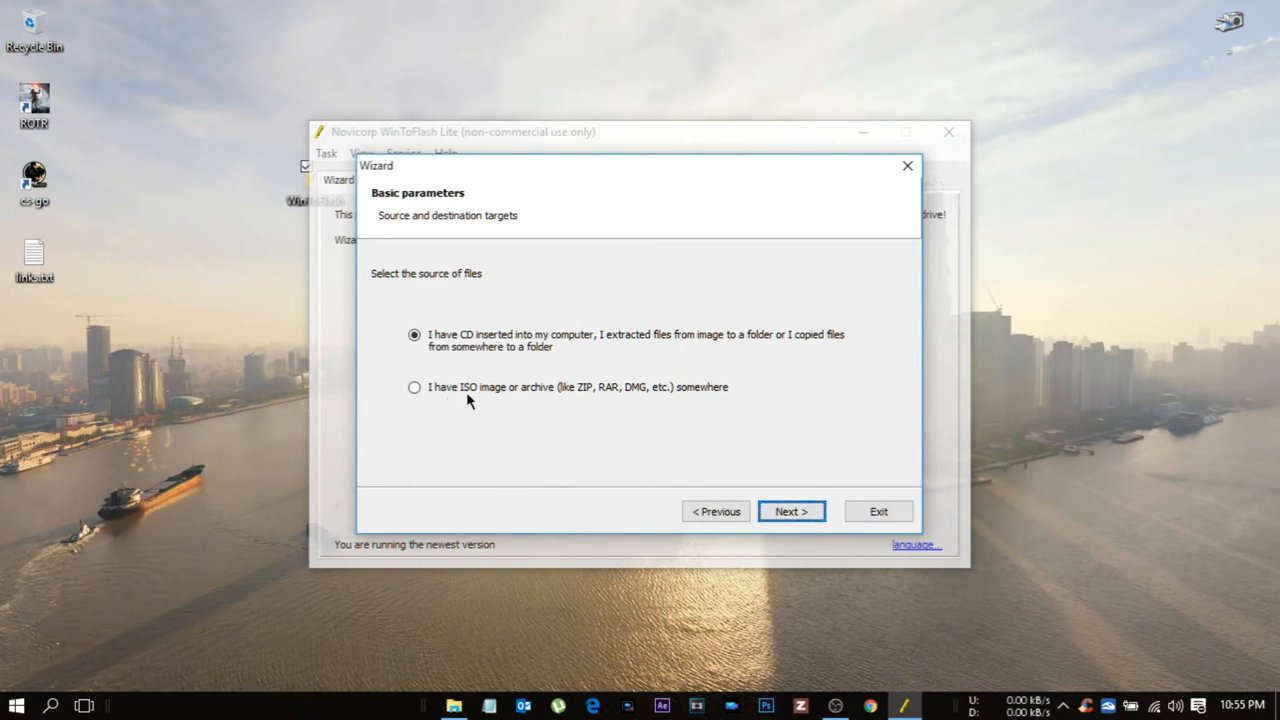
{"action": "mouse_move", "coordinate": [680, 344]}
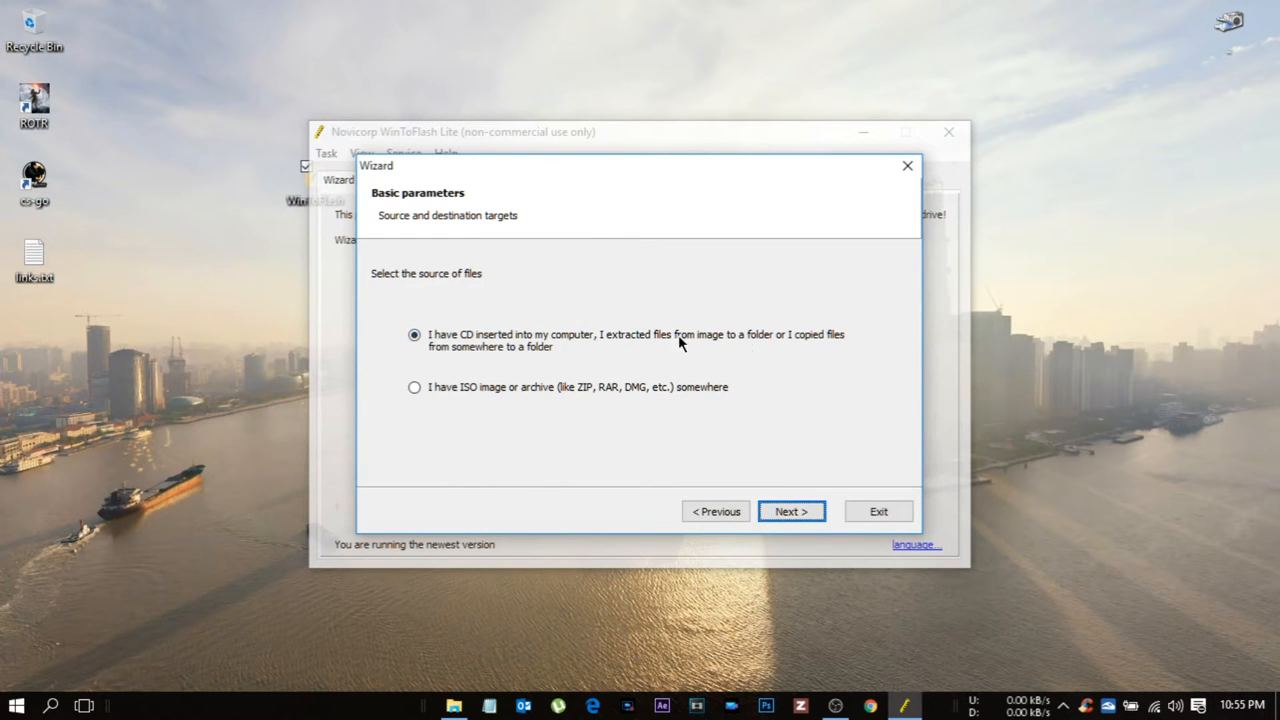
{"action": "left_click", "coordinate": [414, 388]}
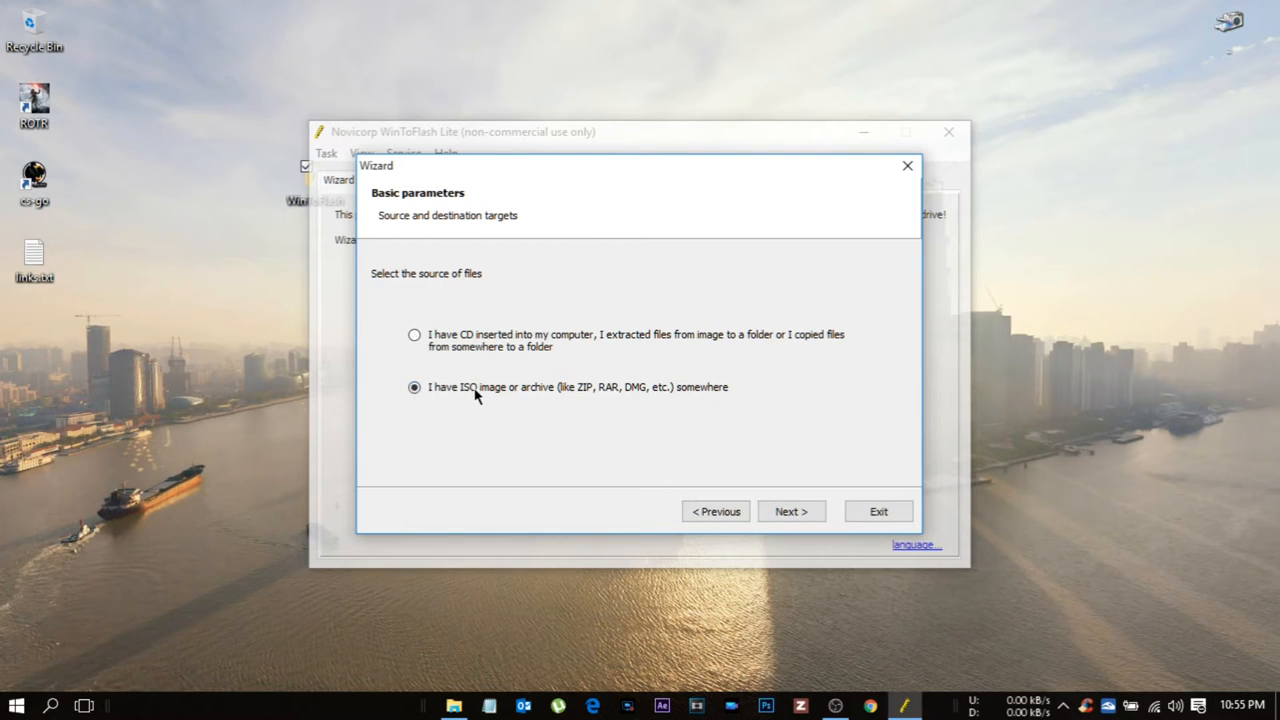
{"action": "left_click", "coordinate": [792, 512]}
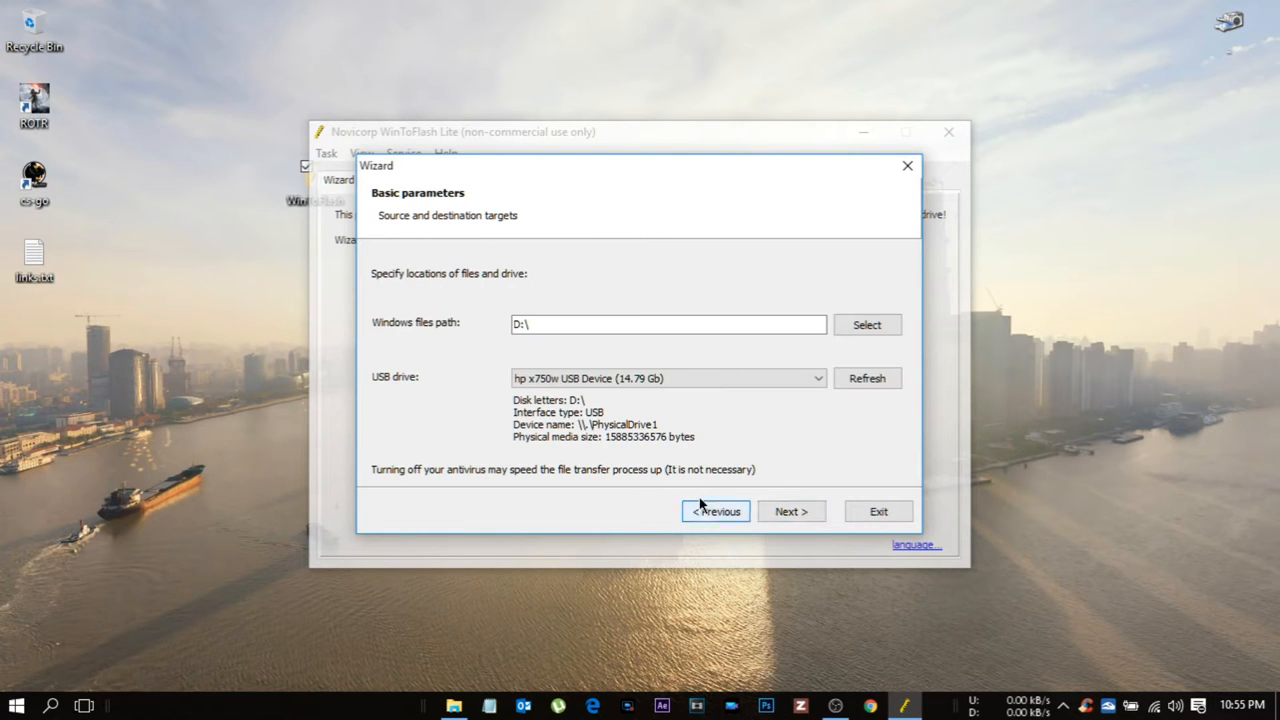
Step: Transfer the Windows 10 AIO Build 1511 ISO to the hp x750w USB drive and exit the finished wizard
{"action": "left_click", "coordinate": [866, 324]}
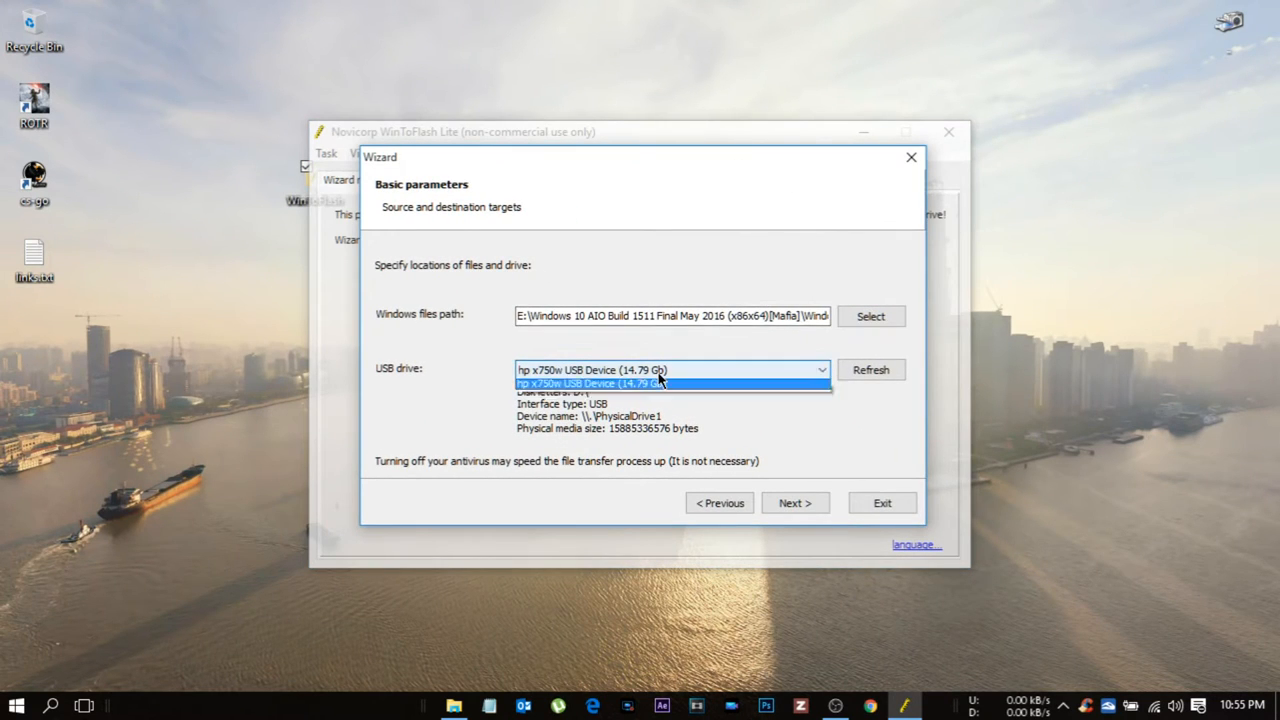
{"action": "left_click", "coordinate": [588, 384]}
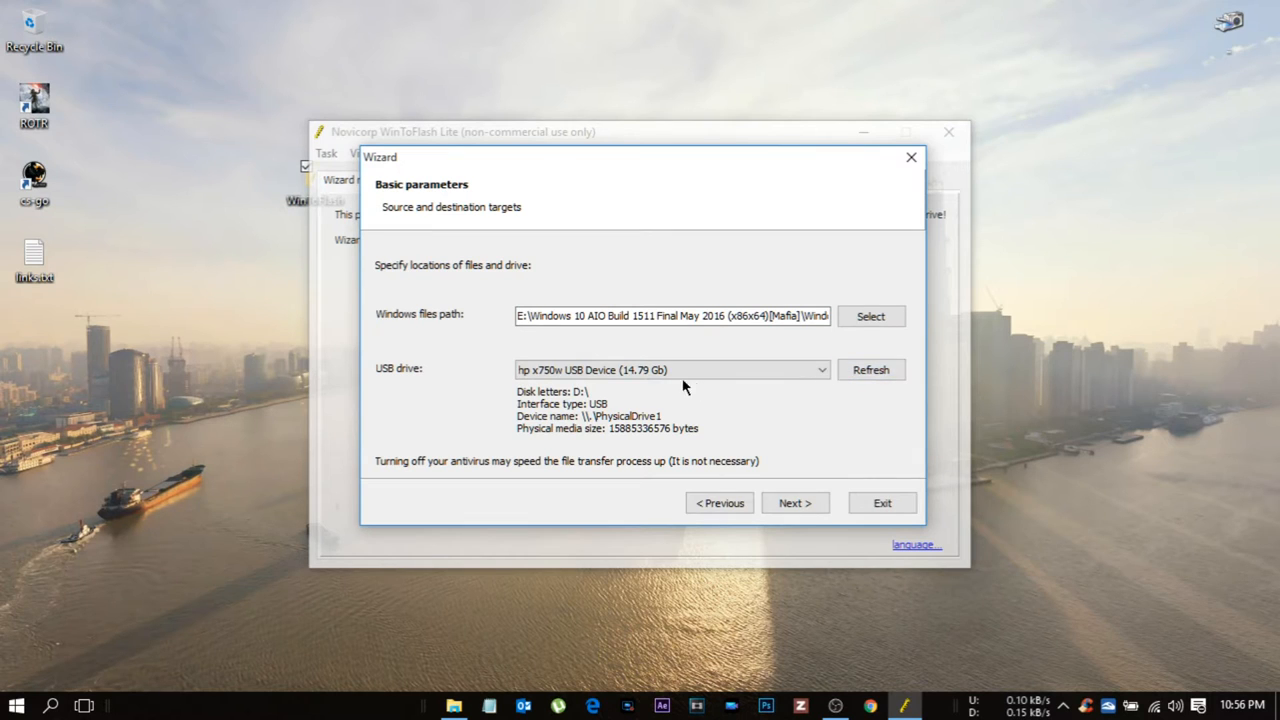
{"action": "left_click", "coordinate": [794, 502]}
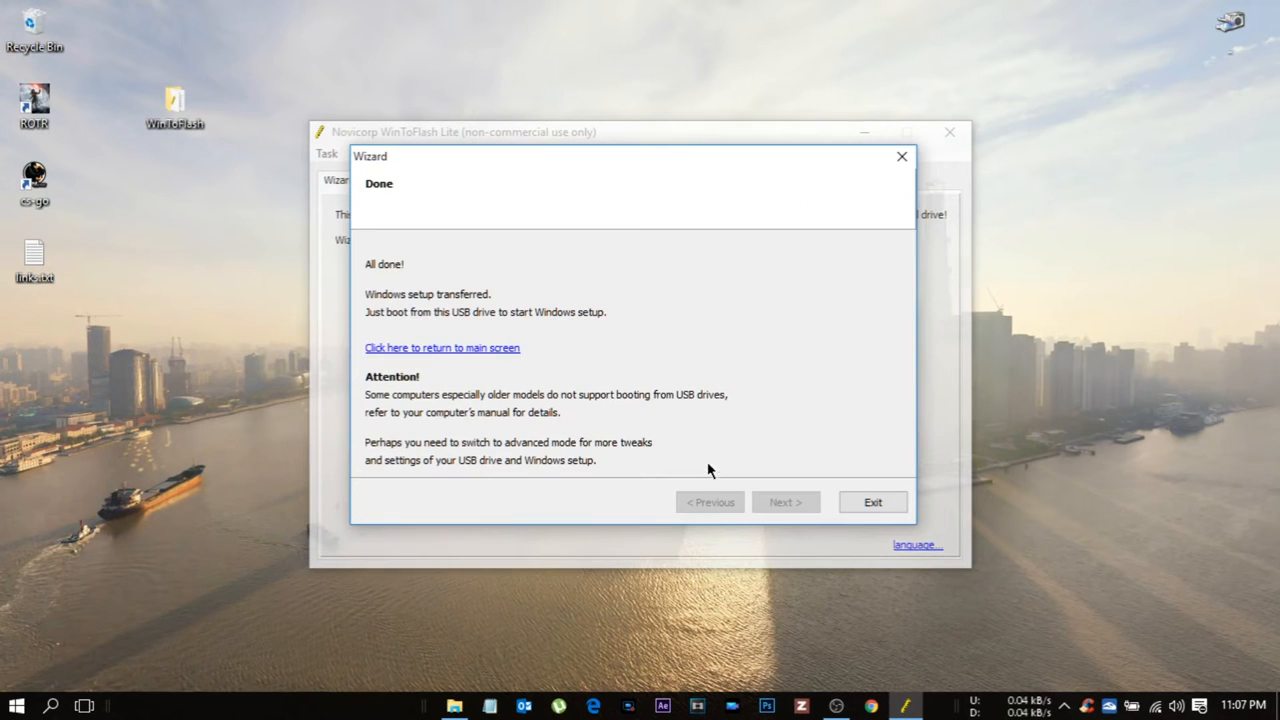
{"action": "left_click", "coordinate": [442, 348]}
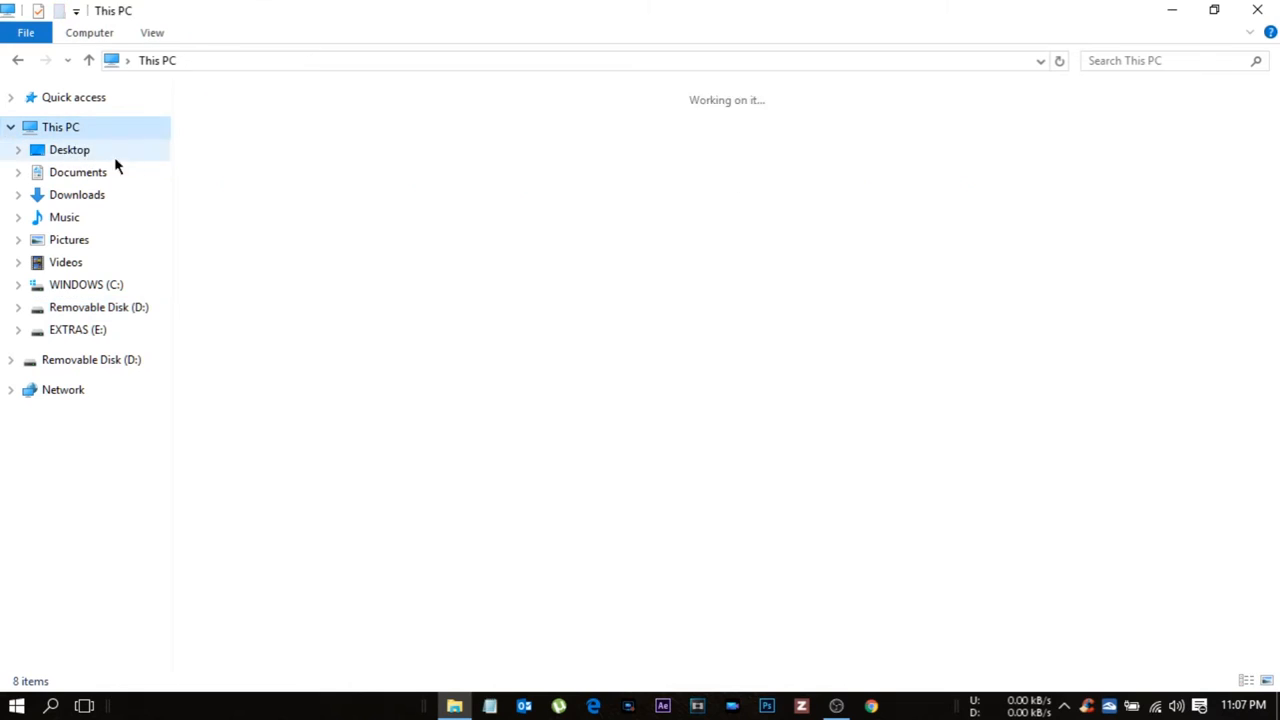
Step: Check Removable Disk (D:) properties show FAT32 with 4.31 GB used, then close back to the desktop
{"action": "left_click", "coordinate": [540, 264]}
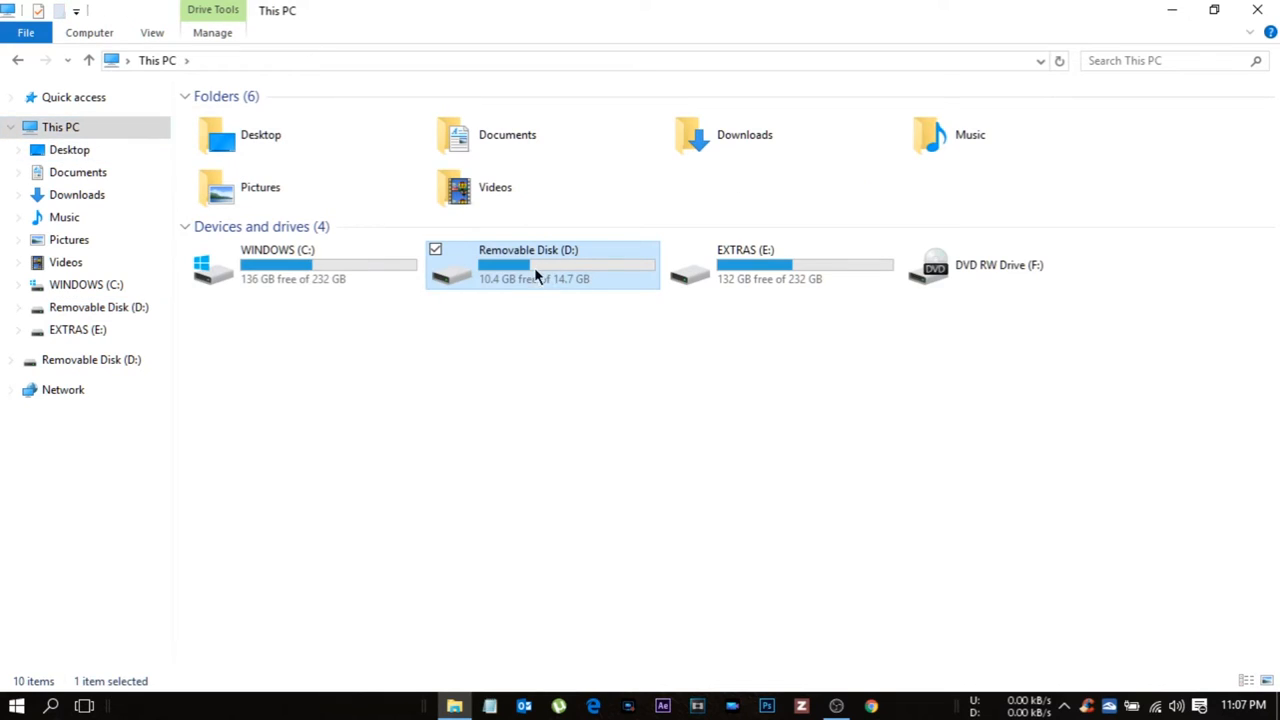
{"action": "left_click", "coordinate": [1064, 704]}
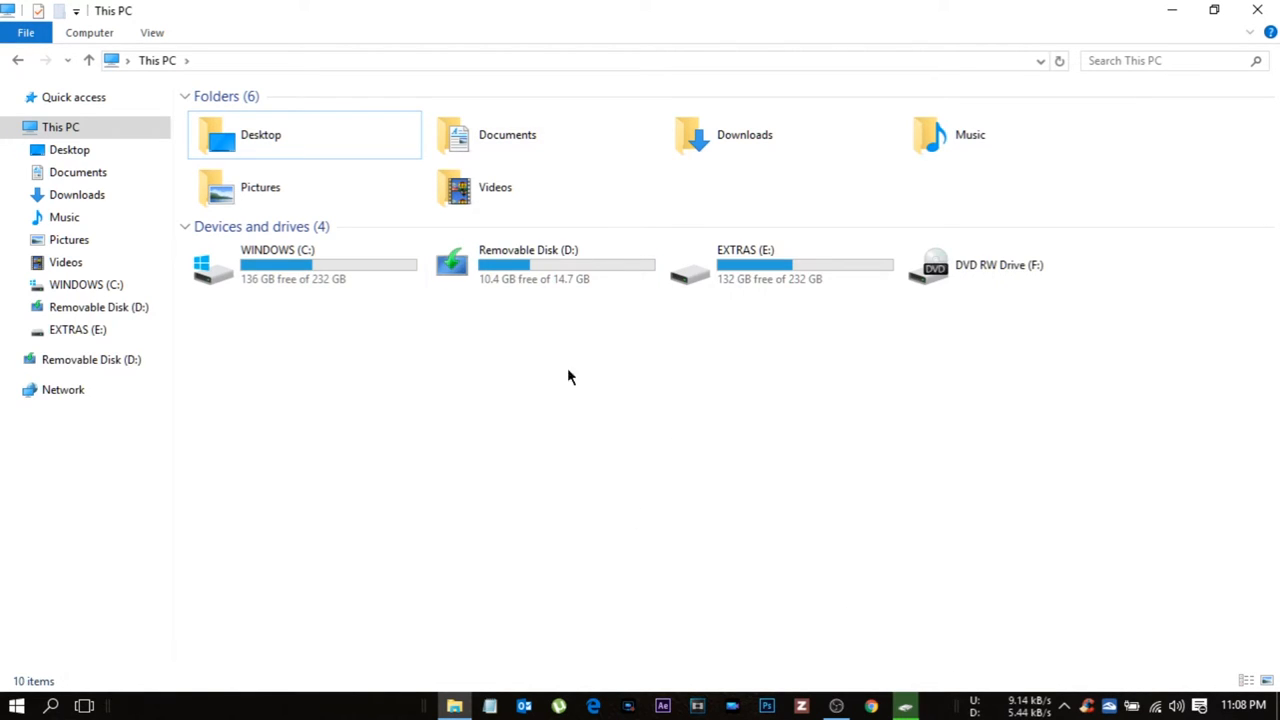
{"action": "left_click", "coordinate": [528, 264]}
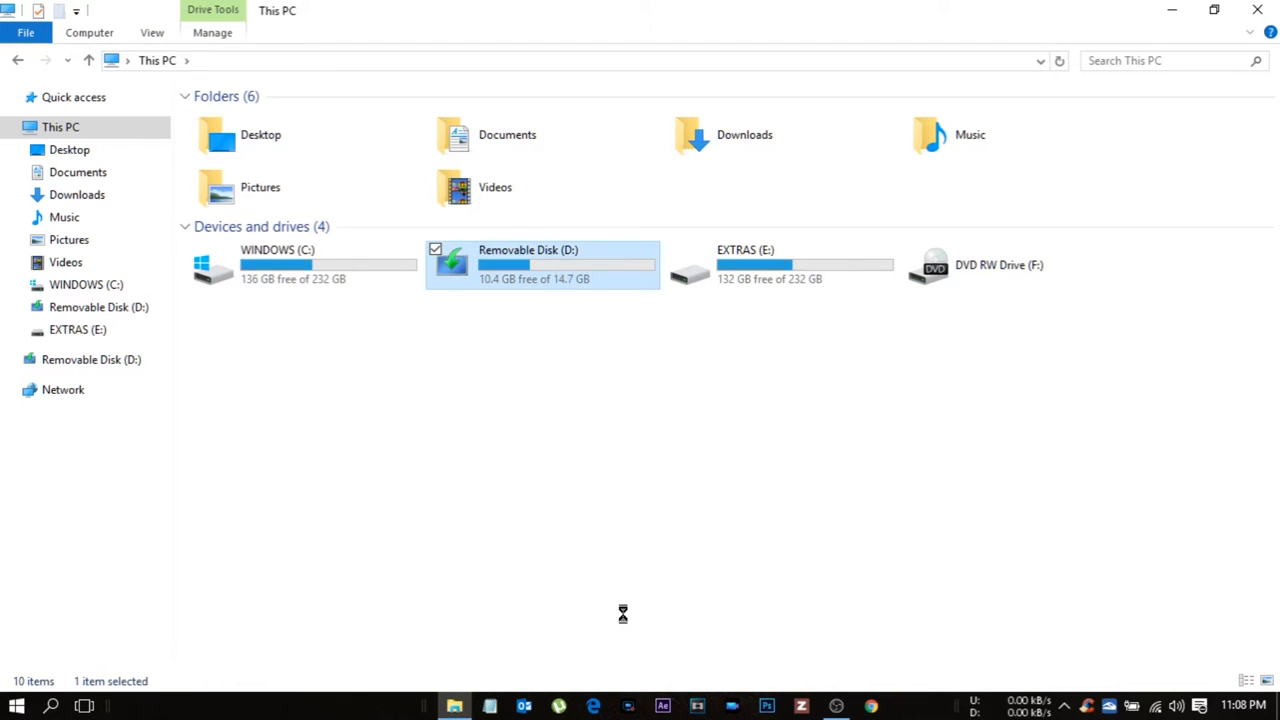
{"action": "left_click", "coordinate": [542, 264]}
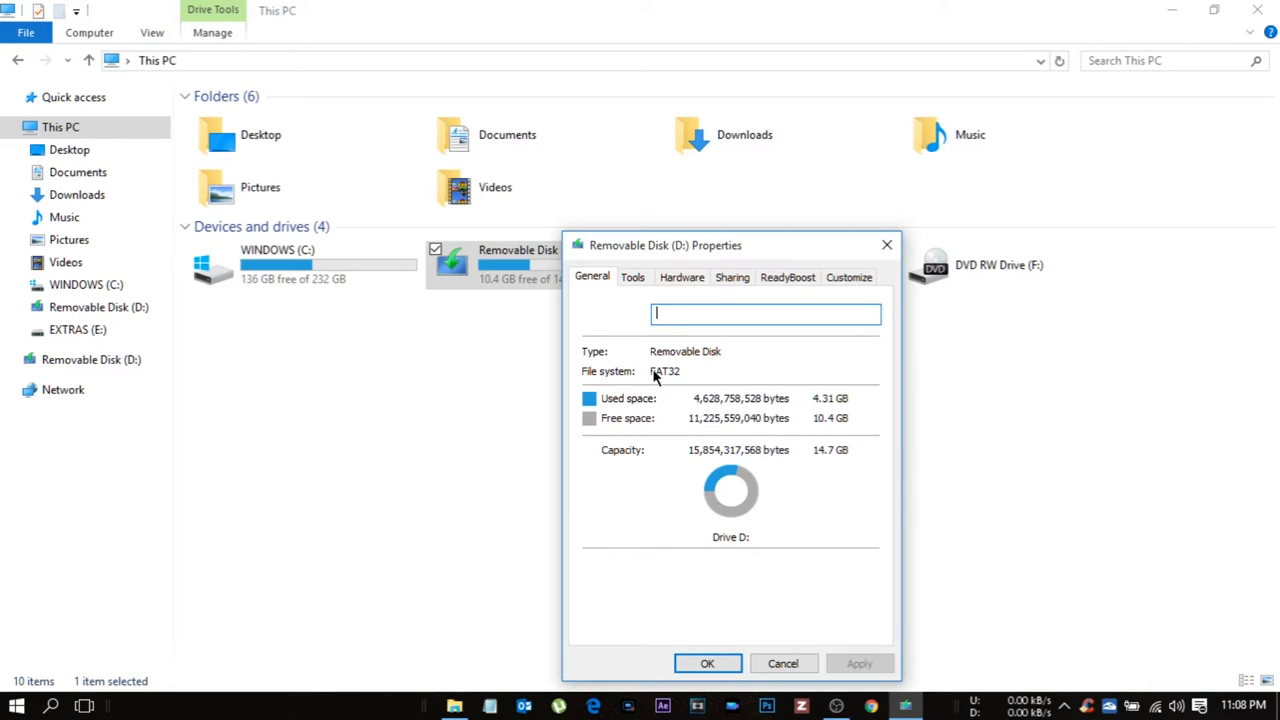
{"action": "left_click", "coordinate": [784, 664]}
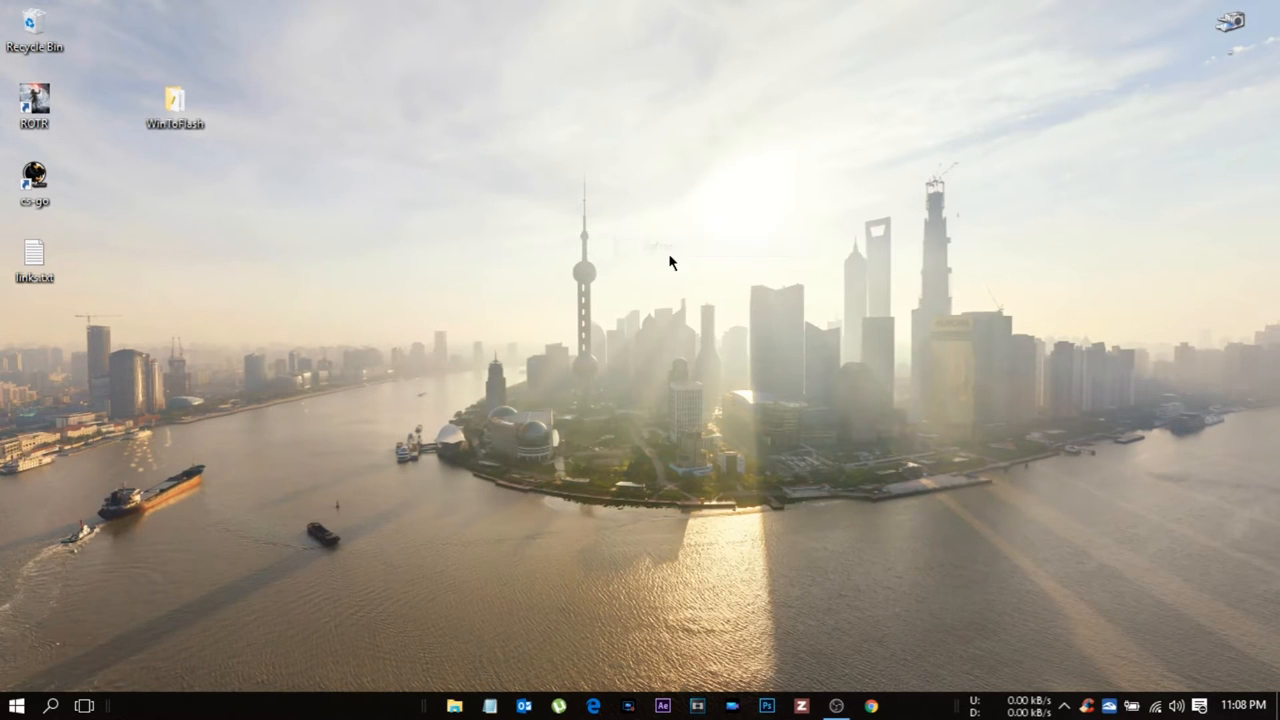
{"action": "left_click", "coordinate": [1068, 704]}
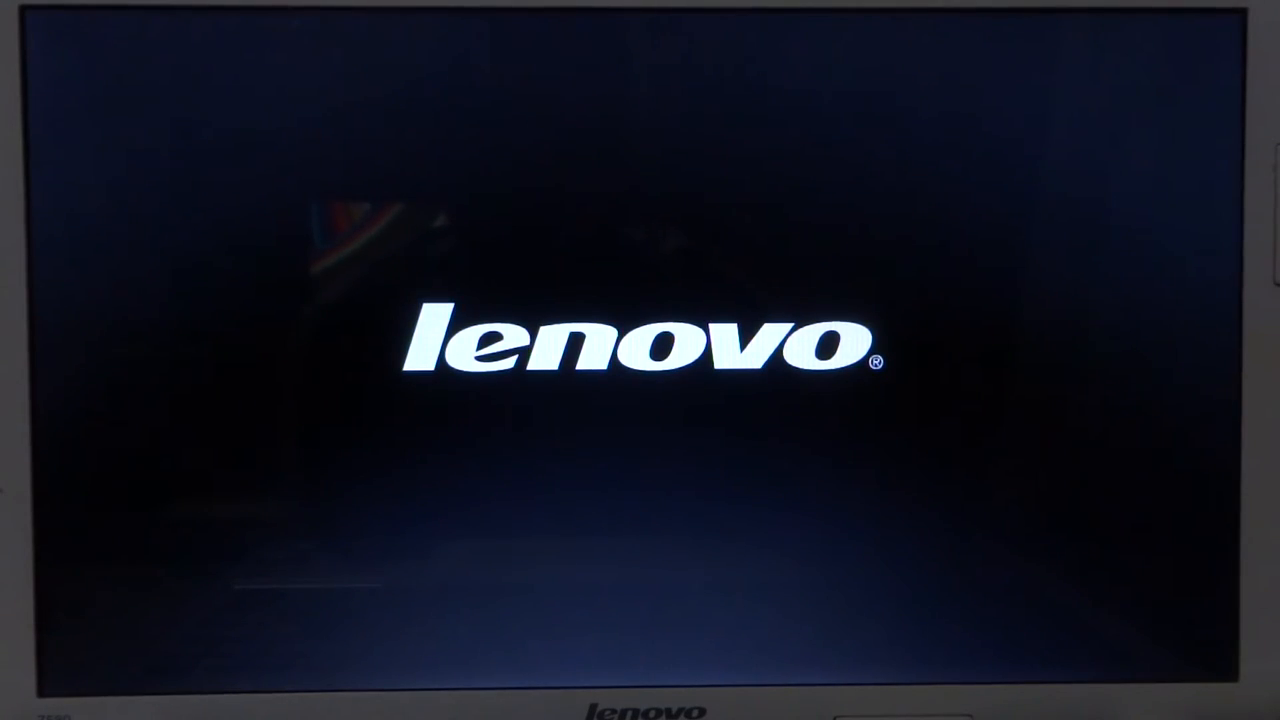
Step: From the F12 boot menu, boot the laptop from '3. USB HDD: hp x750w'
{"action": "key", "text": "f12"}
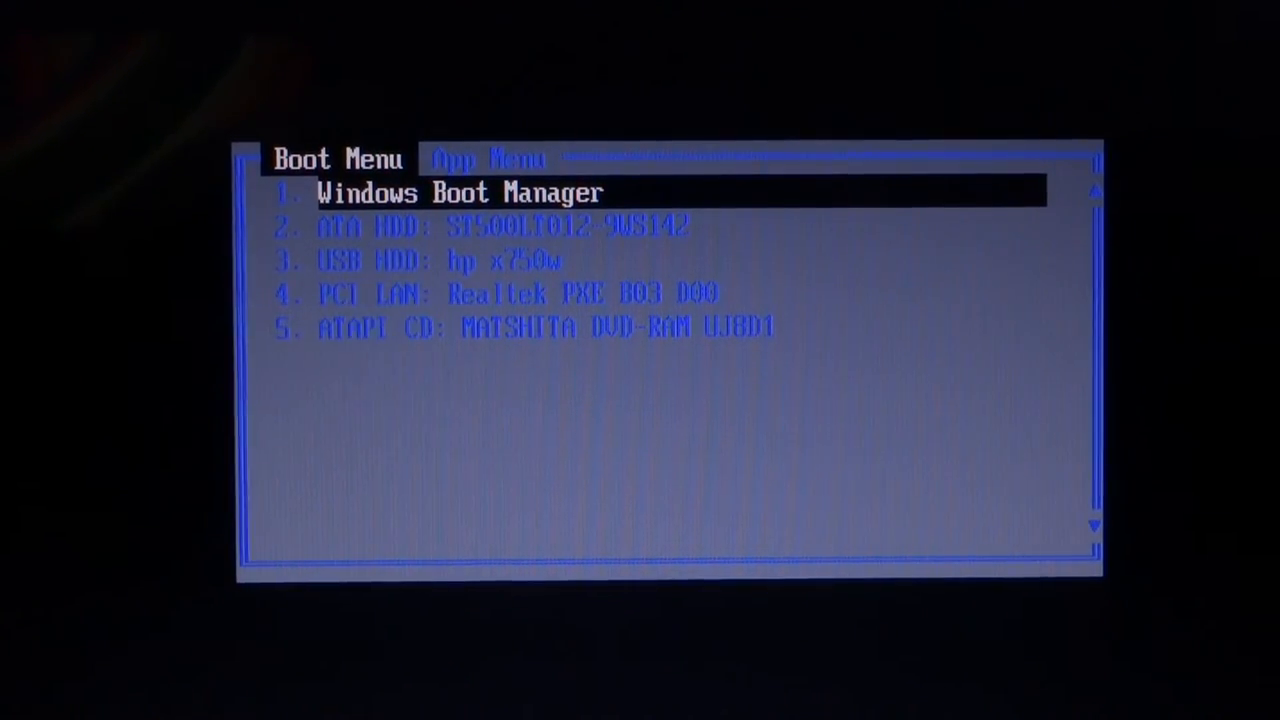
{"action": "key", "text": "down"}
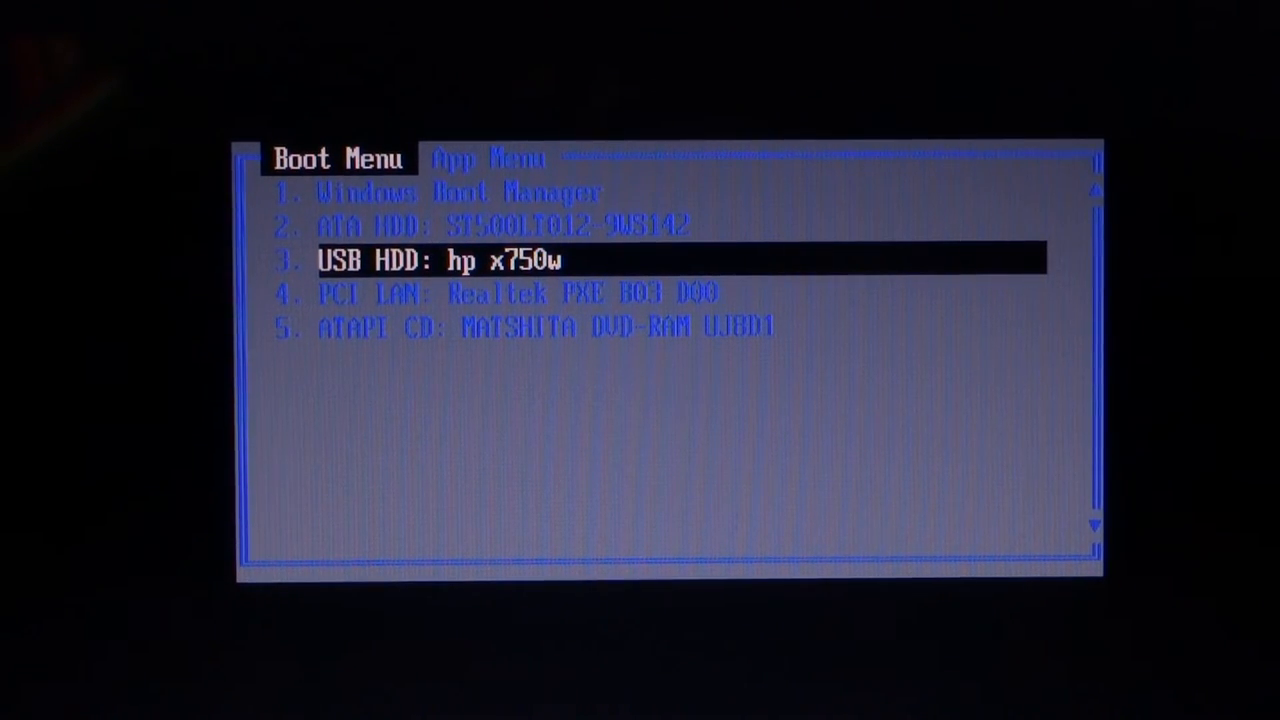
{"action": "key", "text": "enter"}
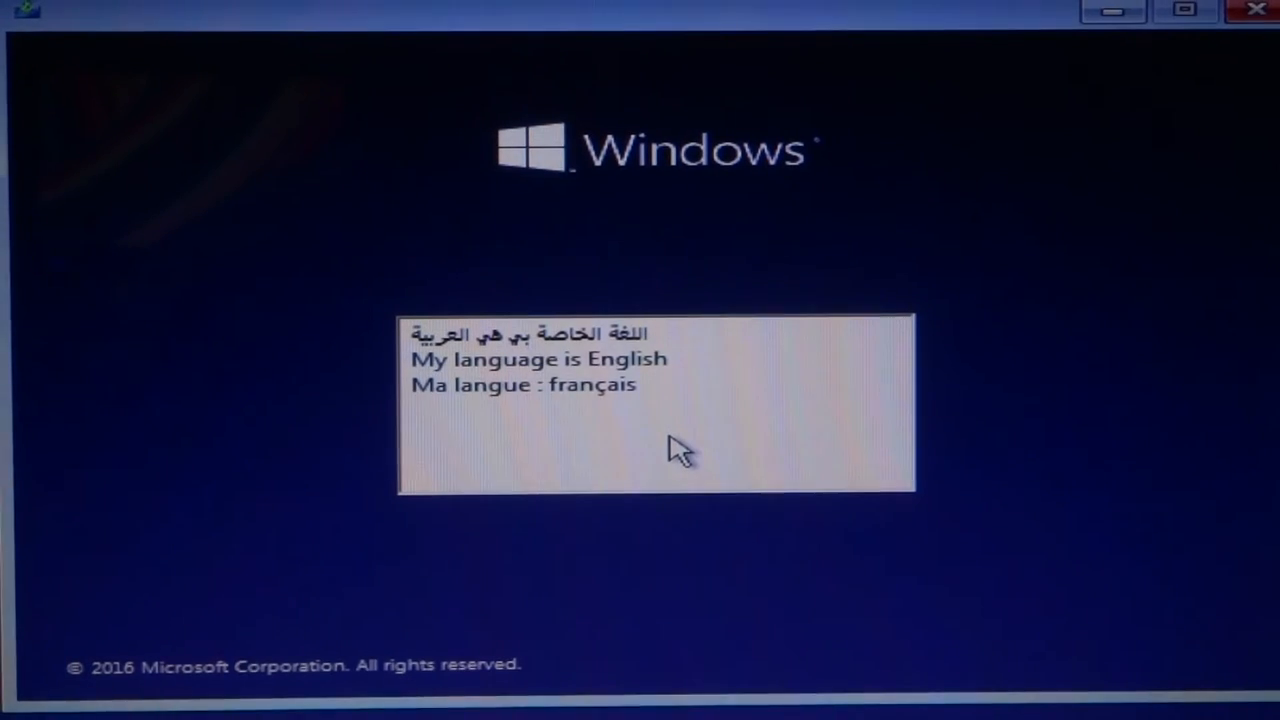
Step: Choose English, keep English (United States) settings, and start Install now
{"action": "left_click", "coordinate": [536, 362]}
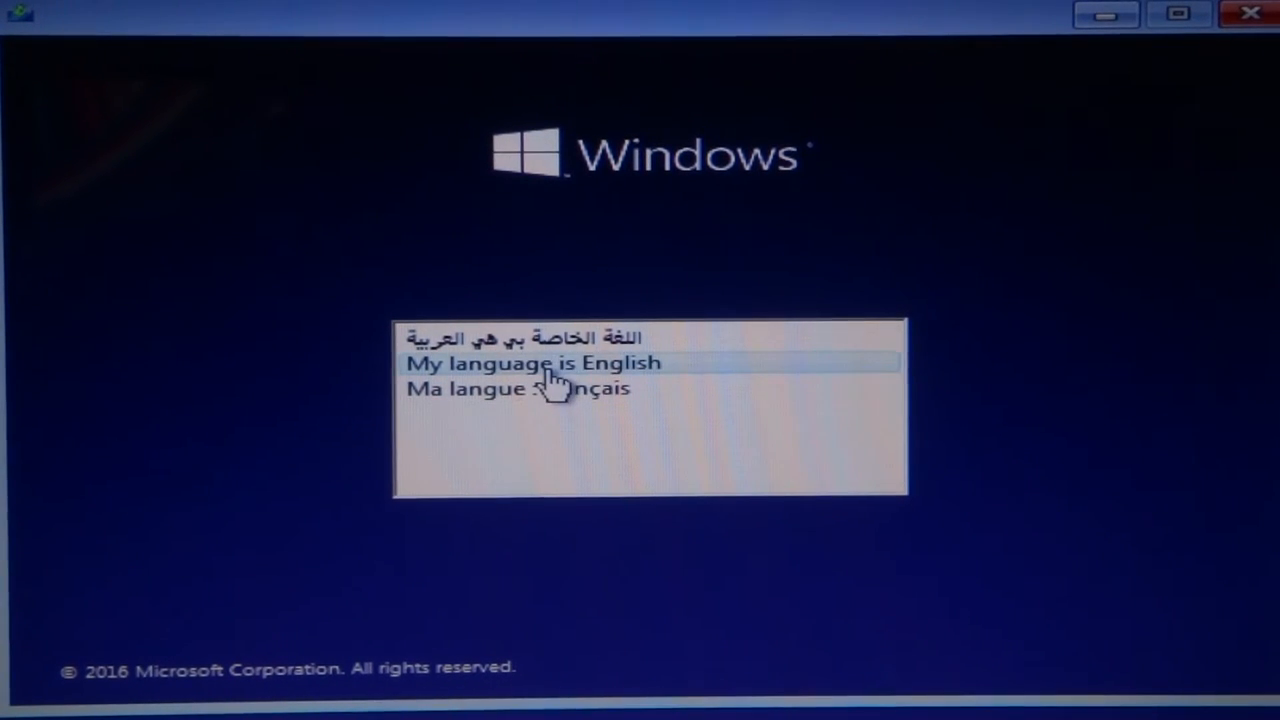
{"action": "left_click", "coordinate": [532, 362]}
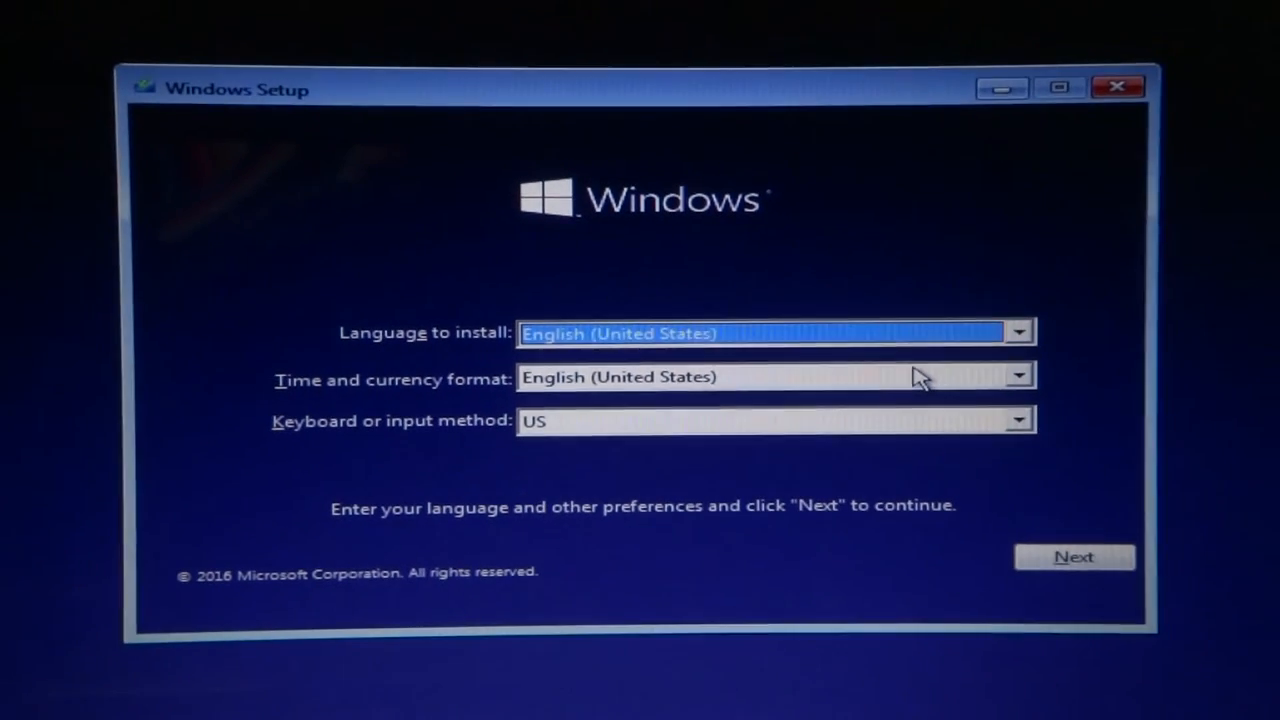
{"action": "left_click", "coordinate": [1074, 556]}
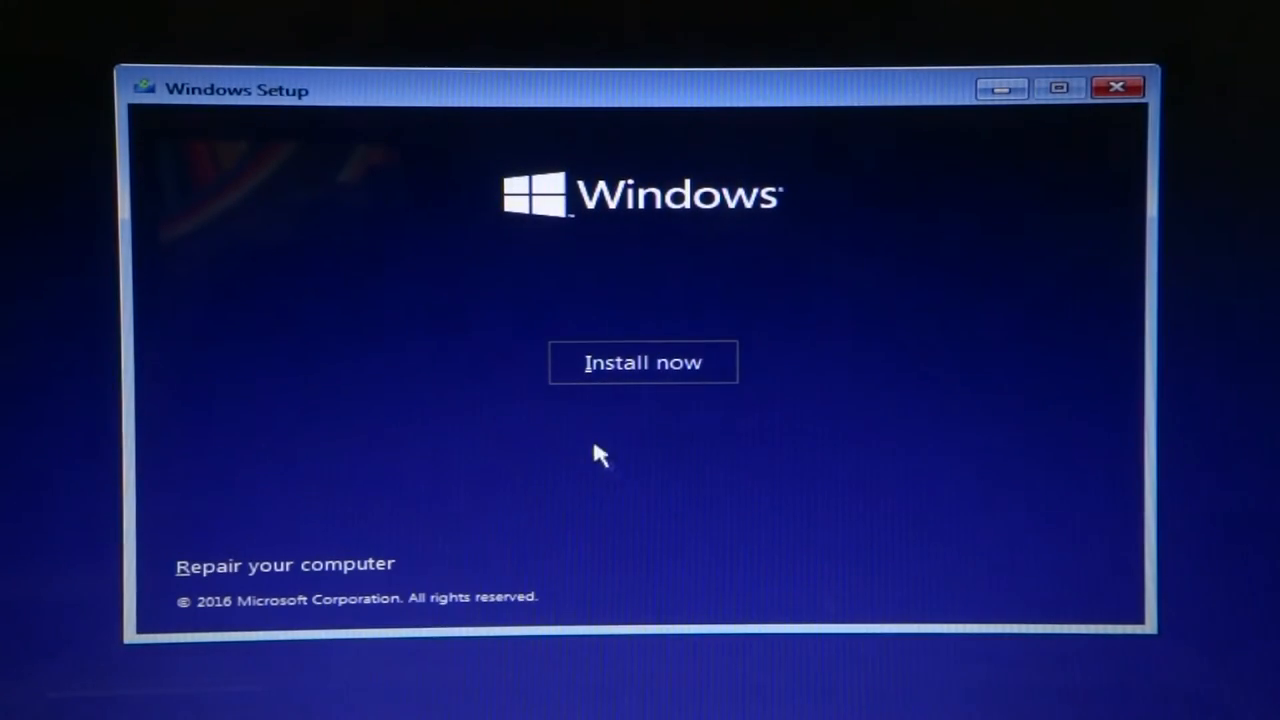
{"action": "left_click", "coordinate": [644, 362]}
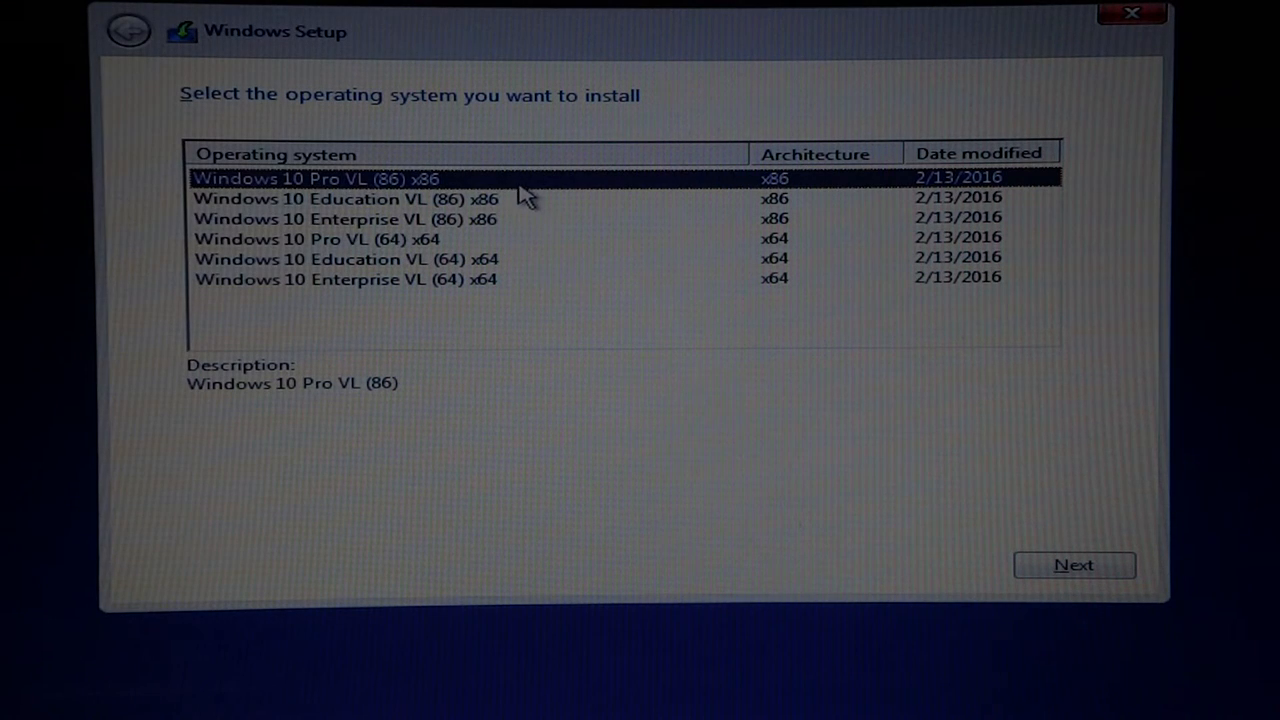
Step: Review the listed editions and continue with Windows 10 Pro VL (64) x64
{"action": "left_click", "coordinate": [344, 198]}
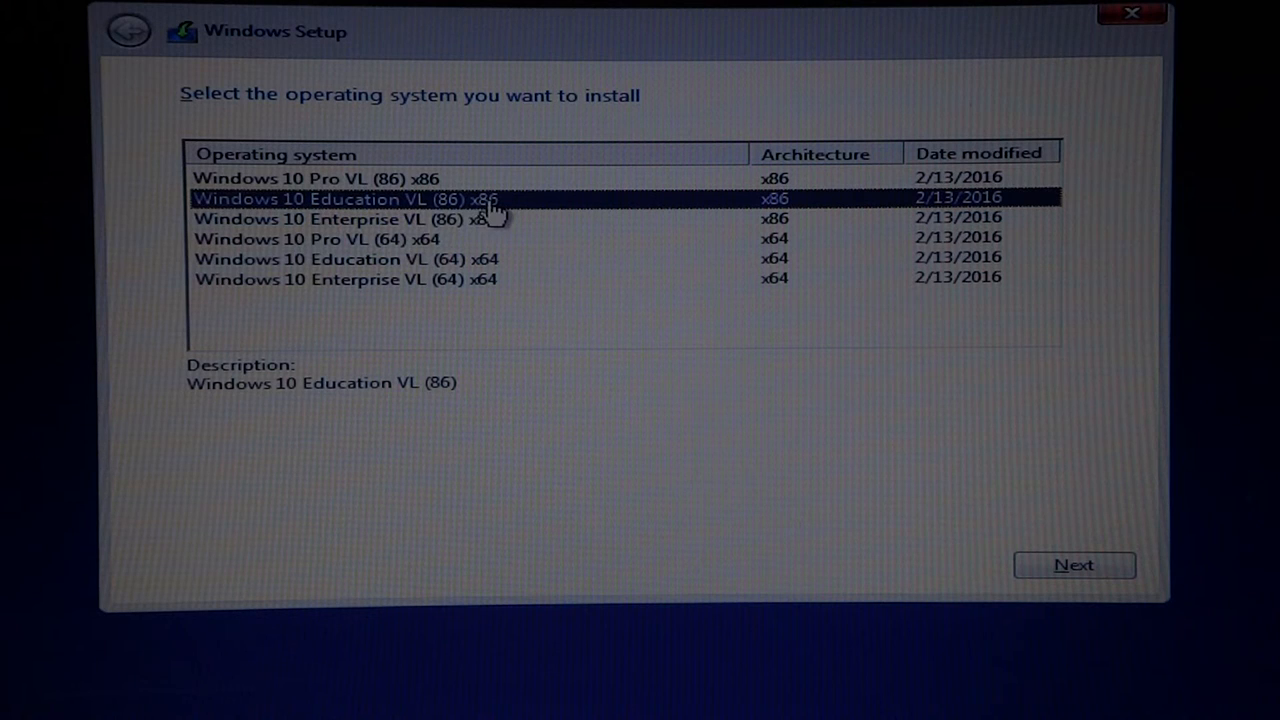
{"action": "left_click", "coordinate": [344, 218]}
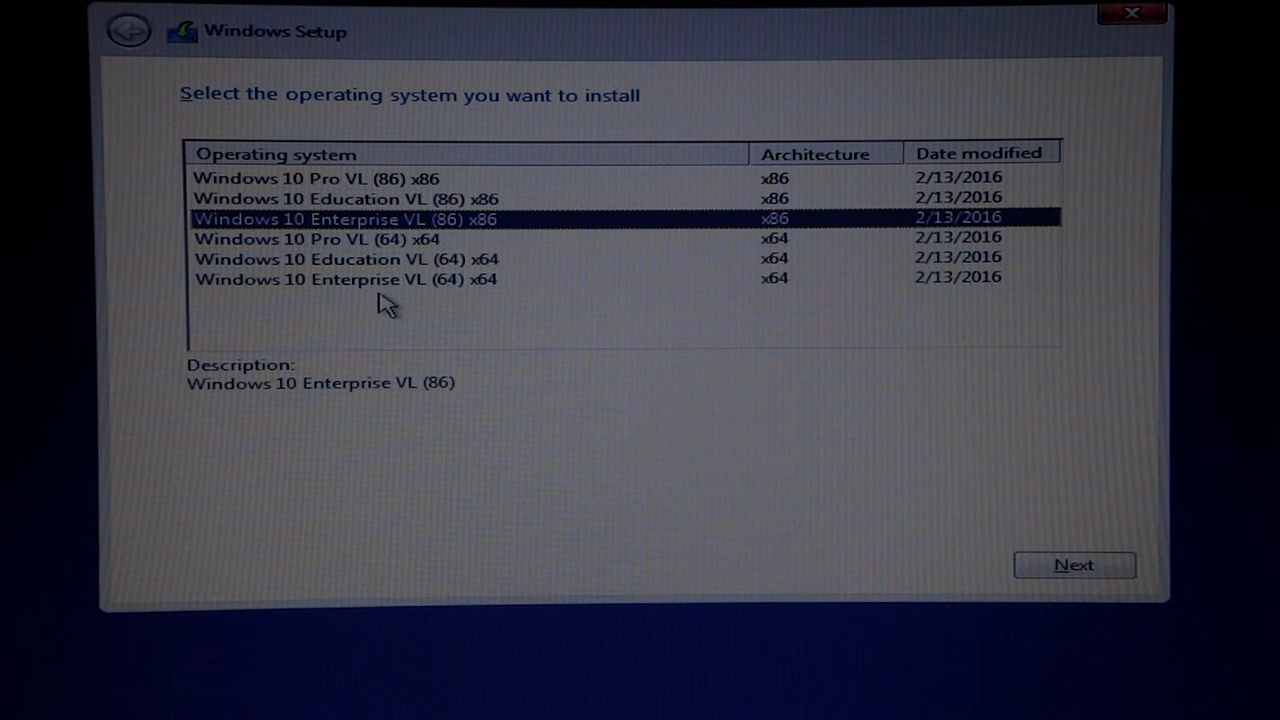
{"action": "left_click", "coordinate": [316, 178]}
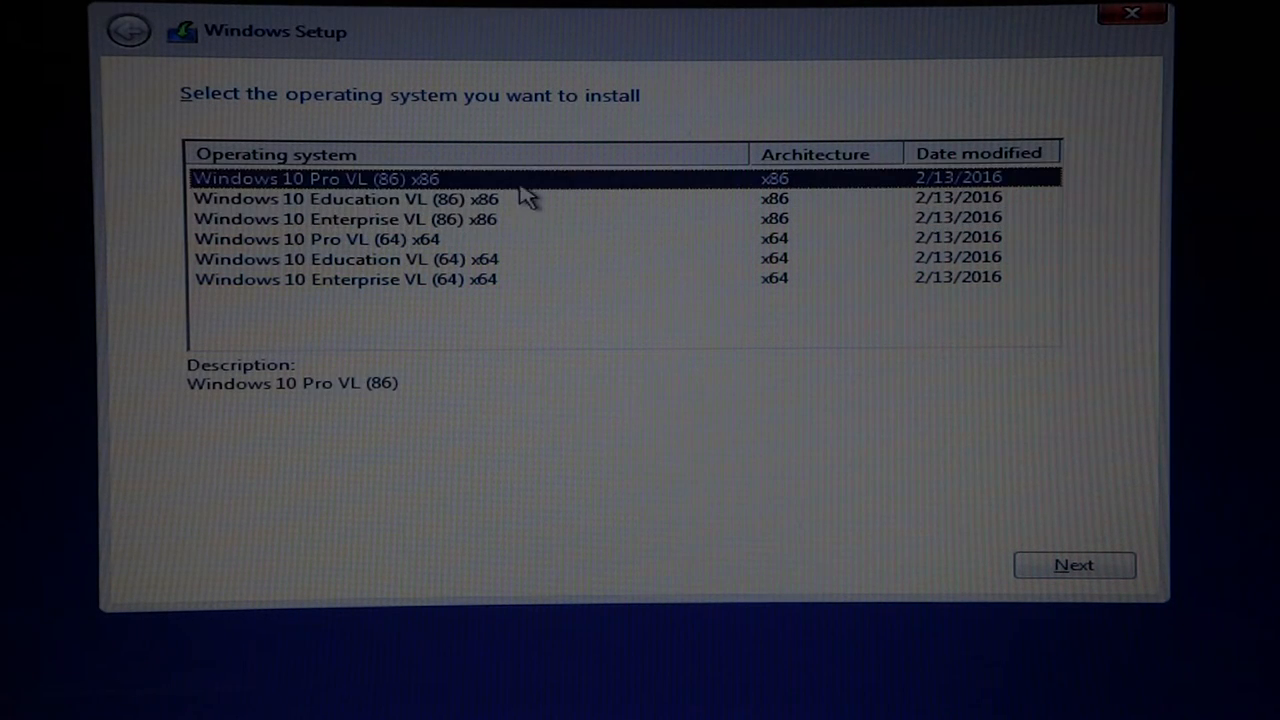
{"action": "left_click", "coordinate": [344, 198]}
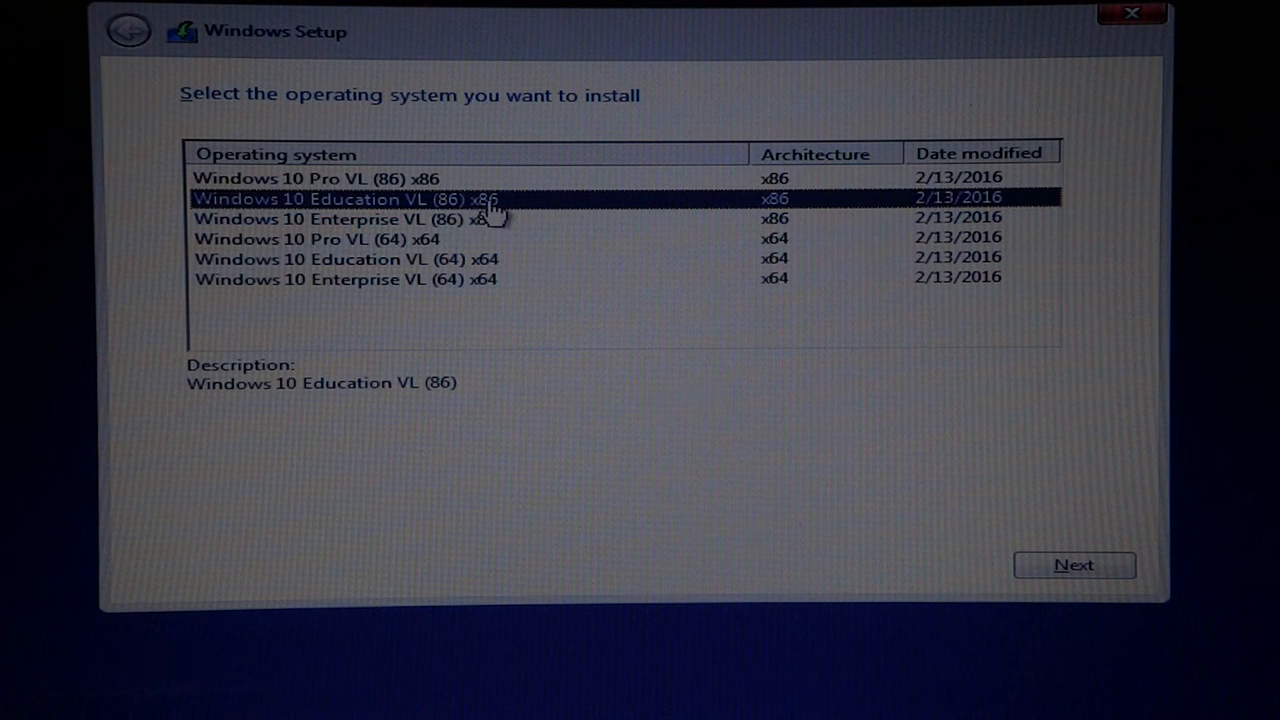
{"action": "left_click", "coordinate": [348, 218]}
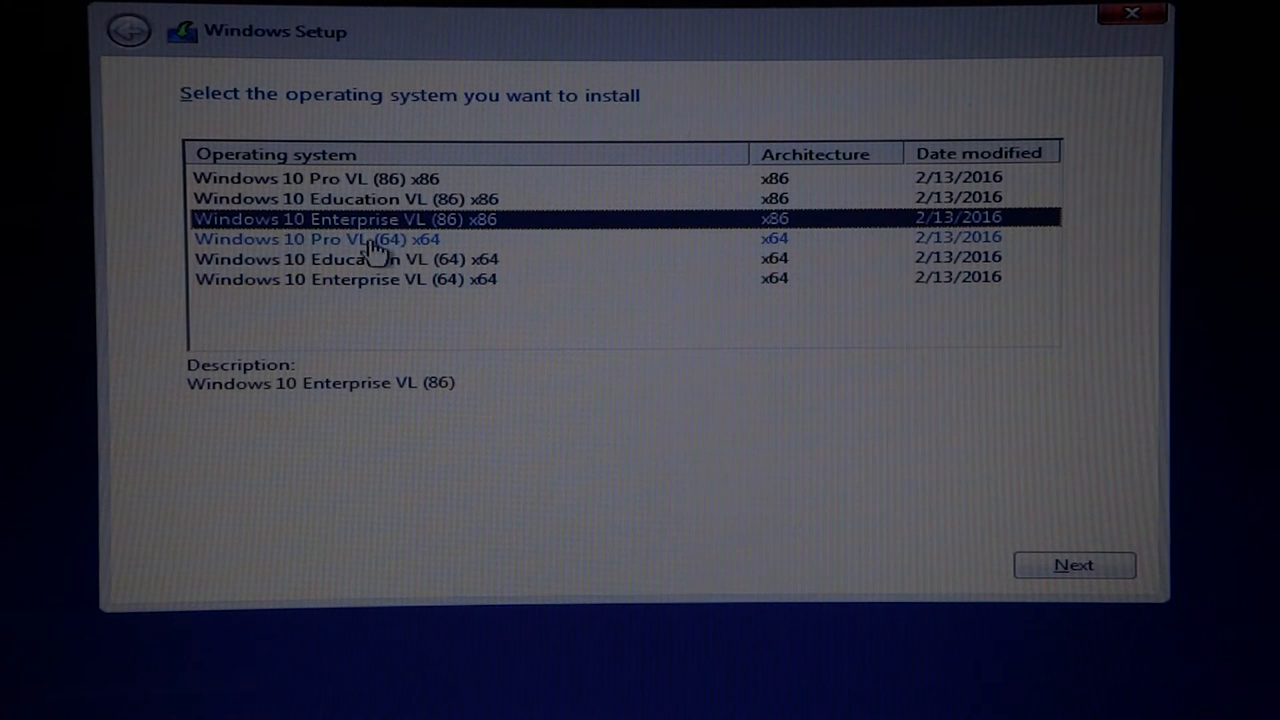
{"action": "mouse_move", "coordinate": [388, 244]}
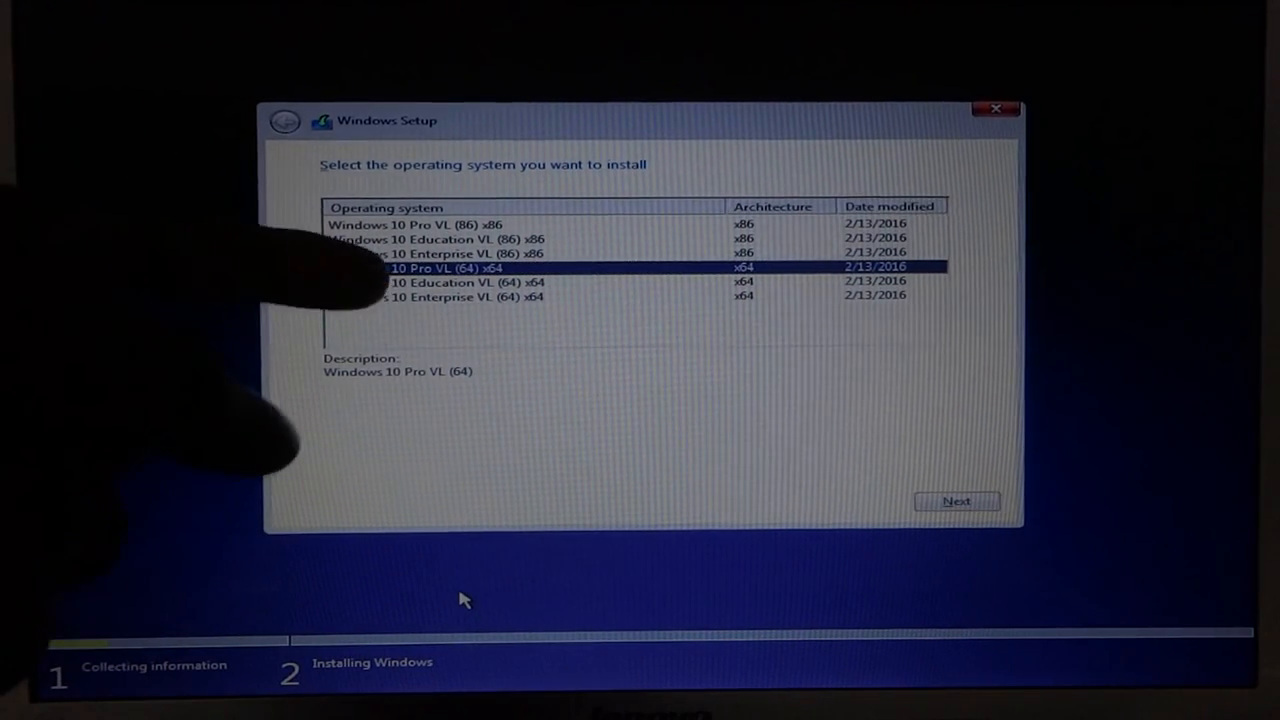
{"action": "left_click", "coordinate": [956, 500]}
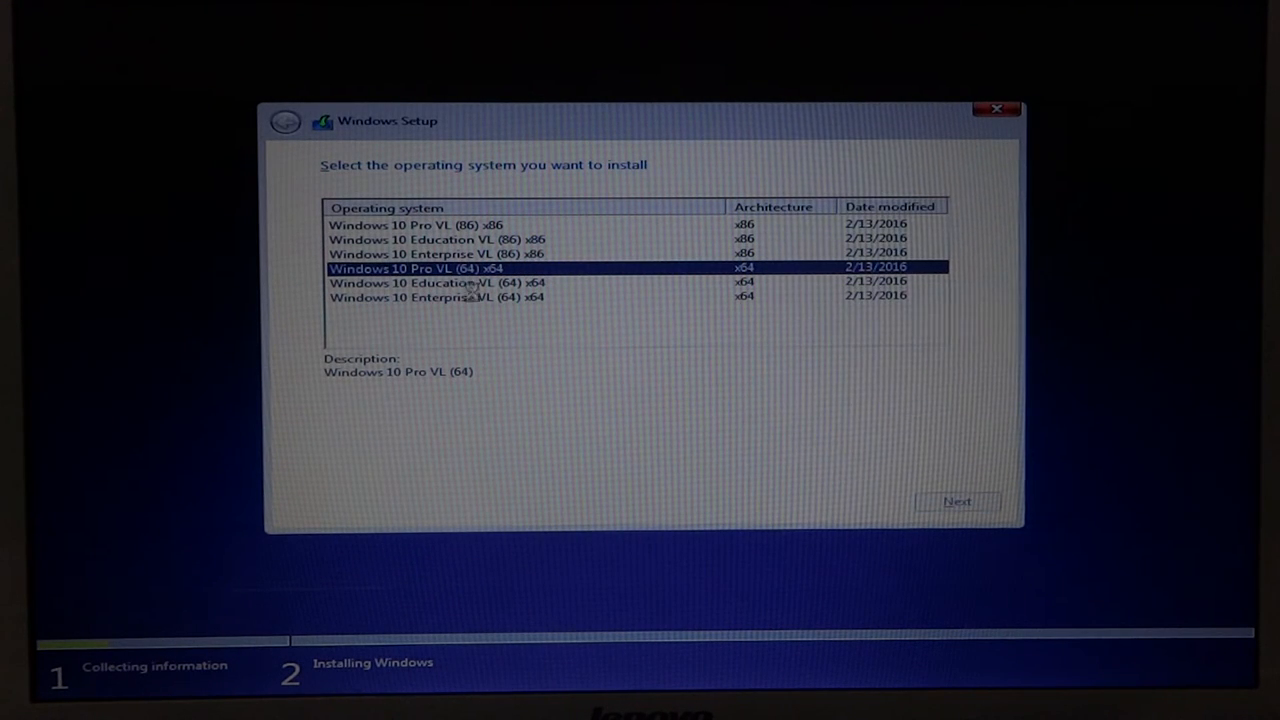
{"action": "left_click", "coordinate": [956, 500]}
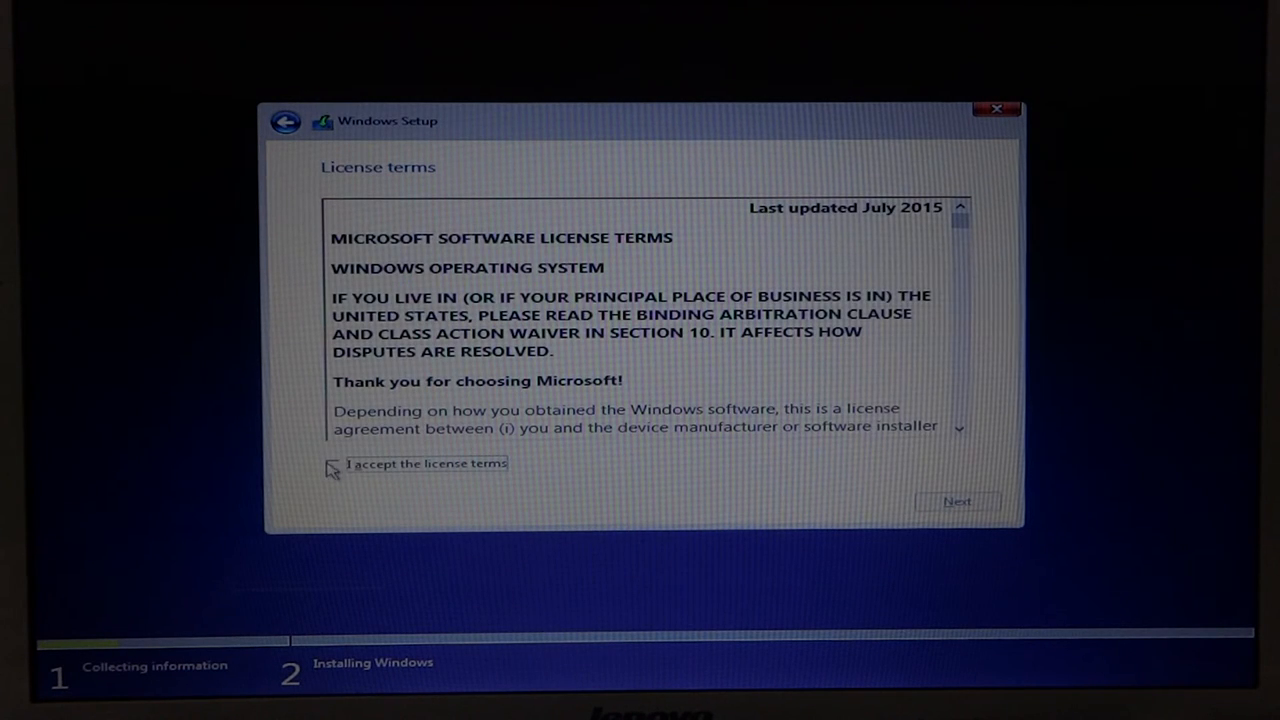
Step: Accept the license terms and choose 'Custom: Install Windows only (advanced)'
{"action": "left_click", "coordinate": [332, 464]}
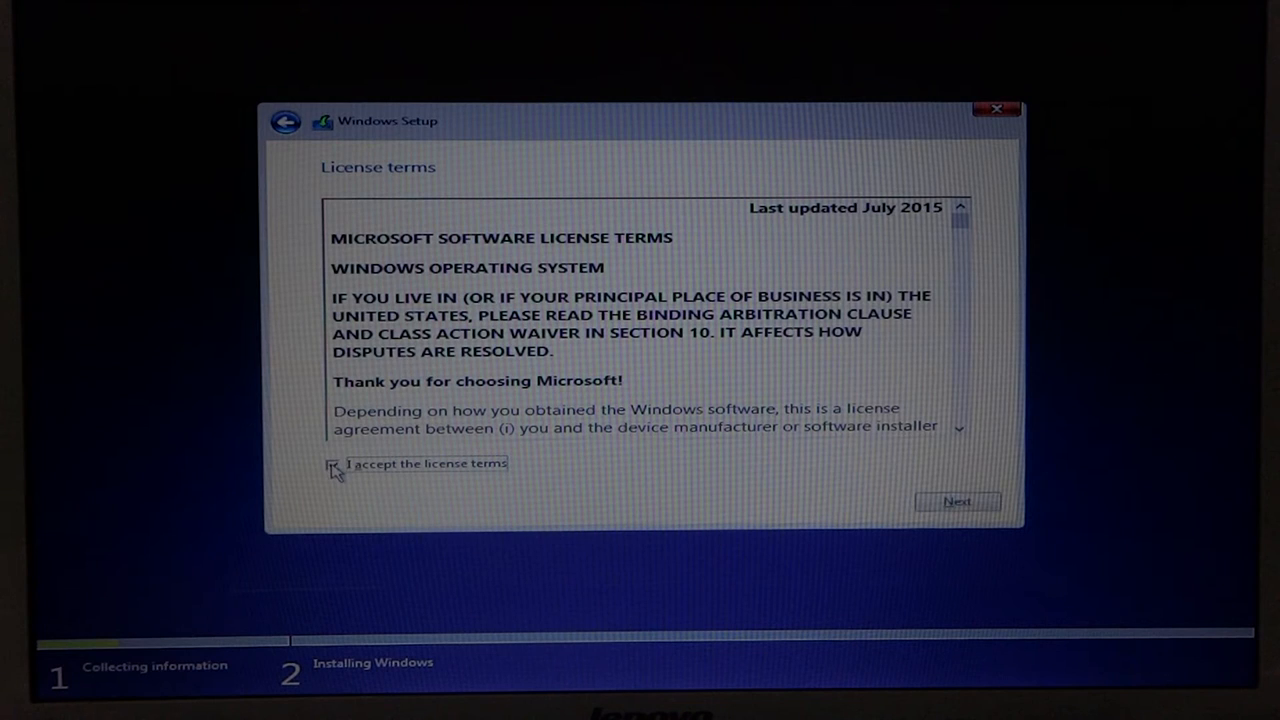
{"action": "left_click", "coordinate": [956, 500]}
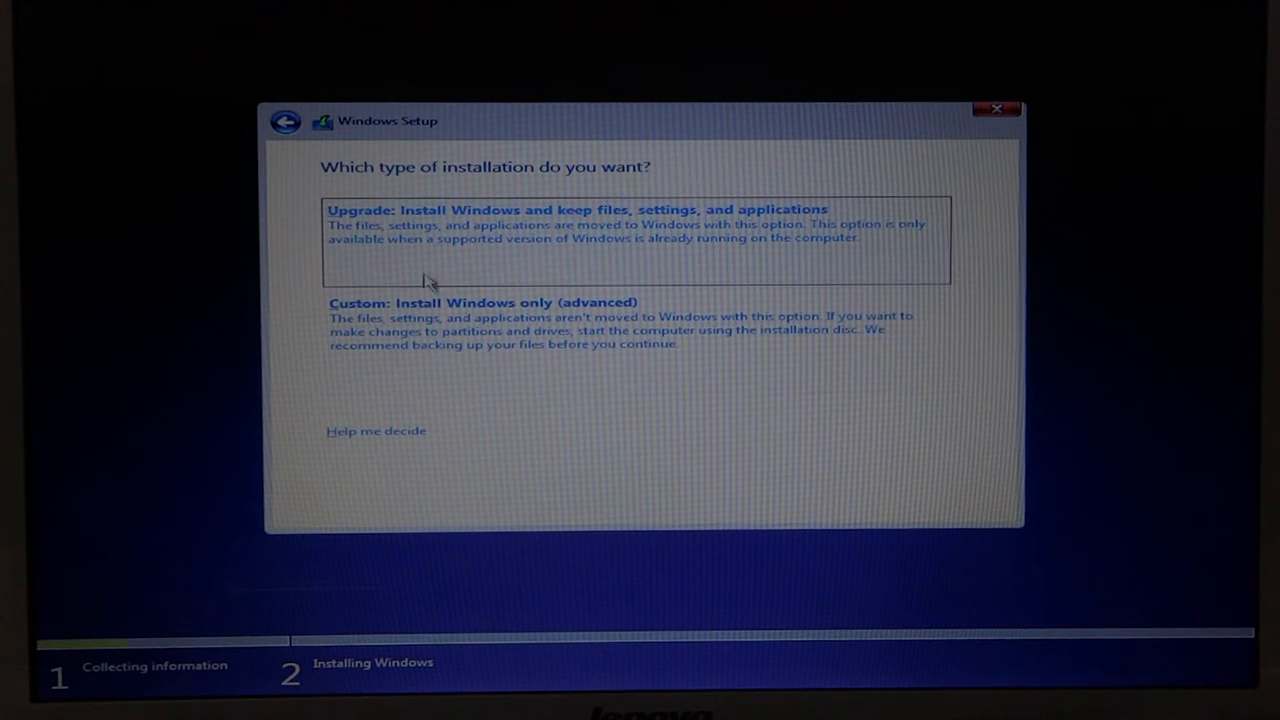
{"action": "mouse_move", "coordinate": [528, 248]}
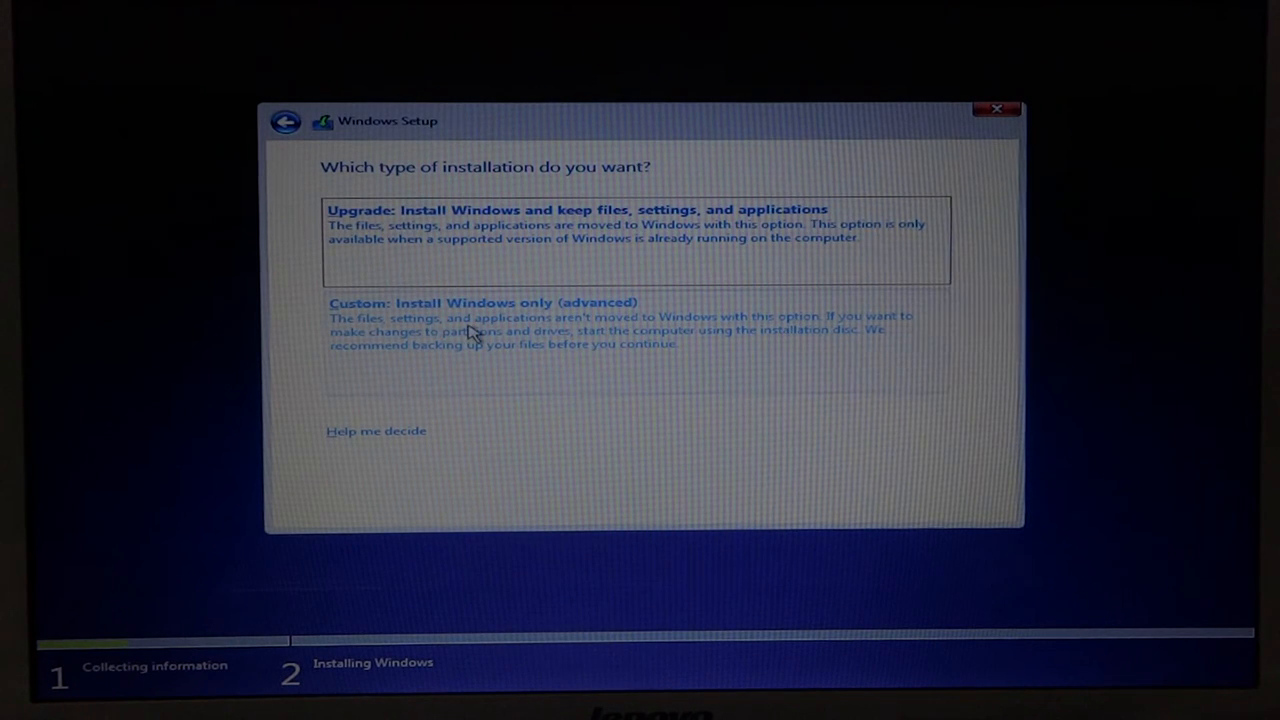
{"action": "left_click", "coordinate": [484, 302]}
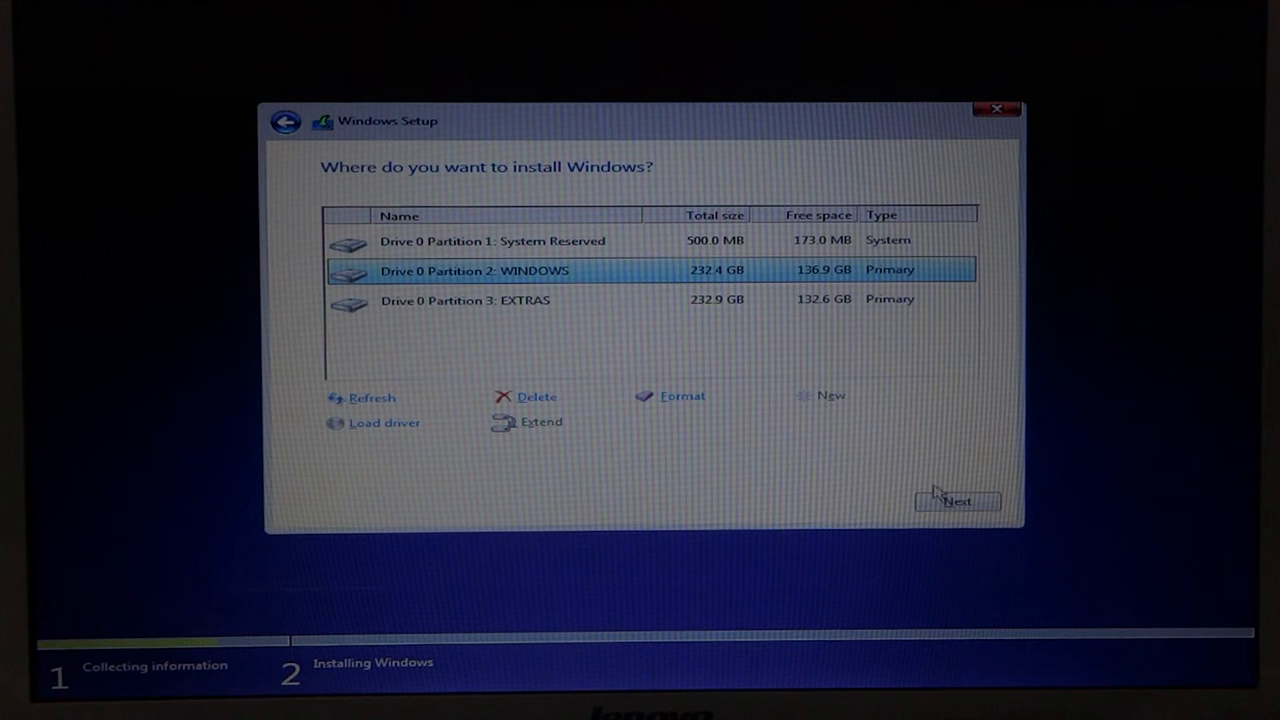
{"action": "mouse_move", "coordinate": [810, 368]}
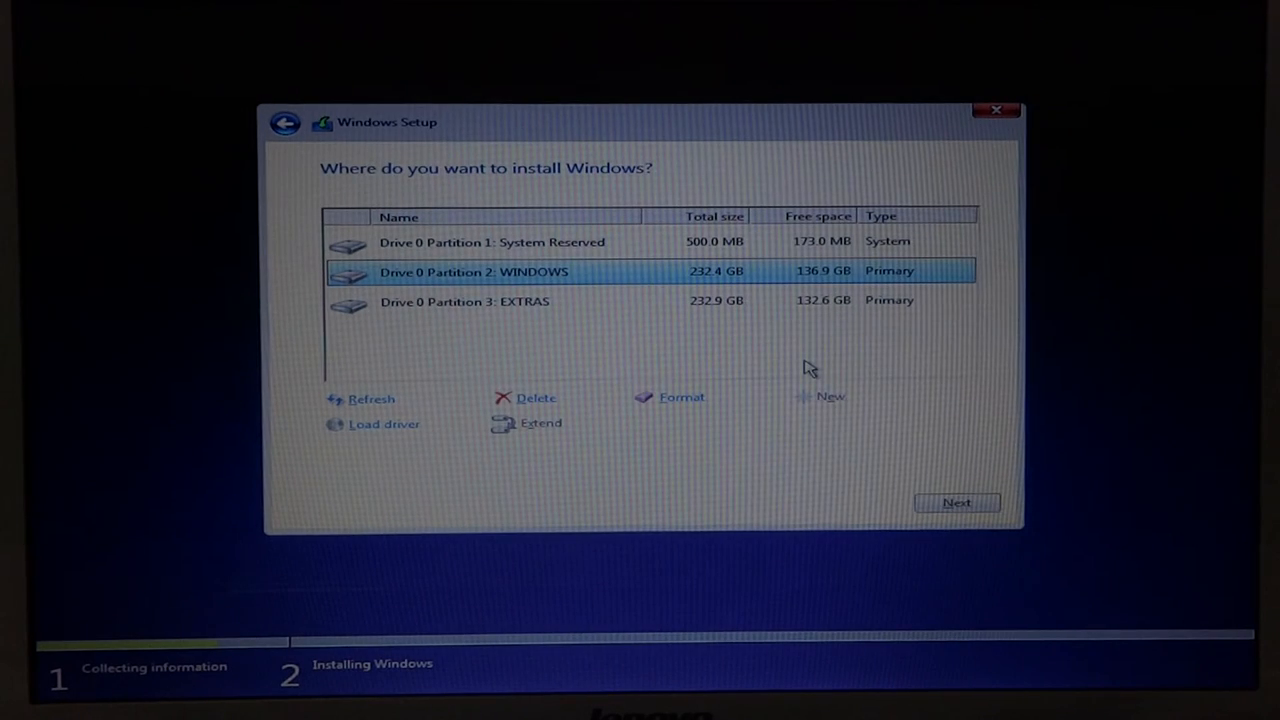
{"action": "mouse_move", "coordinate": [920, 150]}
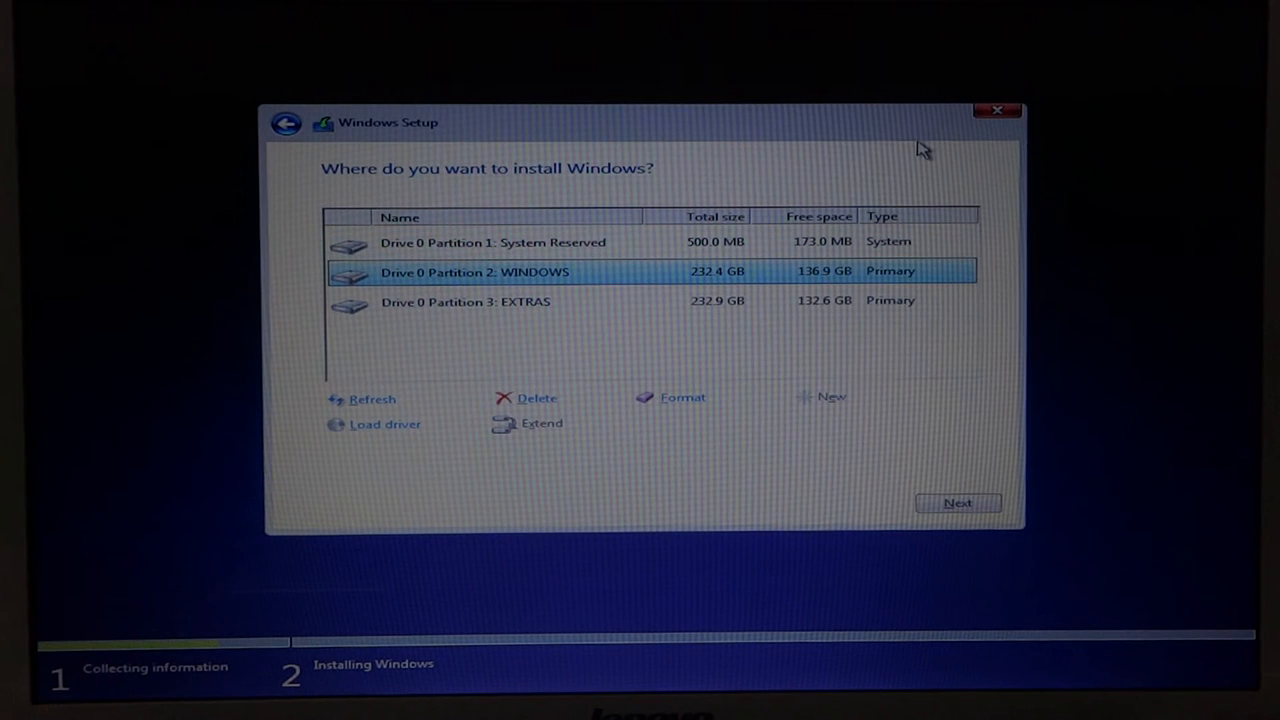
{"action": "mouse_move", "coordinate": [864, 180]}
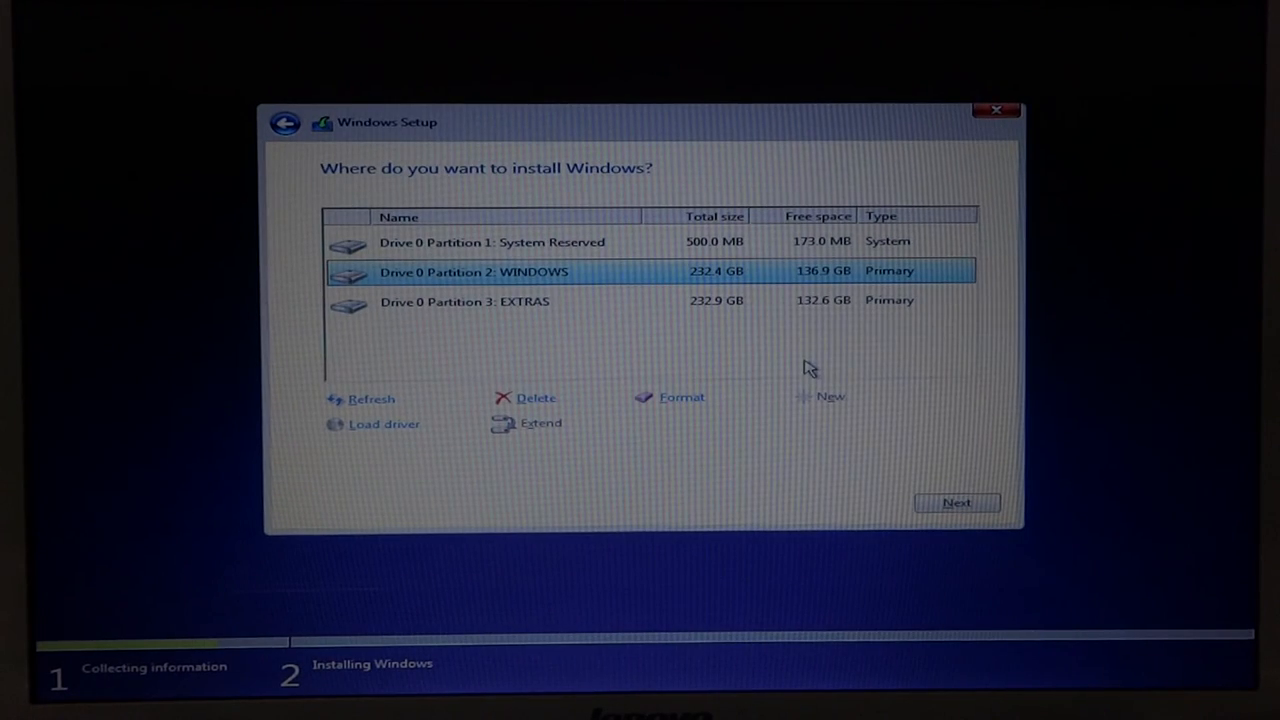
{"action": "mouse_move", "coordinate": [922, 150]}
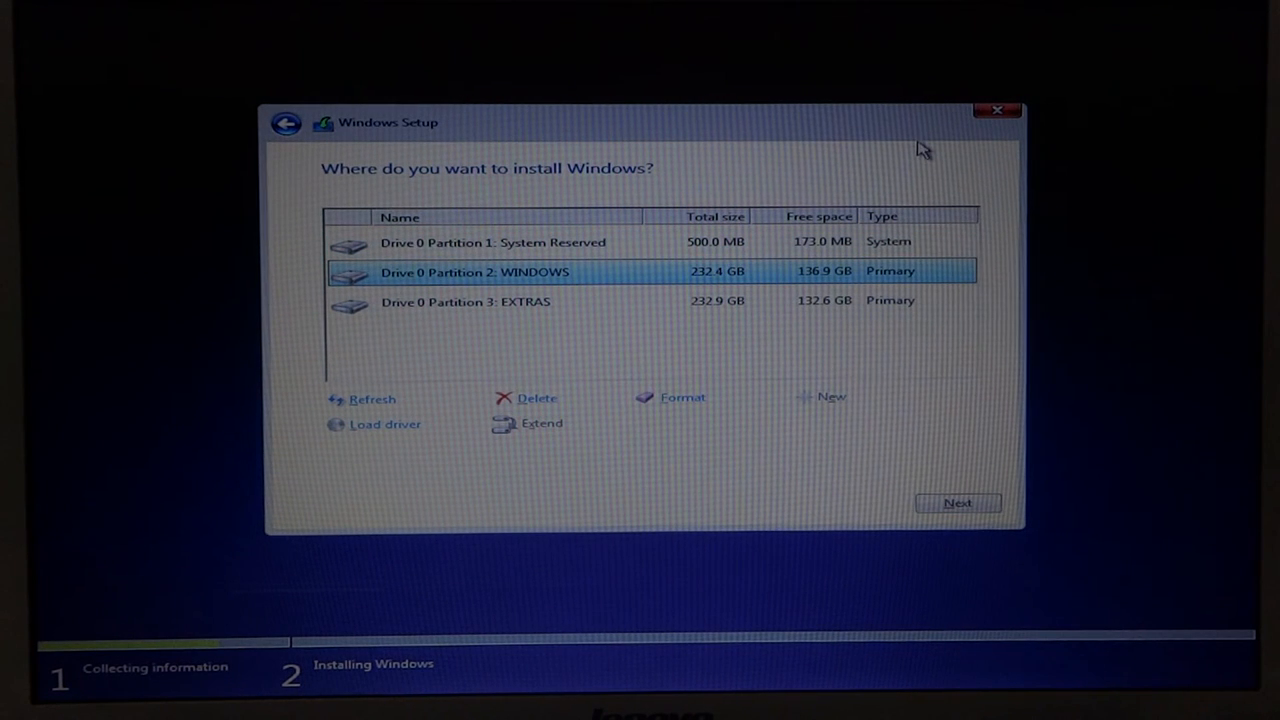
{"action": "mouse_move", "coordinate": [864, 180]}
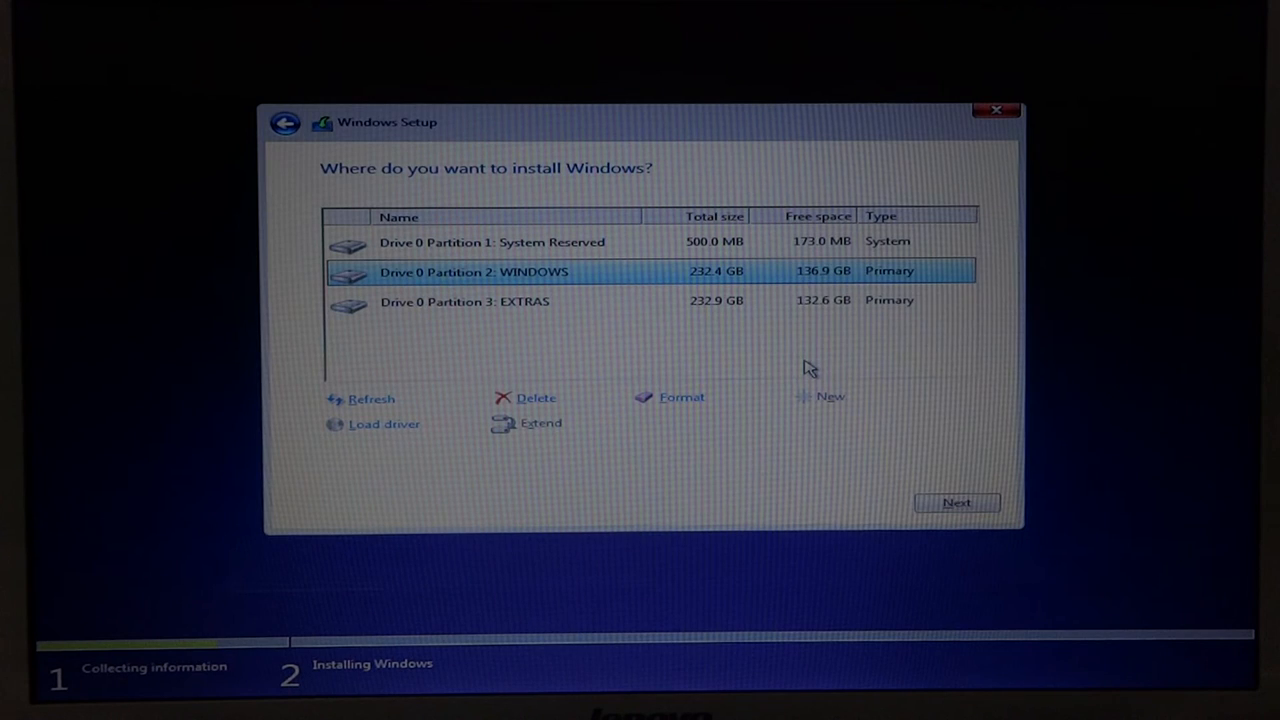
{"action": "mouse_move", "coordinate": [920, 150]}
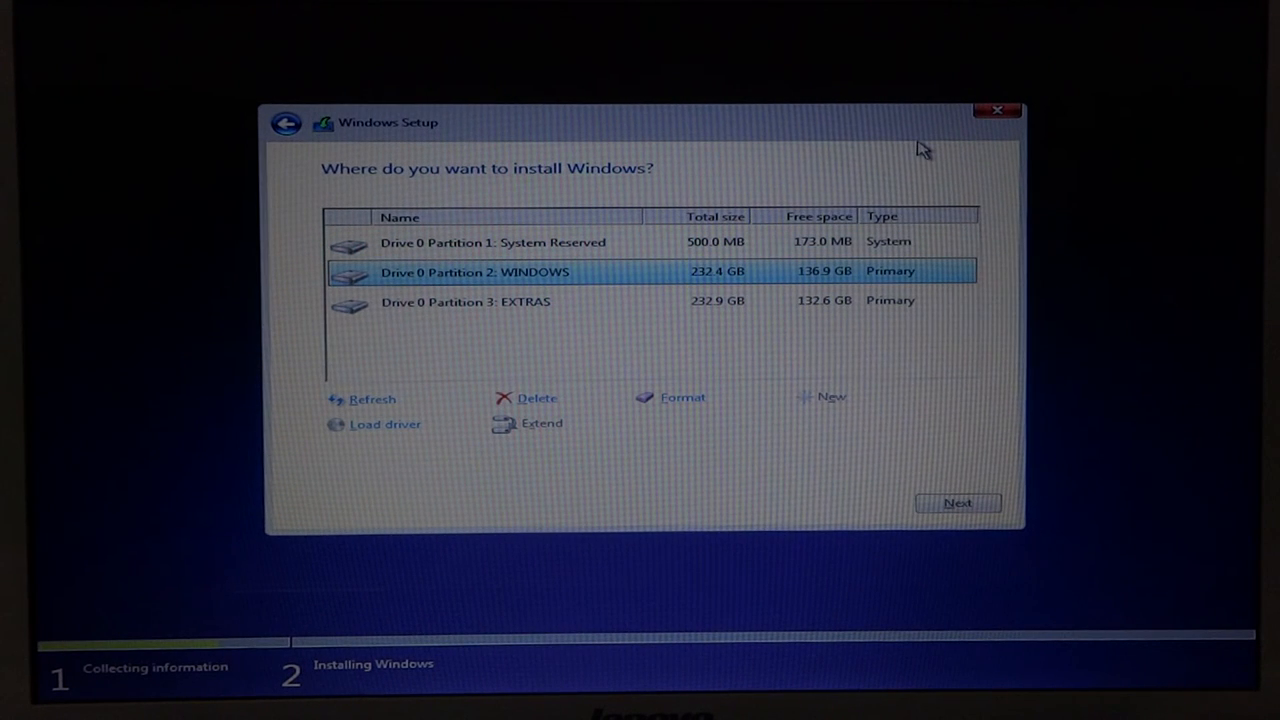
{"action": "mouse_move", "coordinate": [924, 168]}
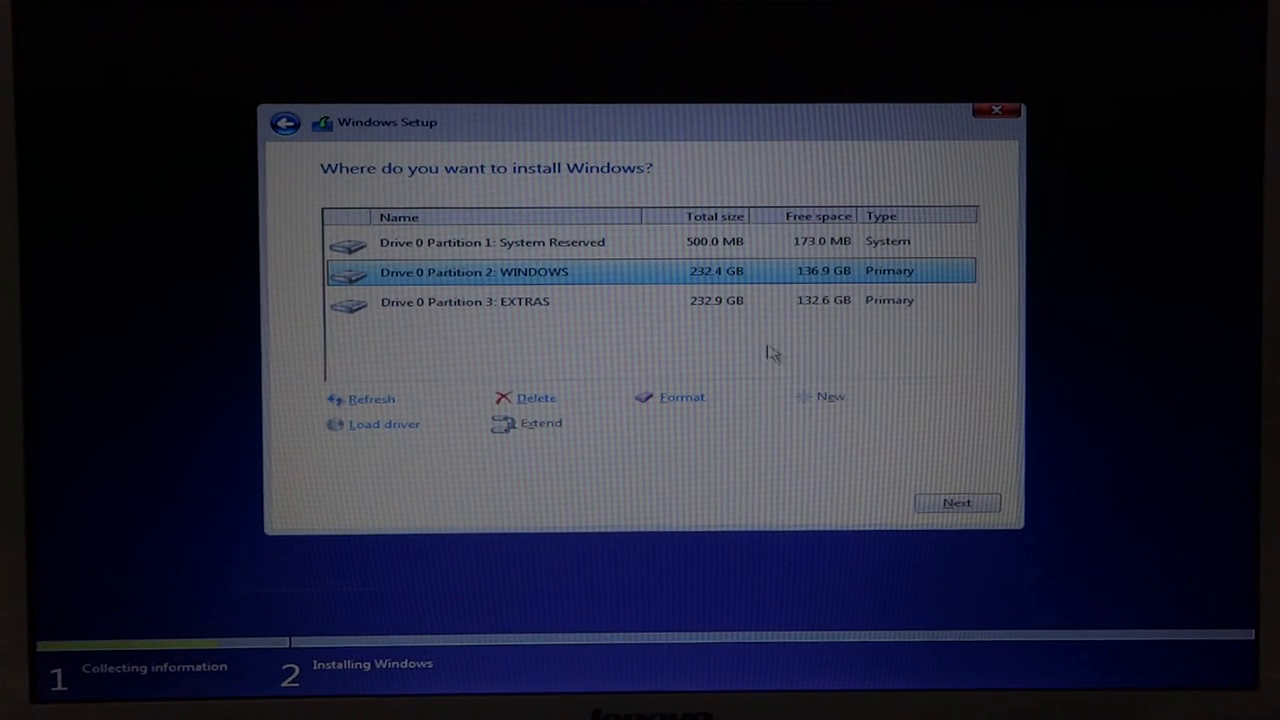
{"action": "mouse_move", "coordinate": [920, 148]}
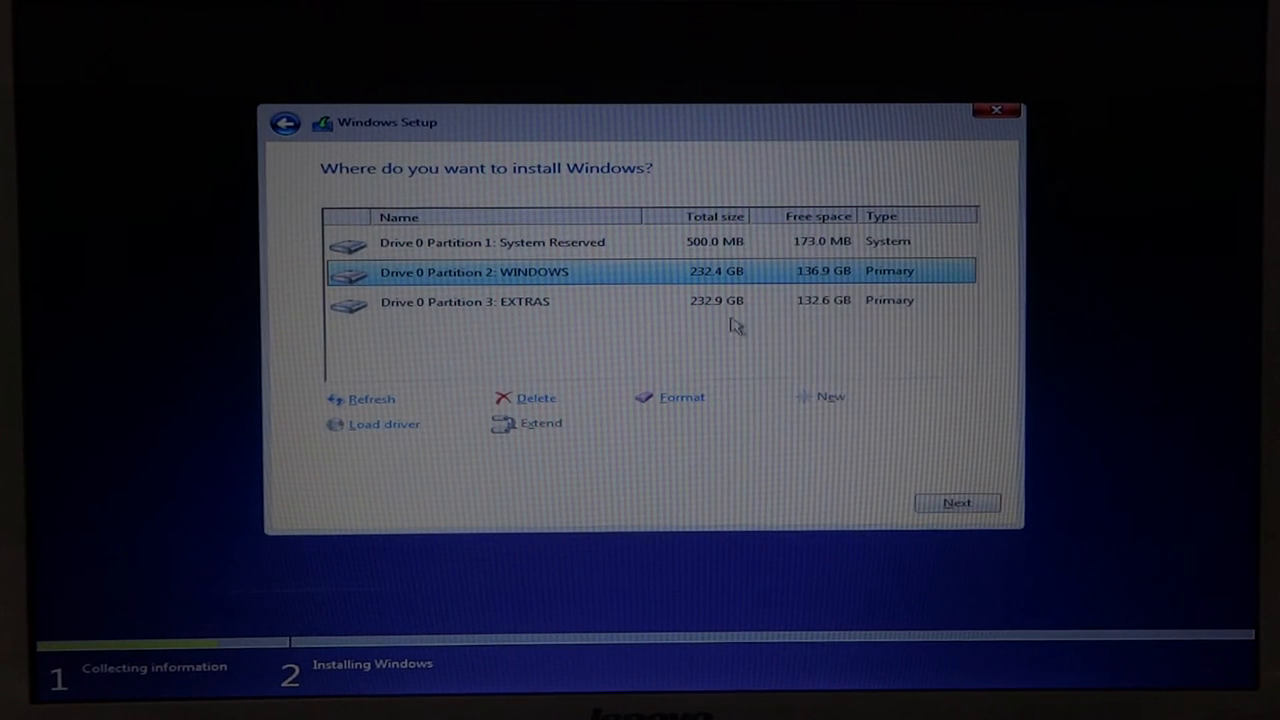
{"action": "mouse_move", "coordinate": [920, 148]}
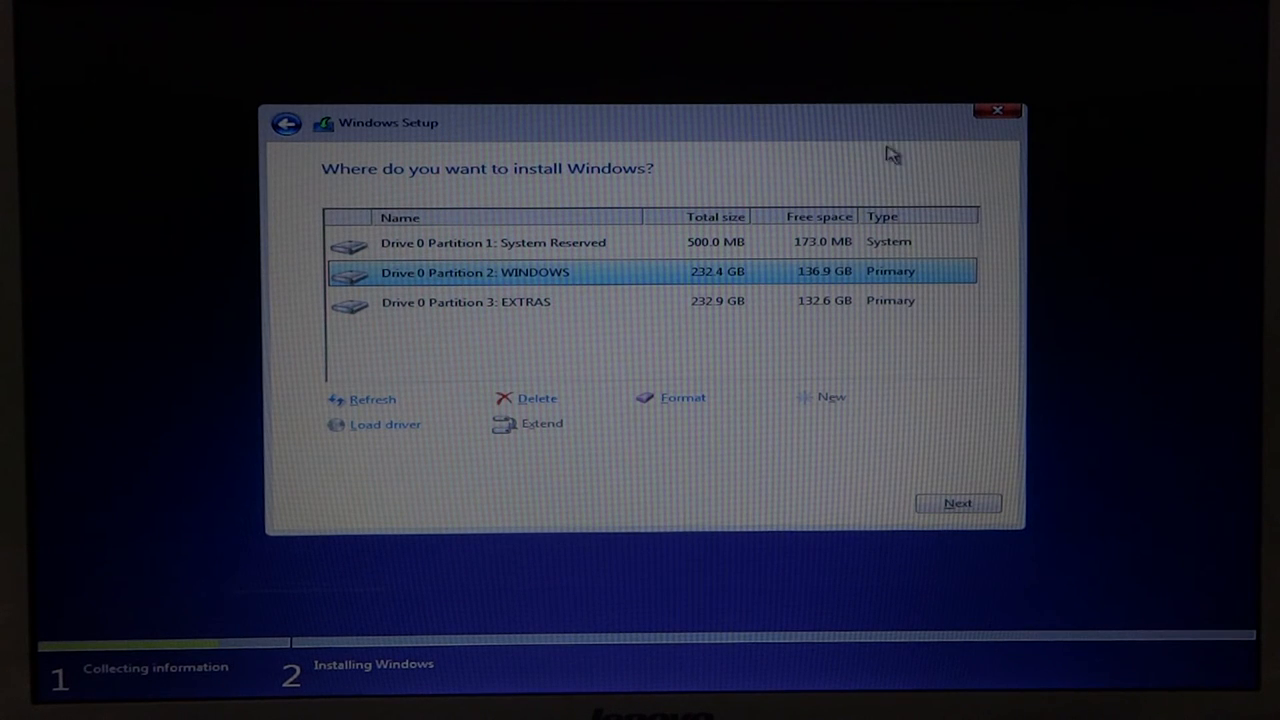
Step: Begin quitting Windows Setup from the partition page so it asks for confirmation
{"action": "left_click", "coordinate": [996, 110]}
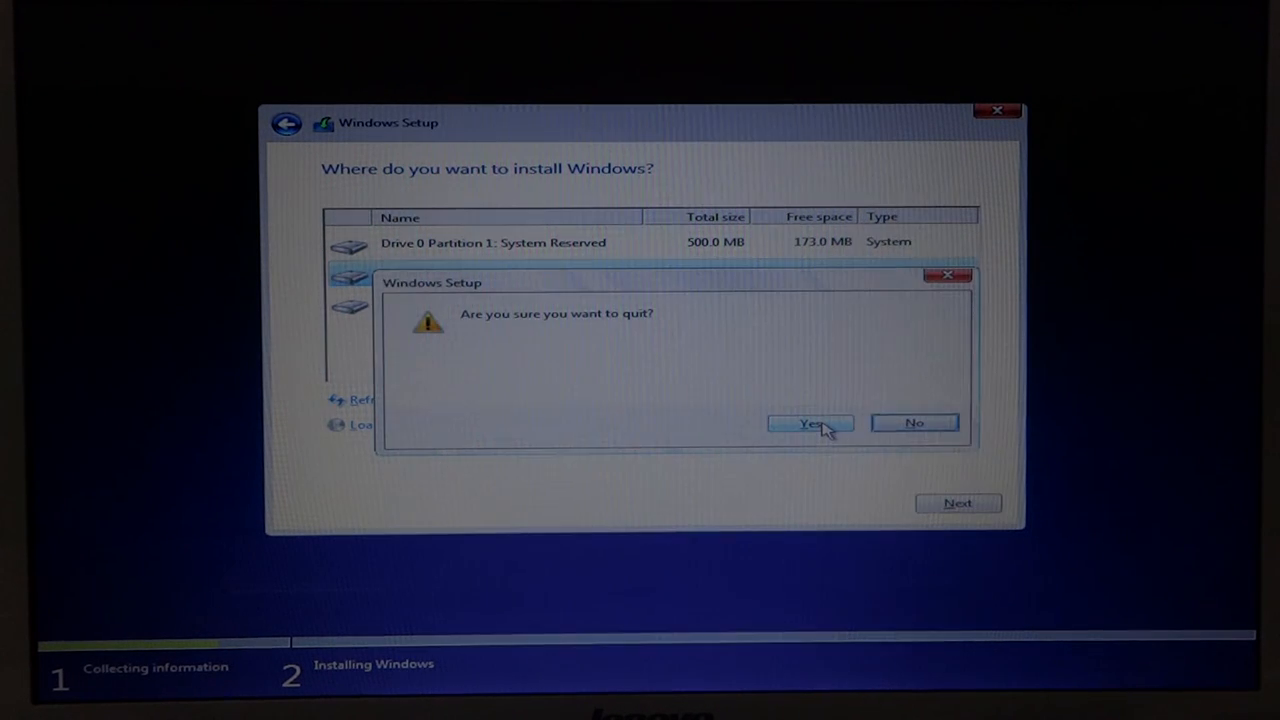
Step: Confirm quitting and cancelling the Windows installation, returning to the desktop
{"action": "left_click", "coordinate": [810, 424]}
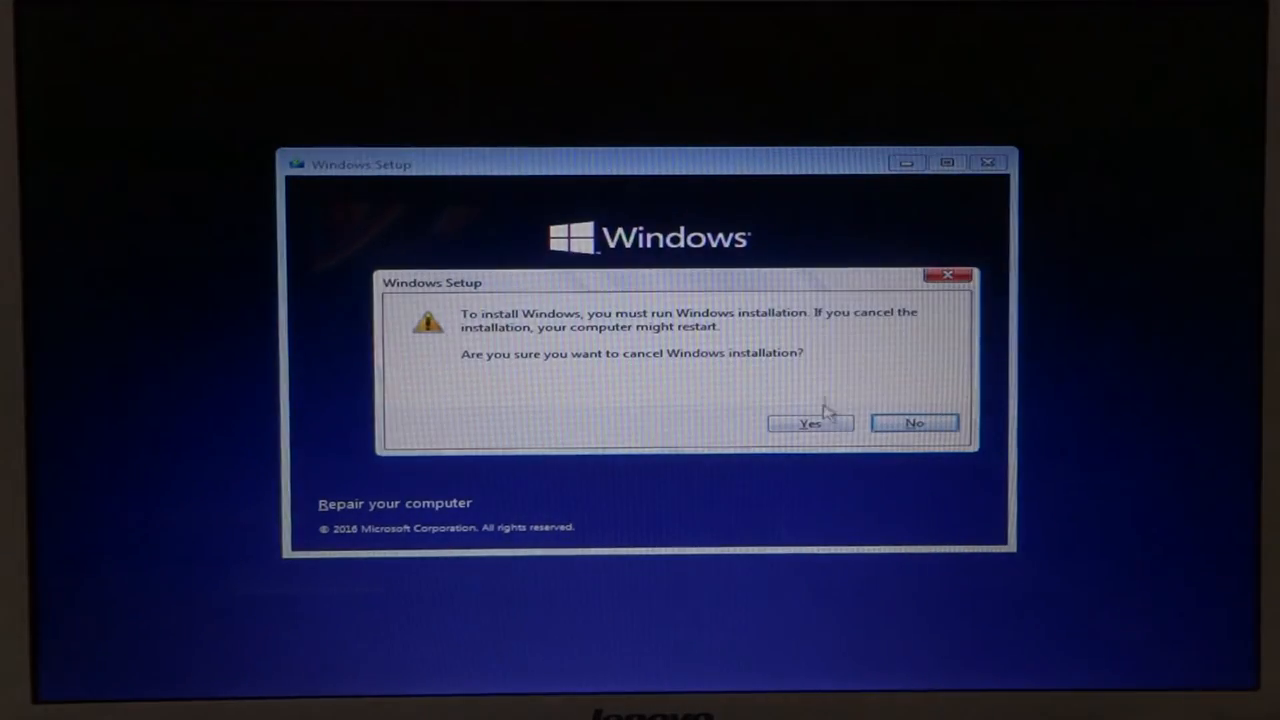
{"action": "left_click", "coordinate": [810, 424]}
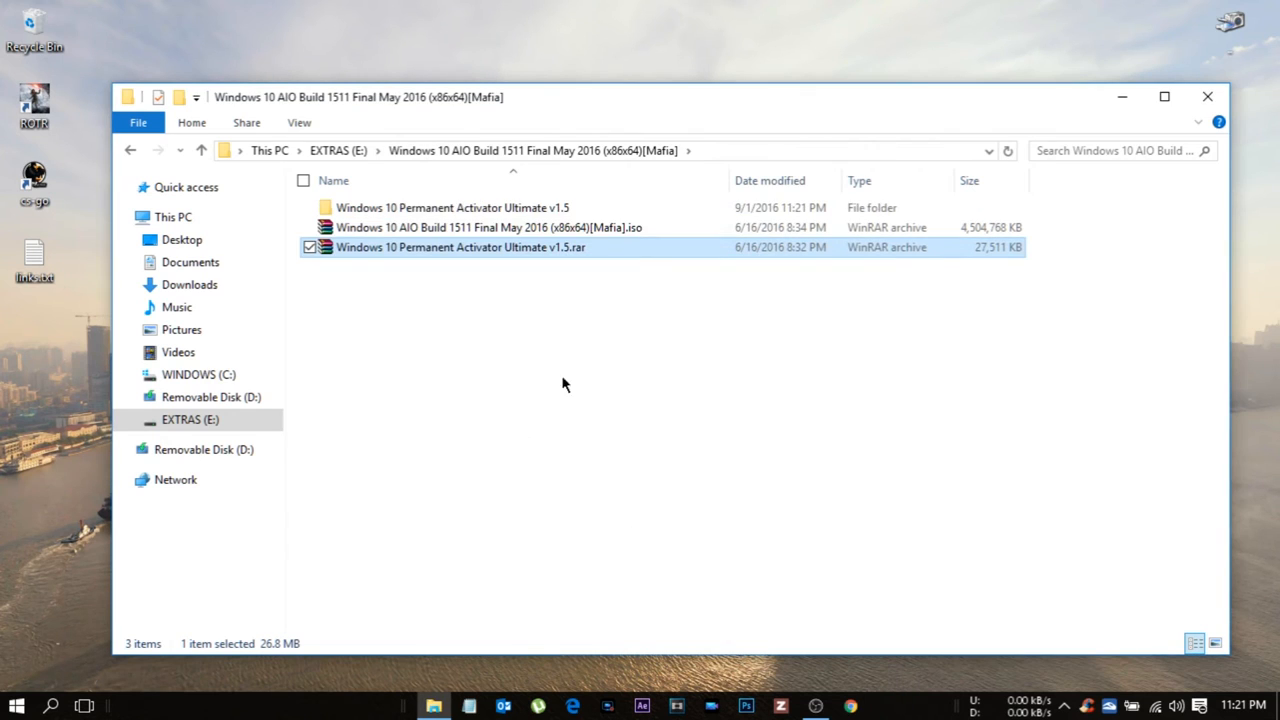
Step: Launch the Windows 10 Permanent Activator Ultimate v1.5 installer from its folder
{"action": "double_click", "coordinate": [452, 206]}
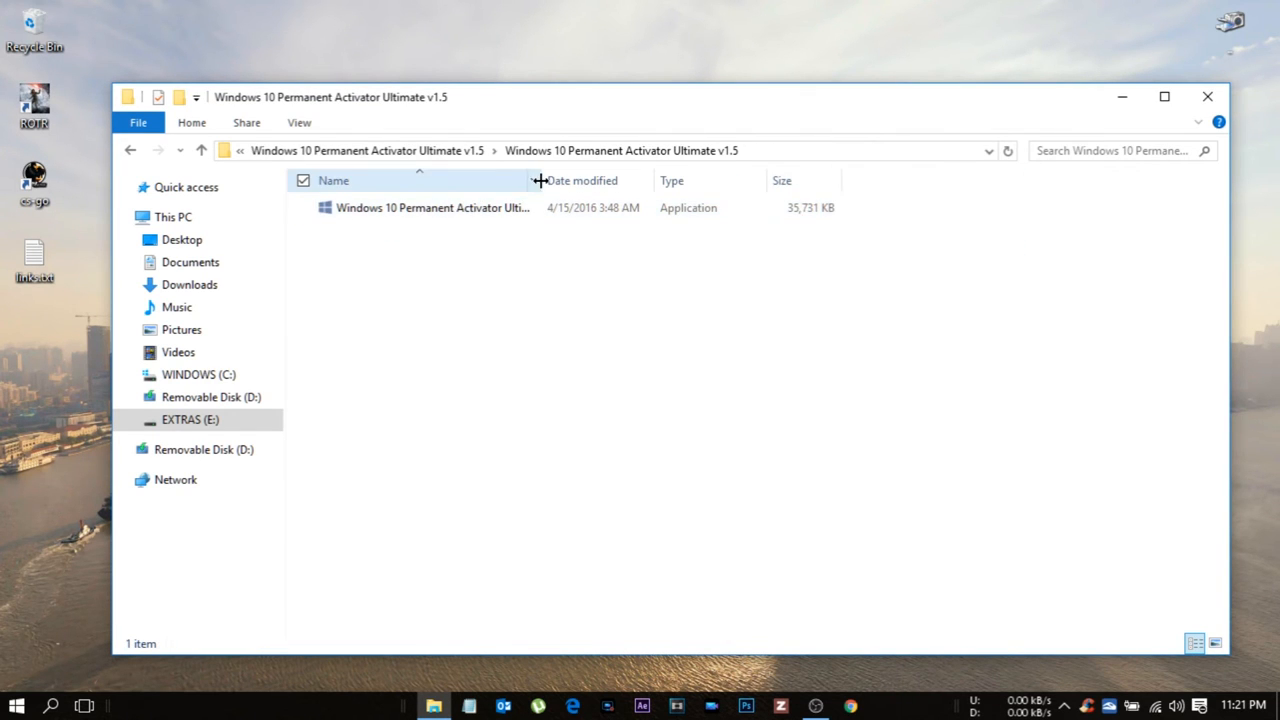
{"action": "left_click", "coordinate": [432, 206]}
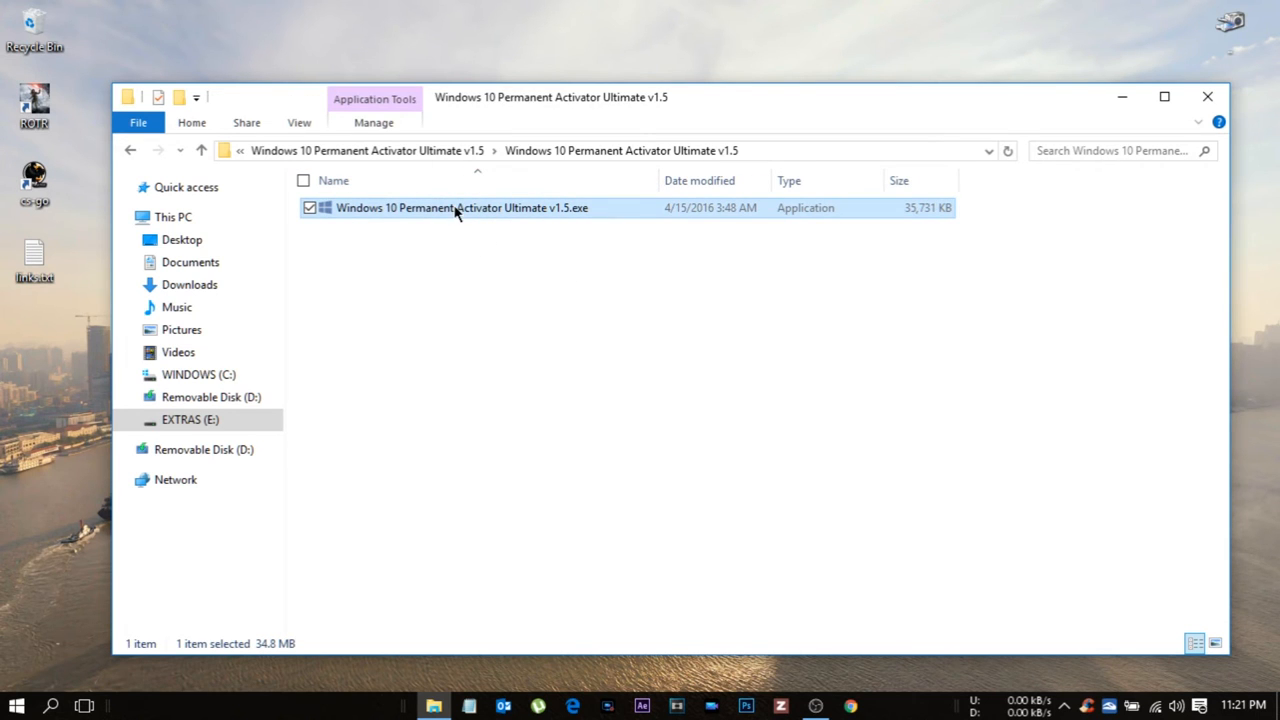
{"action": "double_click", "coordinate": [460, 206]}
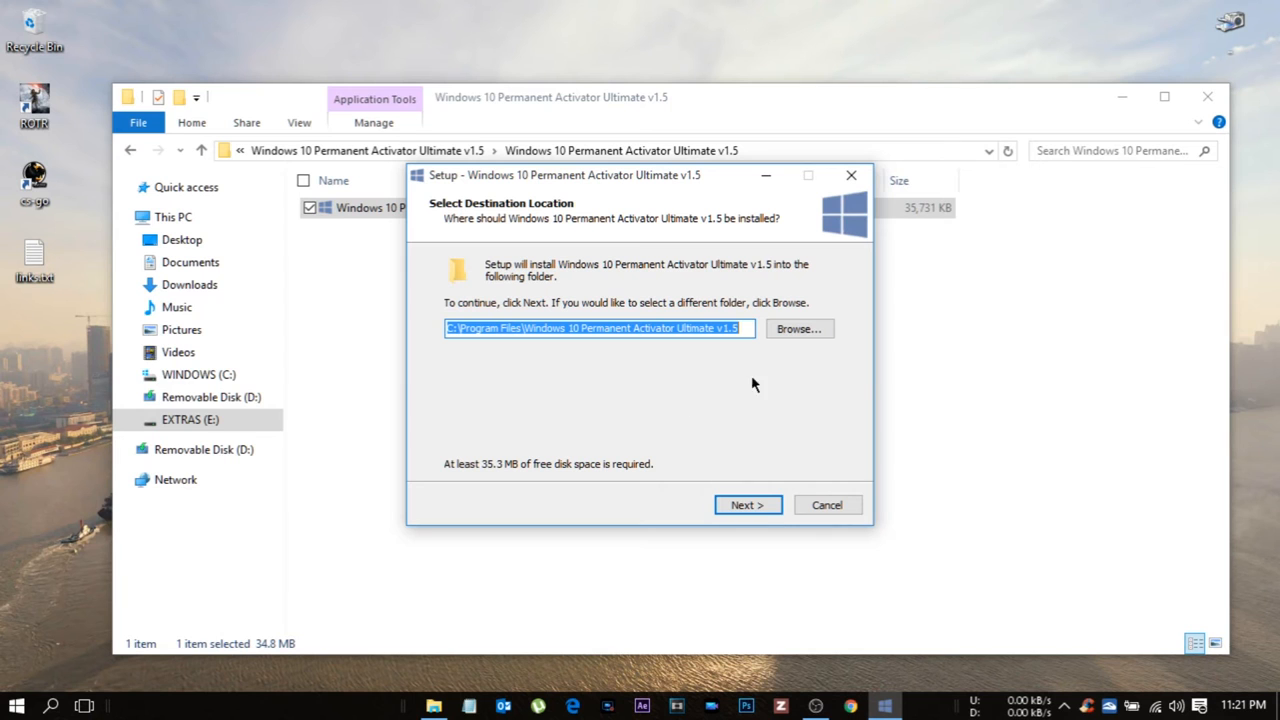
Step: Install the activator to its default location and finish the setup wizard
{"action": "left_click", "coordinate": [748, 504]}
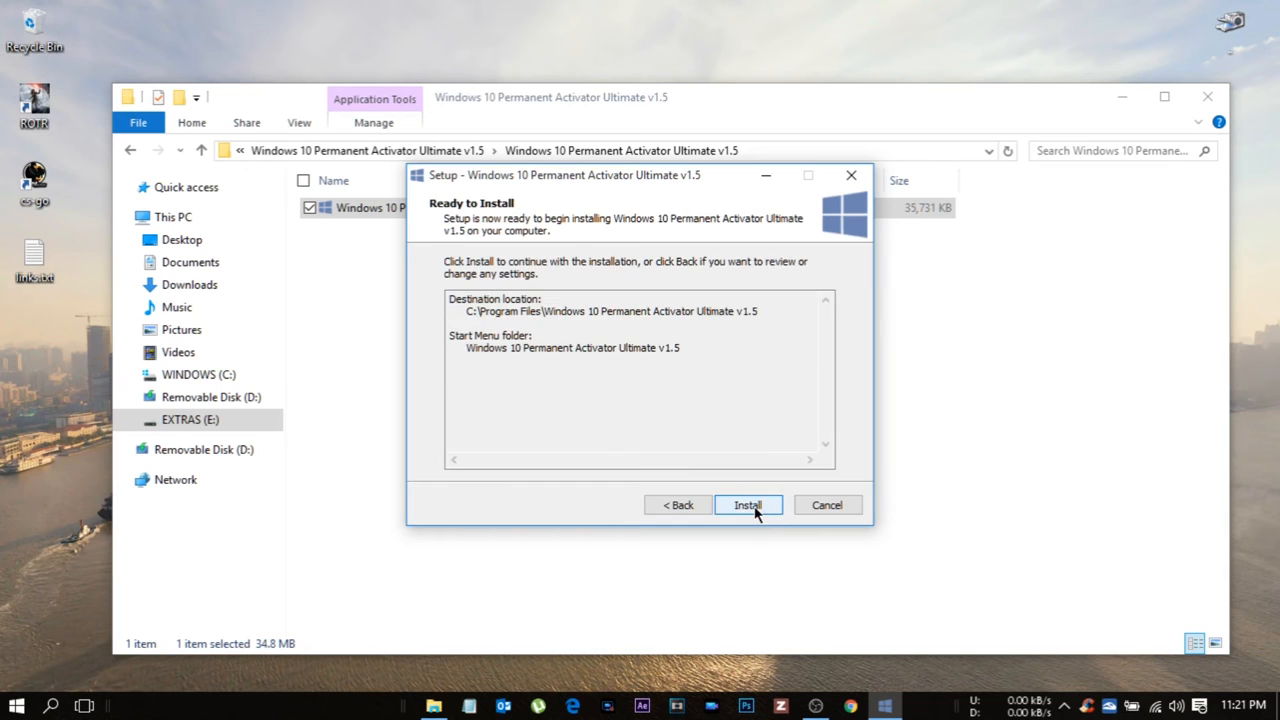
{"action": "left_click", "coordinate": [748, 504]}
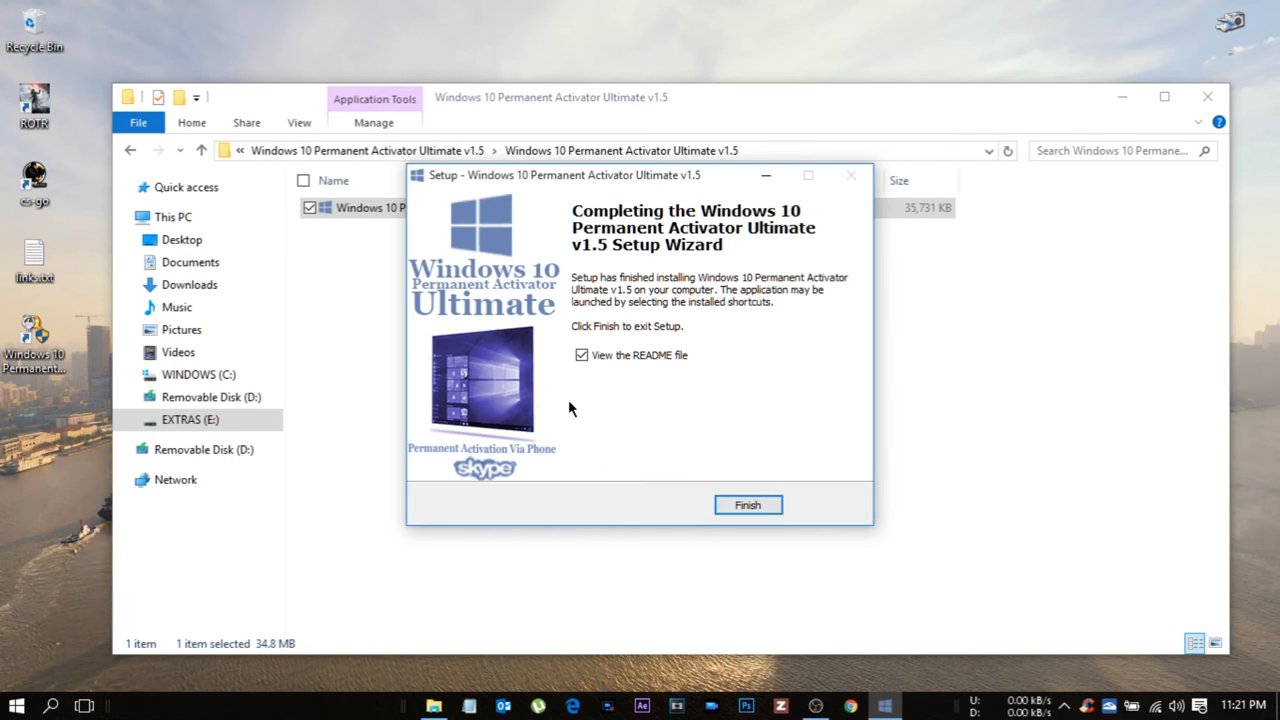
{"action": "left_click", "coordinate": [748, 504]}
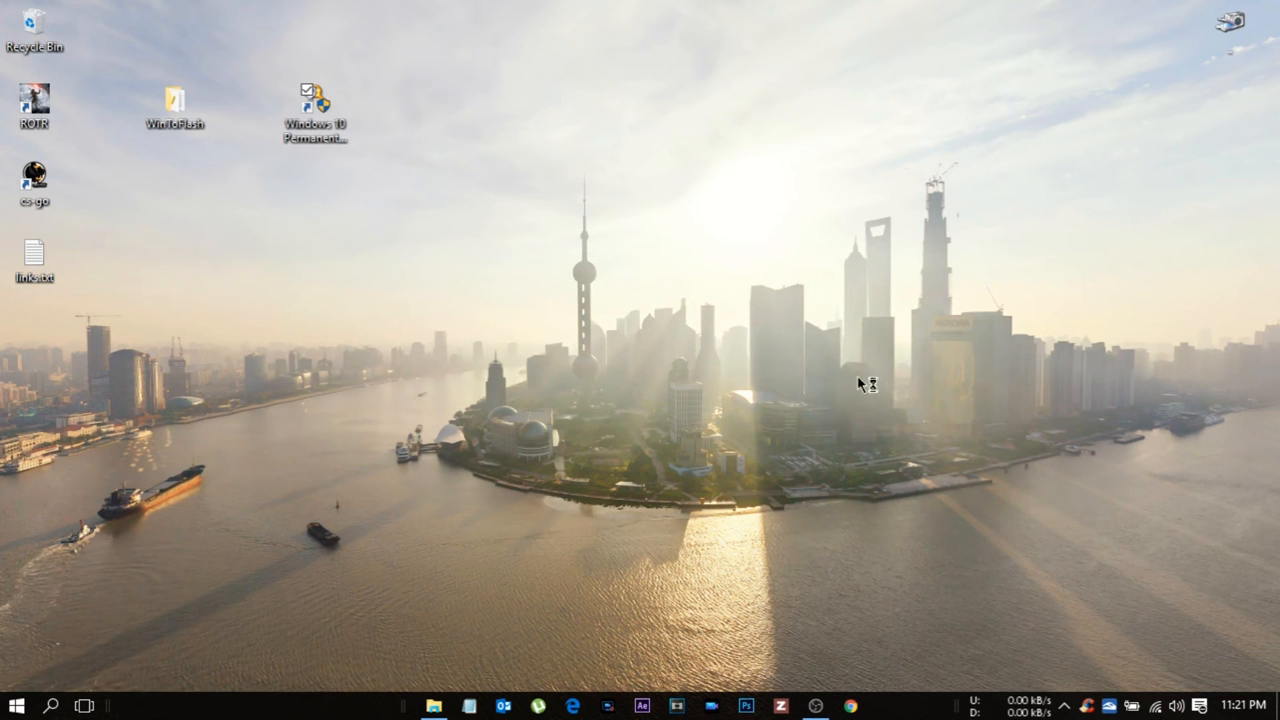
{"action": "mouse_move", "coordinate": [304, 192]}
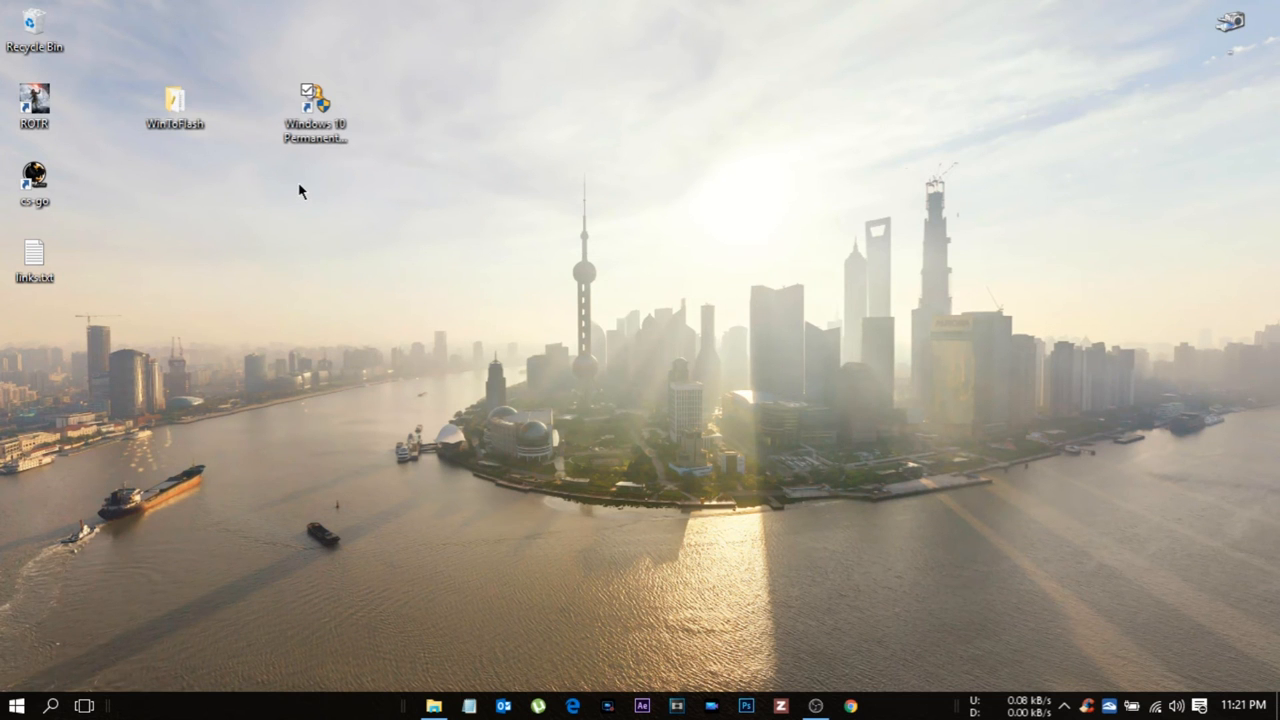
{"action": "mouse_move", "coordinate": [380, 204]}
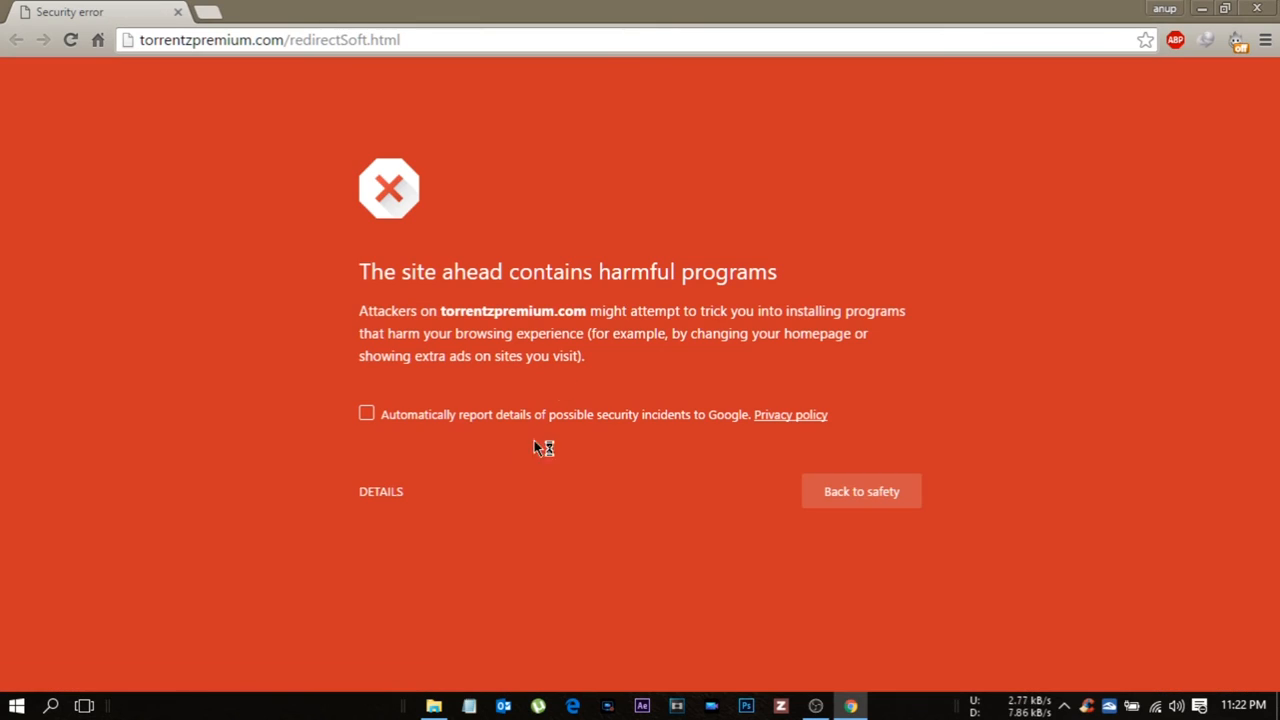
Step: Leave Chrome's harmful-site warning via Back to safety, revealing the Notepad steps
{"action": "left_click", "coordinate": [380, 492]}
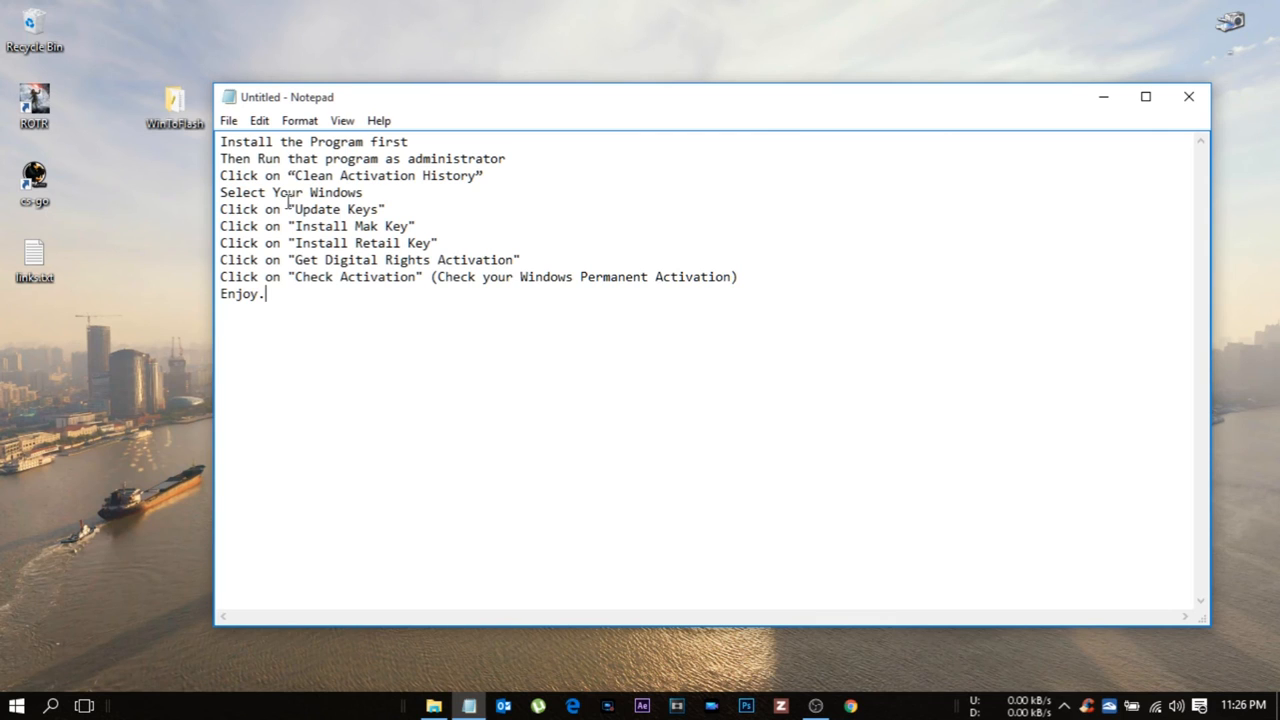
{"action": "mouse_move", "coordinate": [288, 170]}
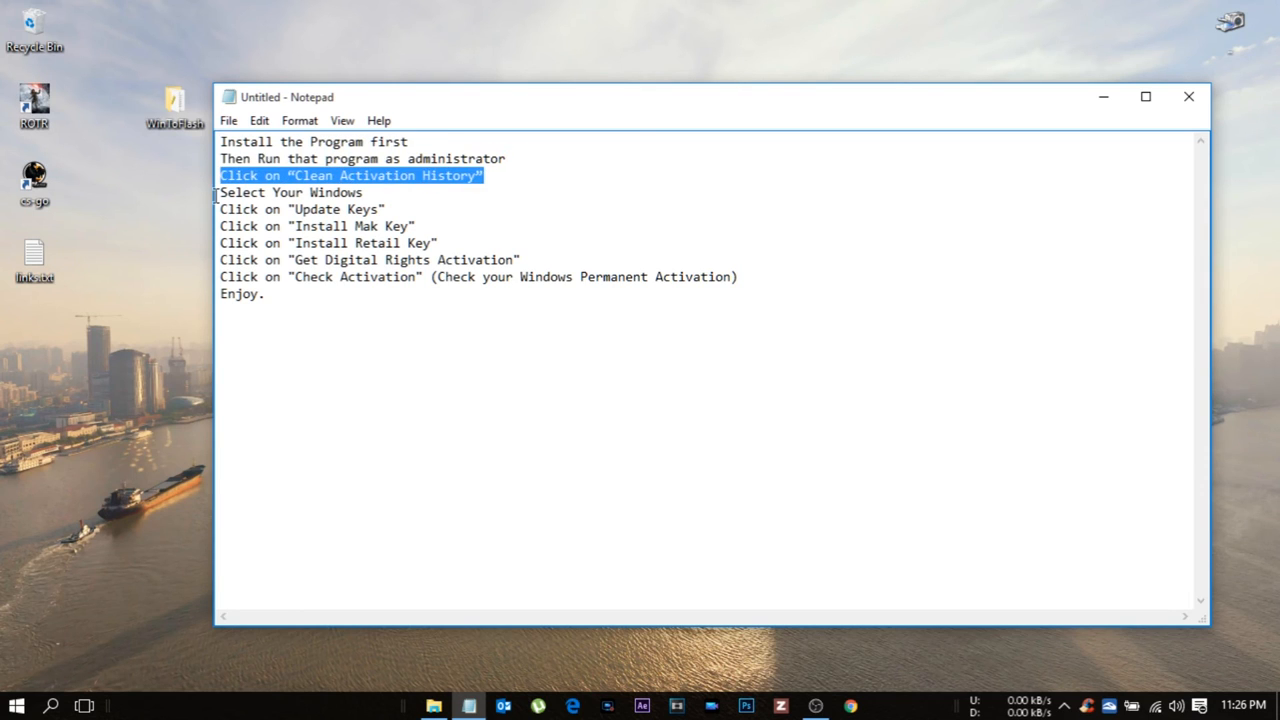
Step: Add 'reboot' and 'then' lines after Check Activation before Enjoy, then close the notes
{"action": "left_click", "coordinate": [250, 210]}
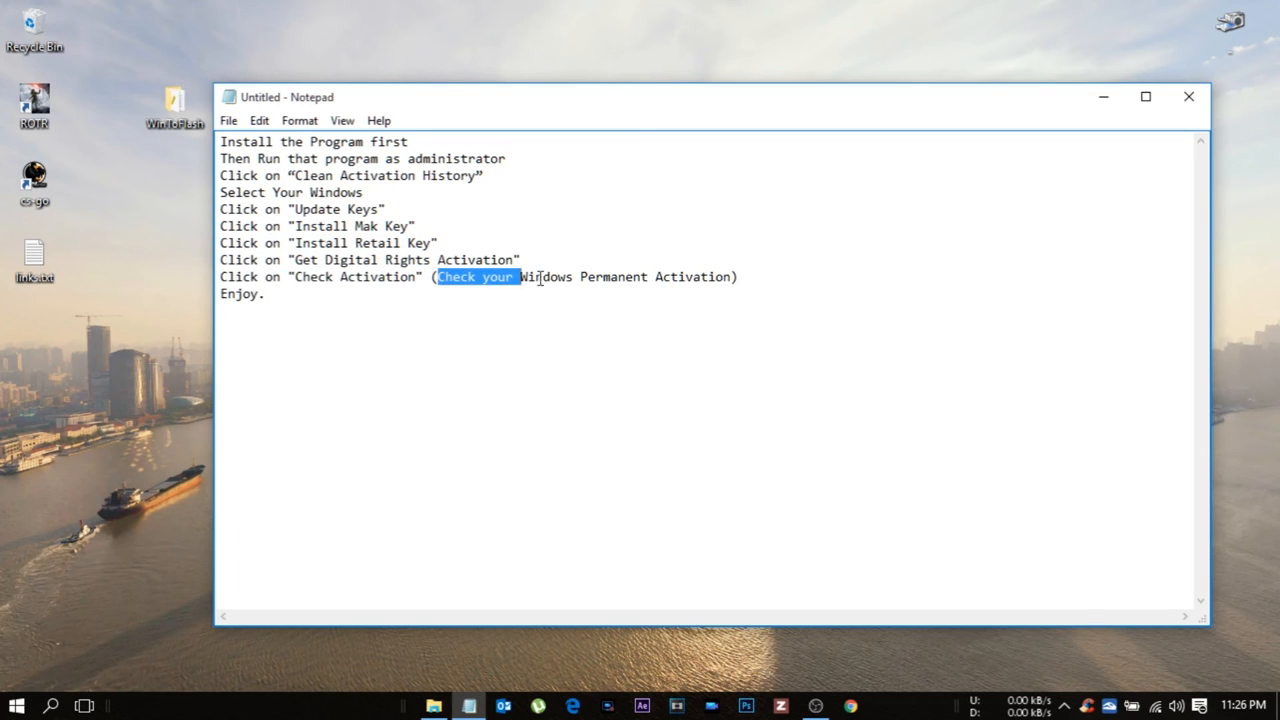
{"action": "left_click", "coordinate": [324, 284]}
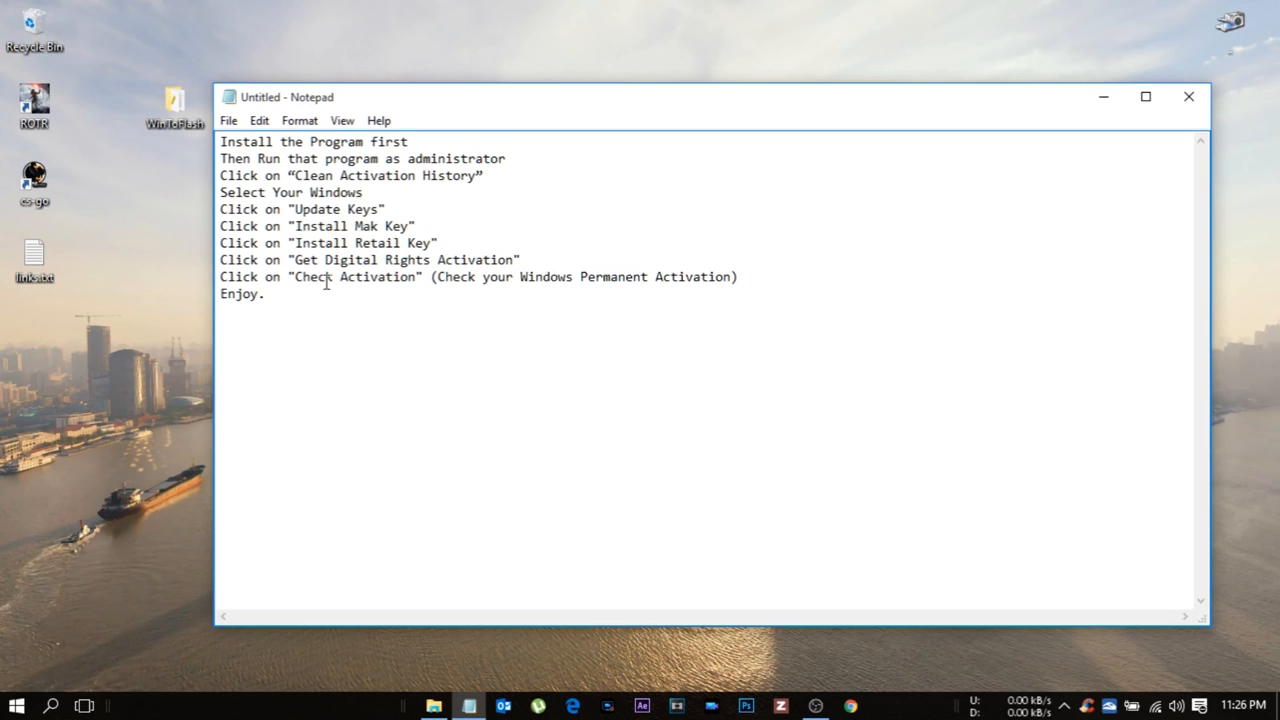
{"action": "key", "text": "Enter"}
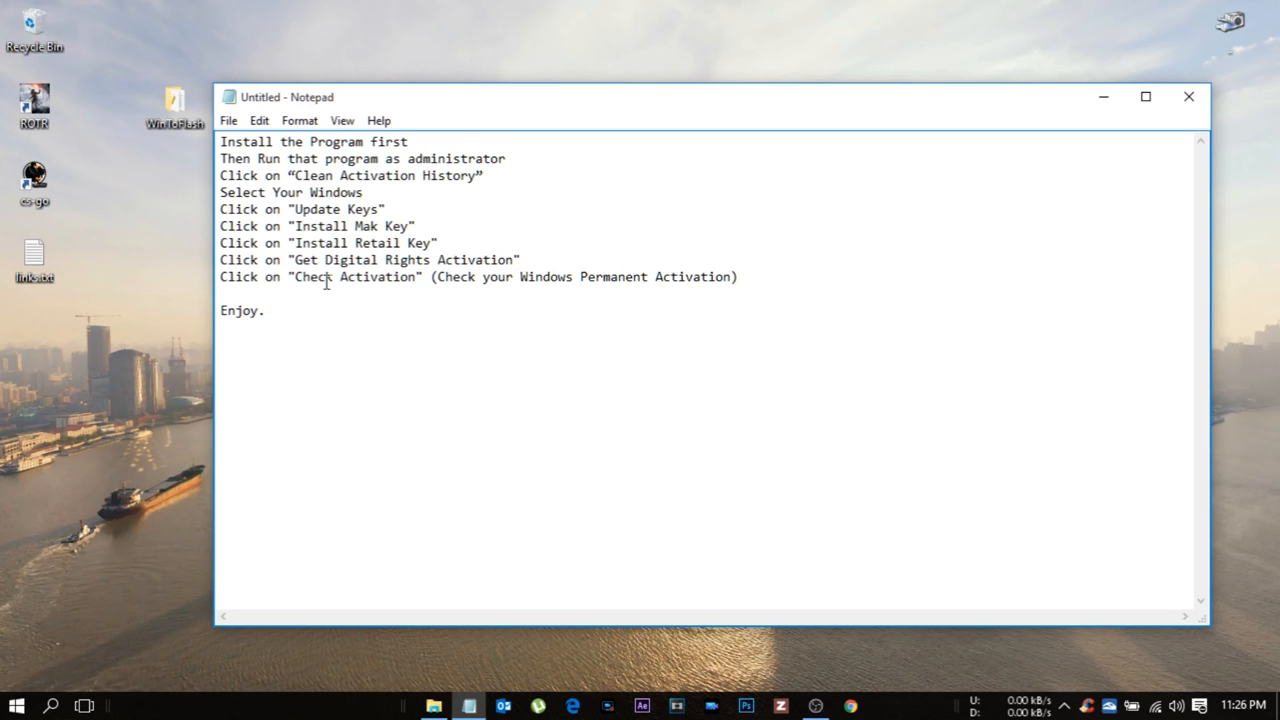
{"action": "type", "text": "reboot"}
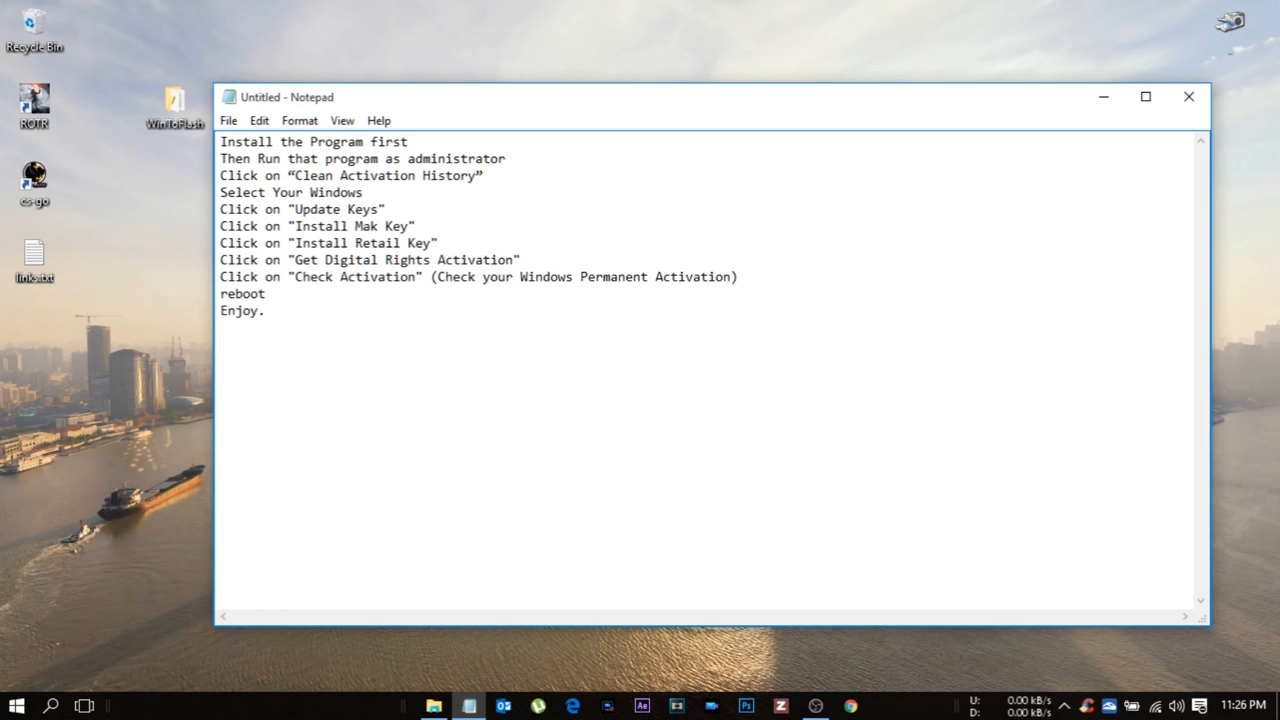
{"action": "type", "text": "then"}
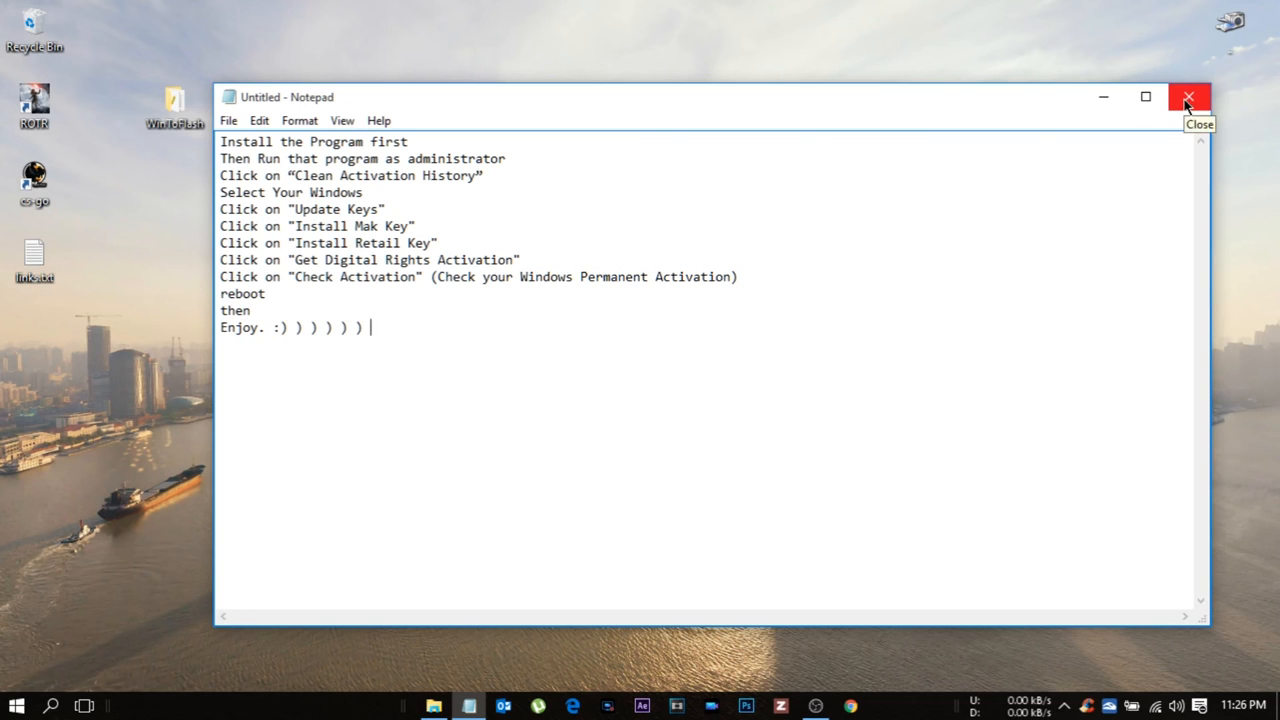
{"action": "left_click", "coordinate": [1188, 96]}
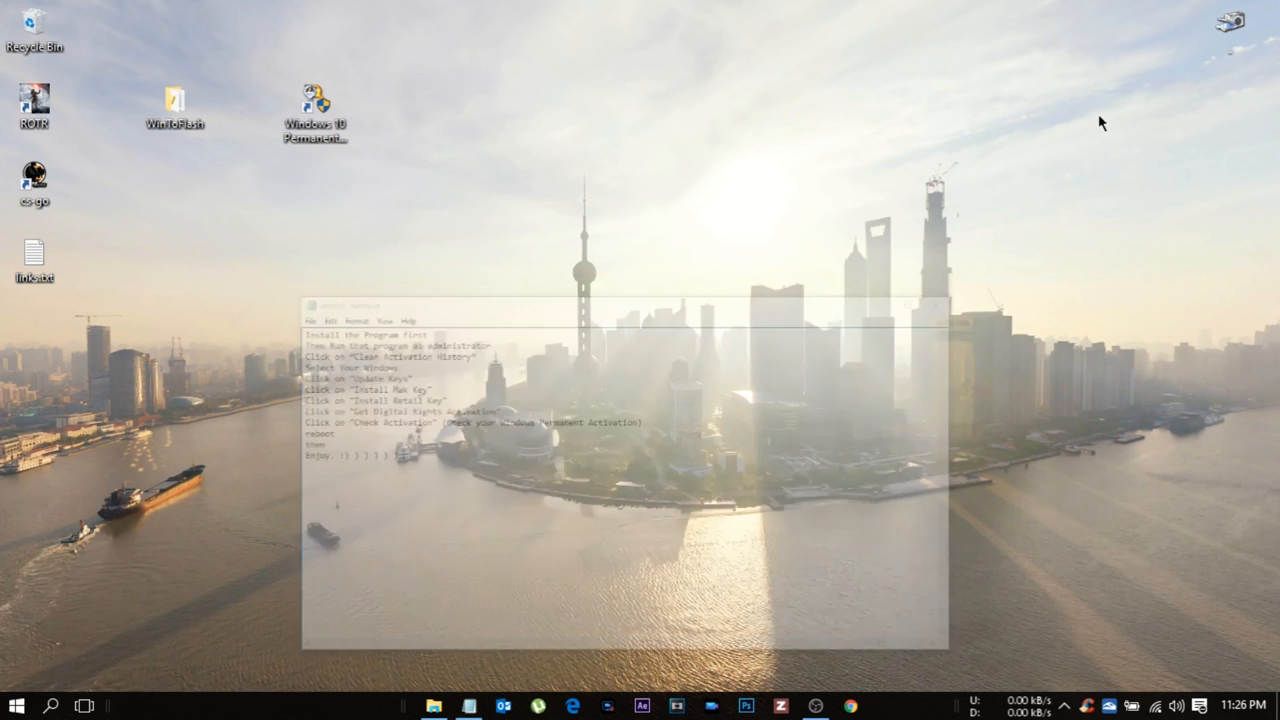
Step: Cancel closing, dismiss Explorer's context menu, and add 'thanks' below the Enjoy line
{"action": "left_click", "coordinate": [434, 706]}
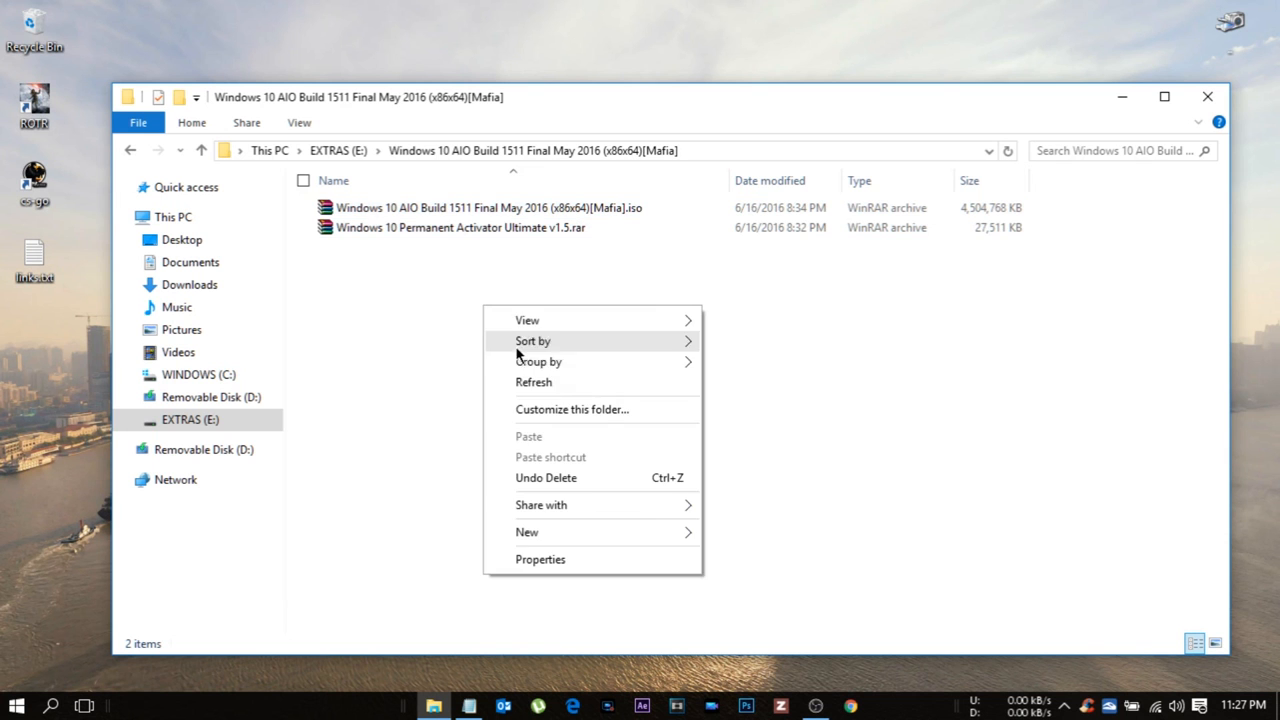
{"action": "left_click", "coordinate": [530, 352]}
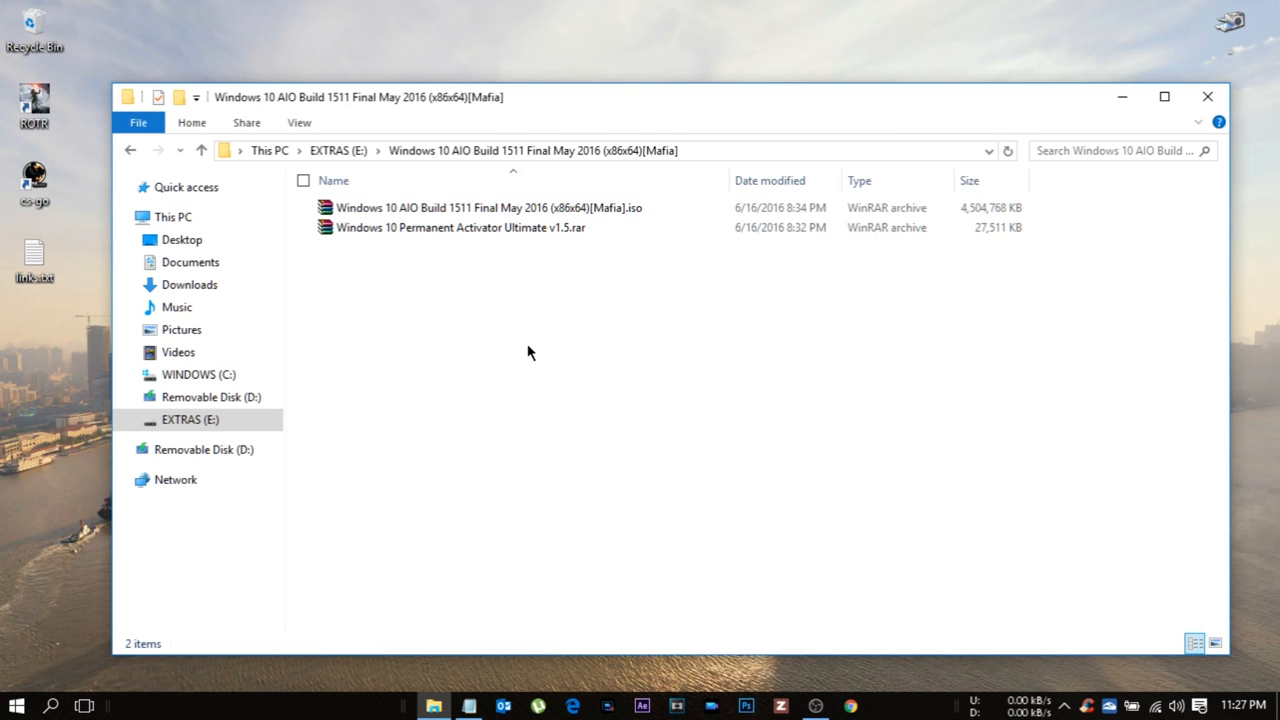
{"action": "mouse_move", "coordinate": [530, 344]}
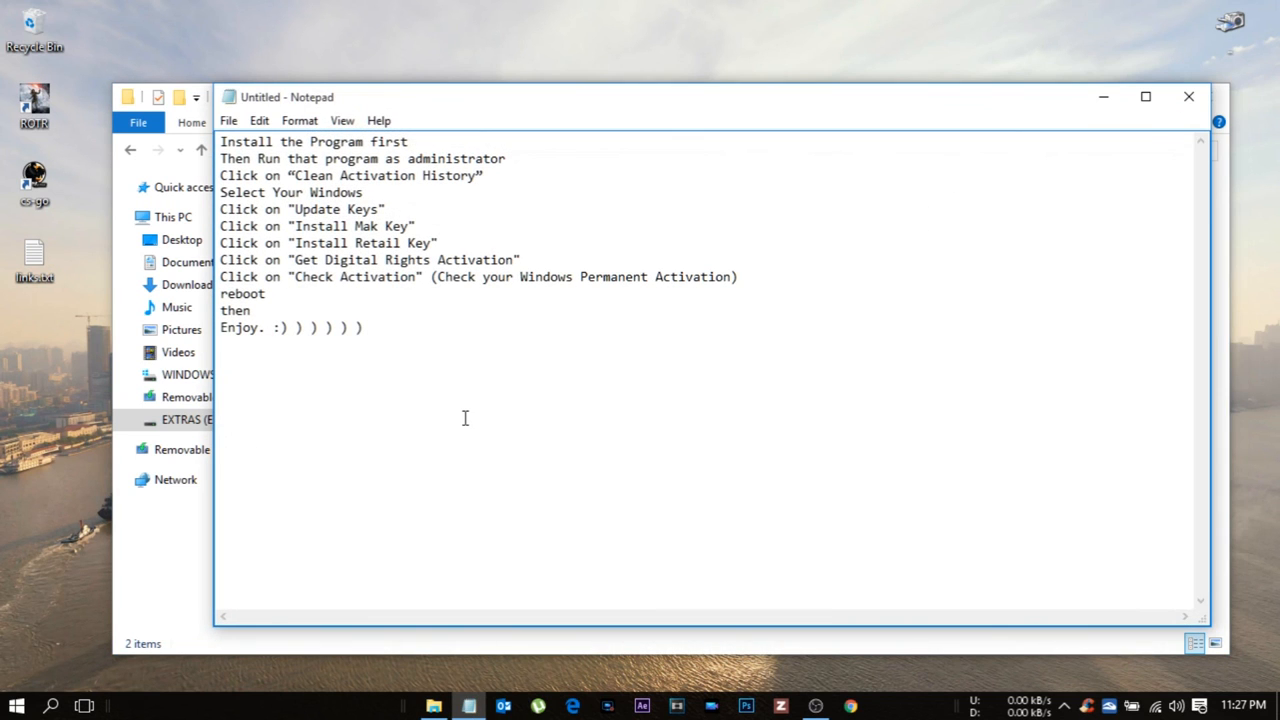
{"action": "type", "text": "thanks"}
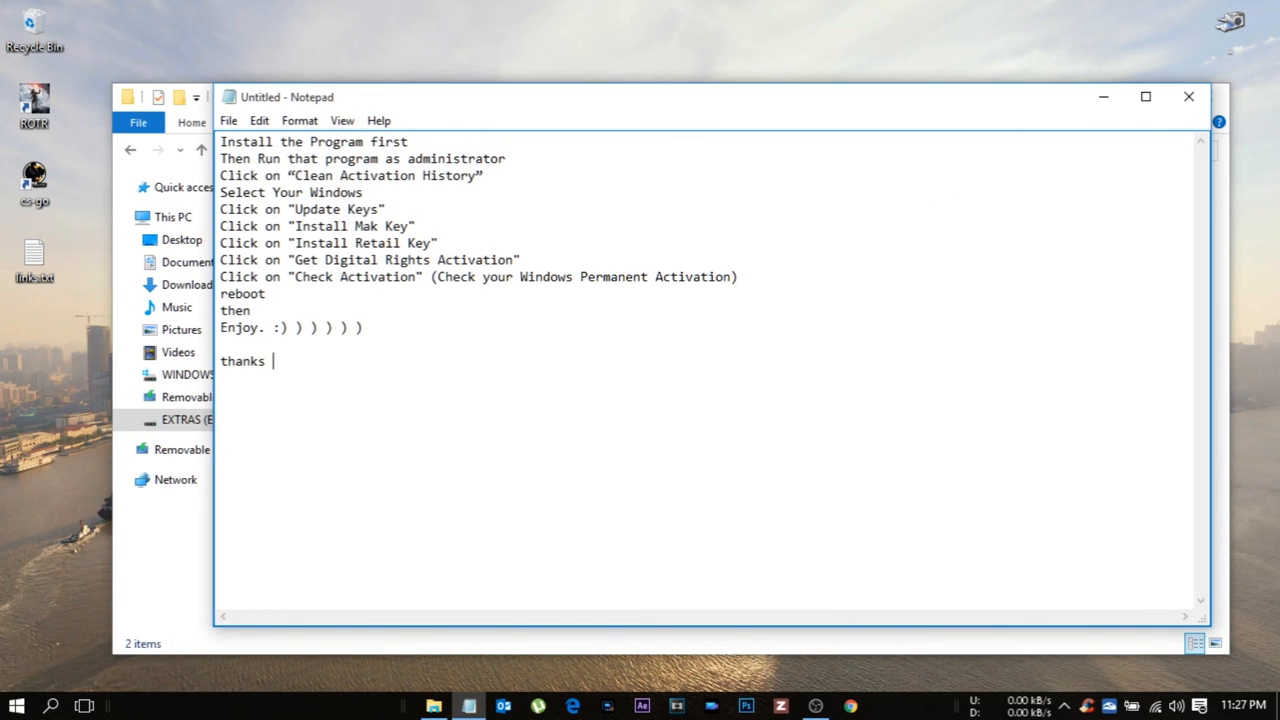